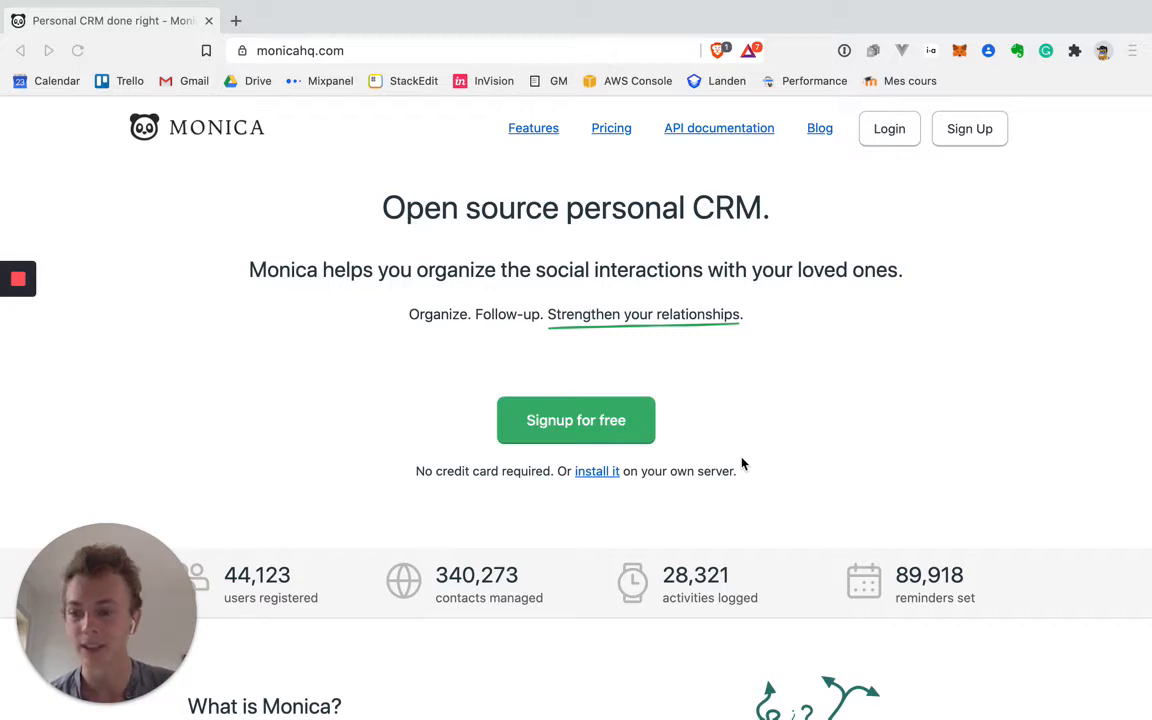
- Register a Monica account with a test email, name and password, accepting the terms
left_click(575, 420)
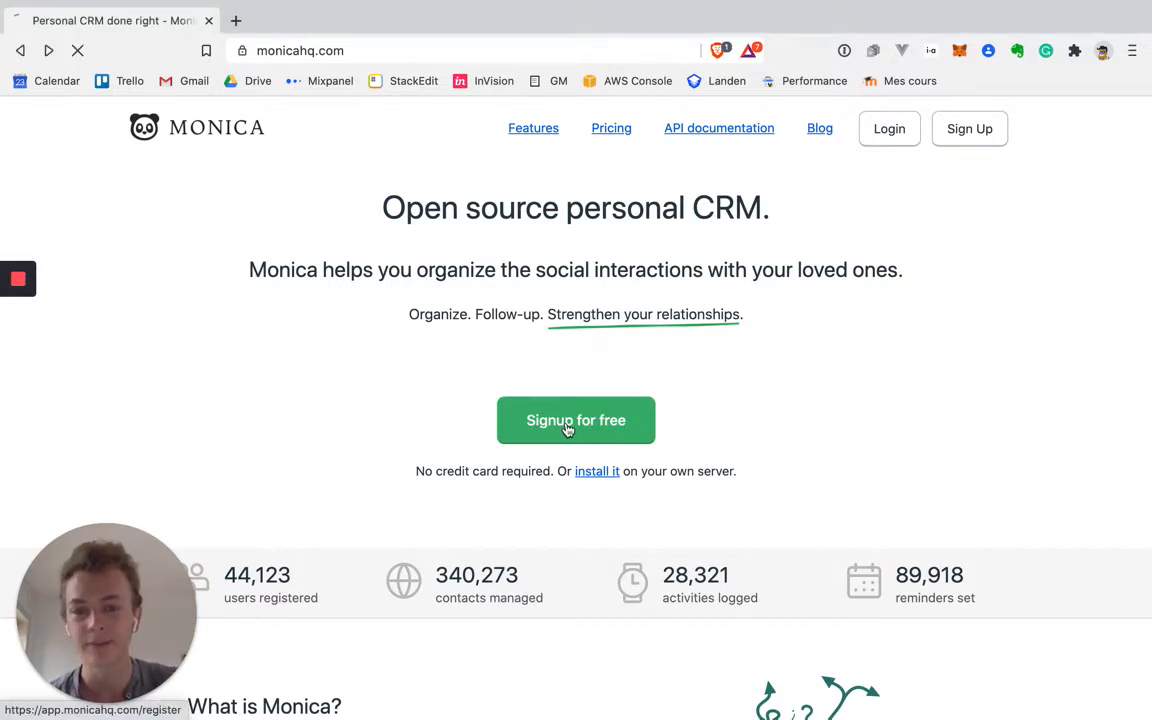
left_click(575, 420)
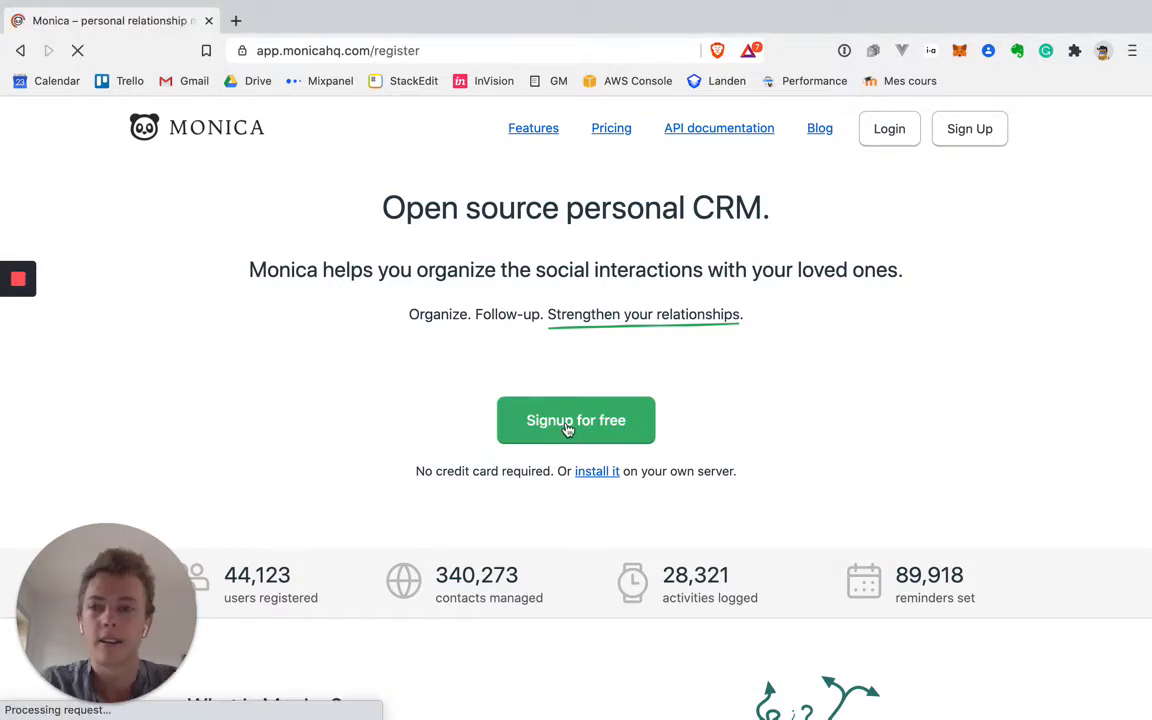
left_click(575, 420)
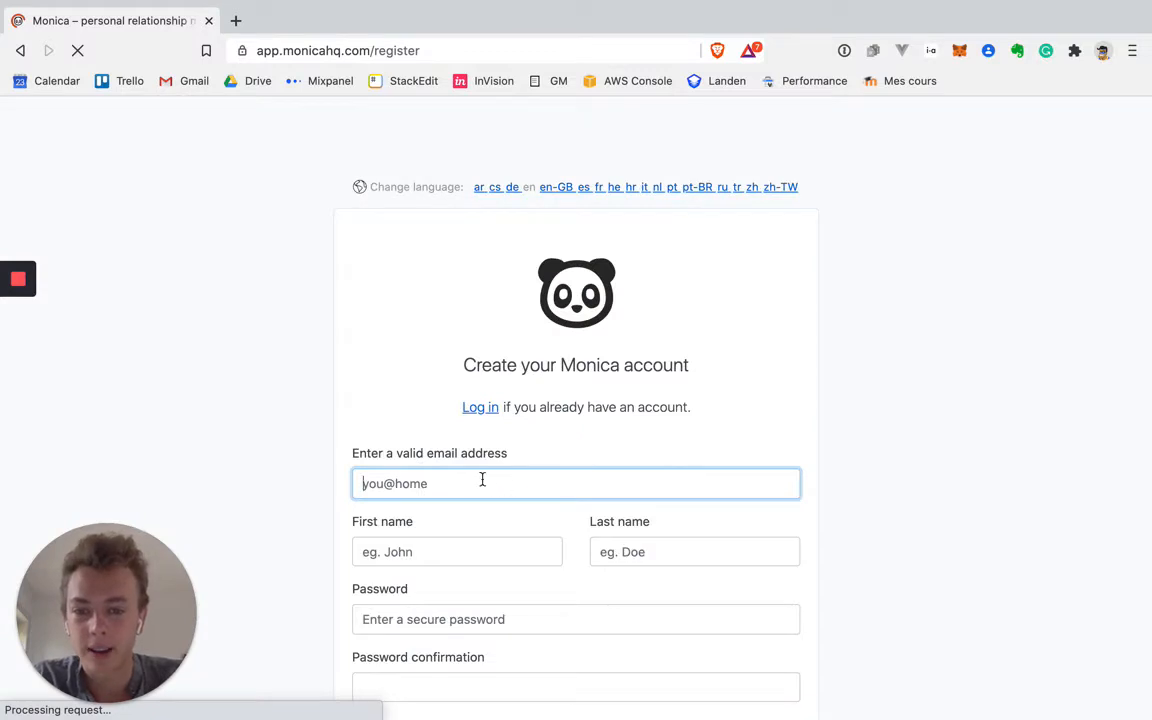
type("test@nat")
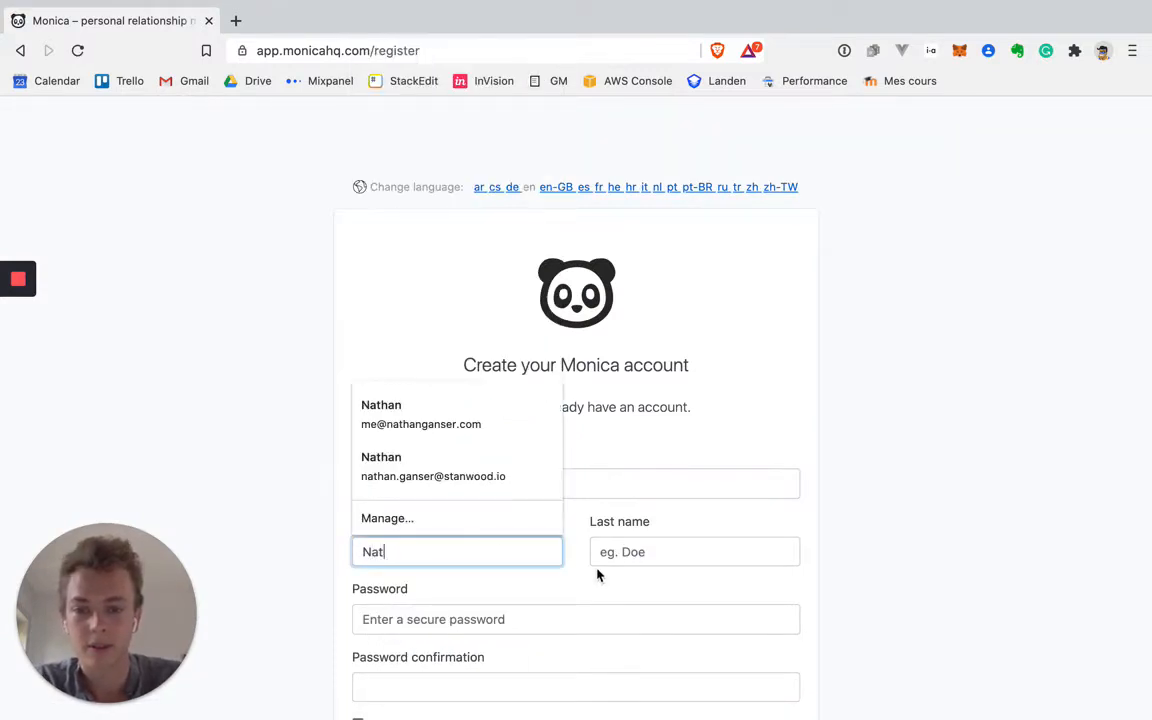
type("App")
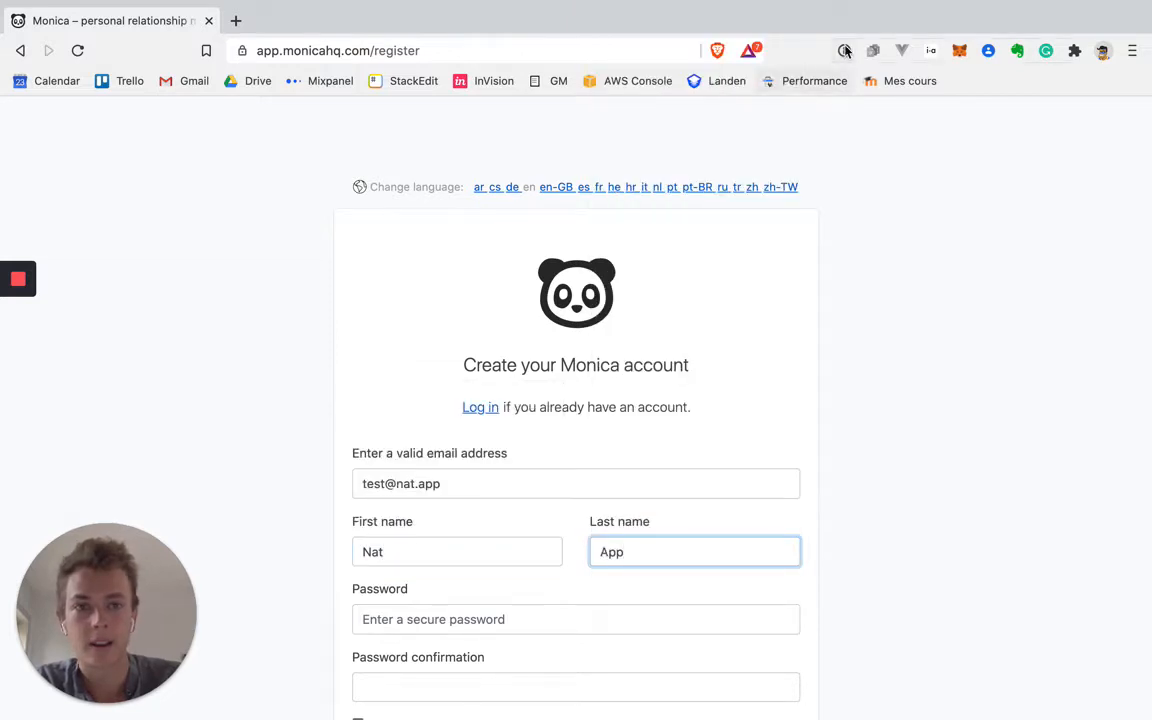
scroll("down", 3)
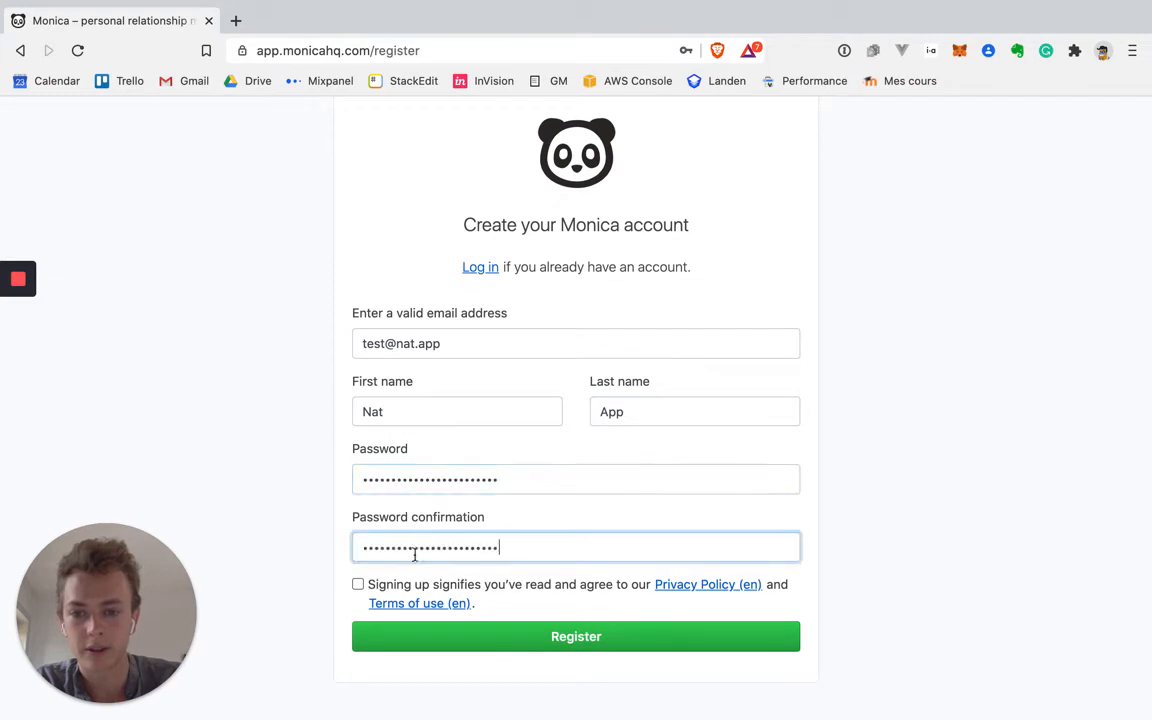
left_click(576, 636)
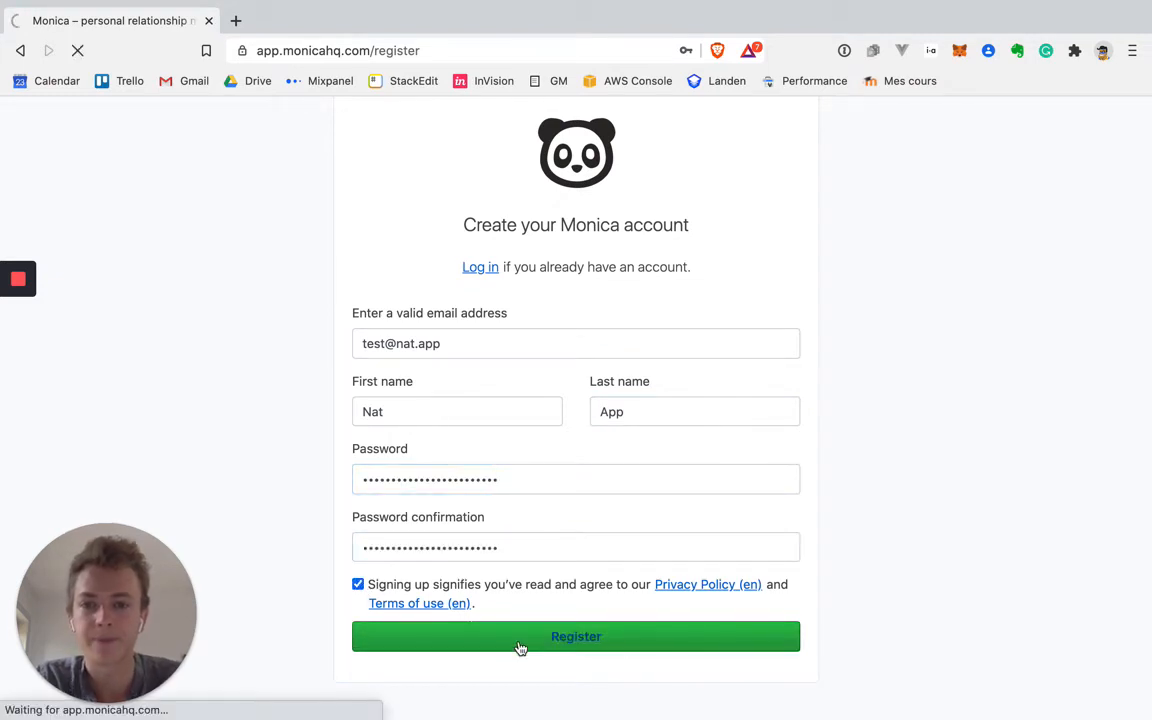
left_click(576, 636)
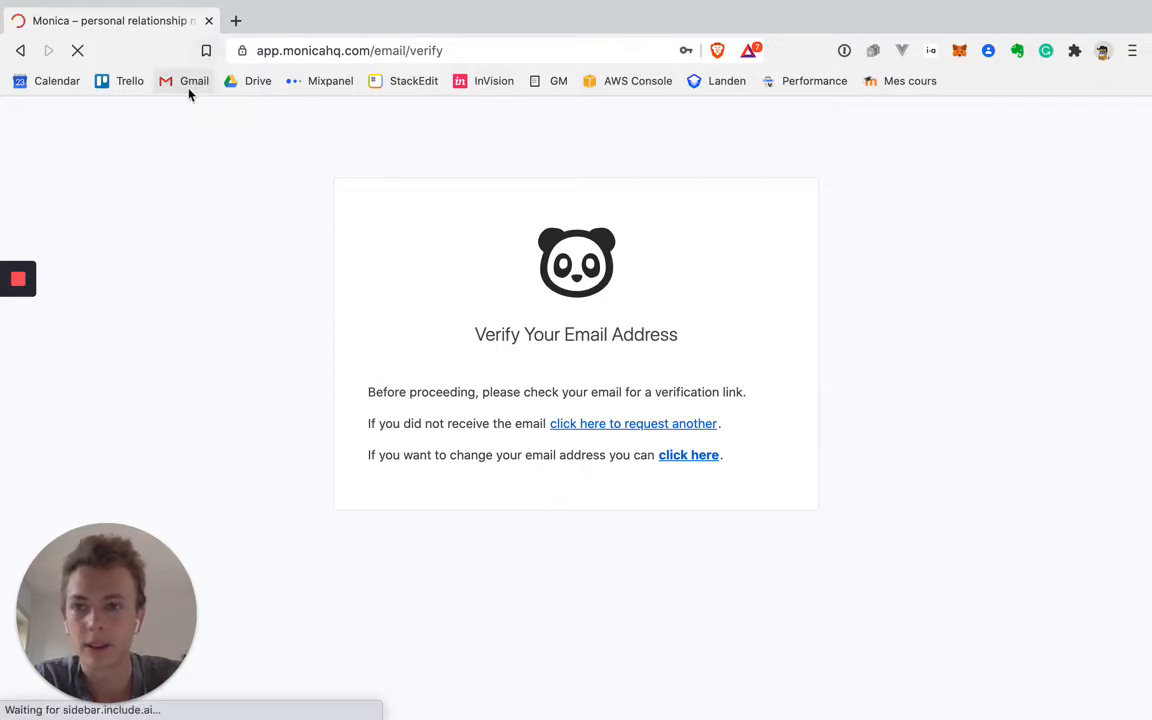
- Open the 'Monica – Email verification' message in Gmail and follow 'Verify email address'
left_click(193, 81)
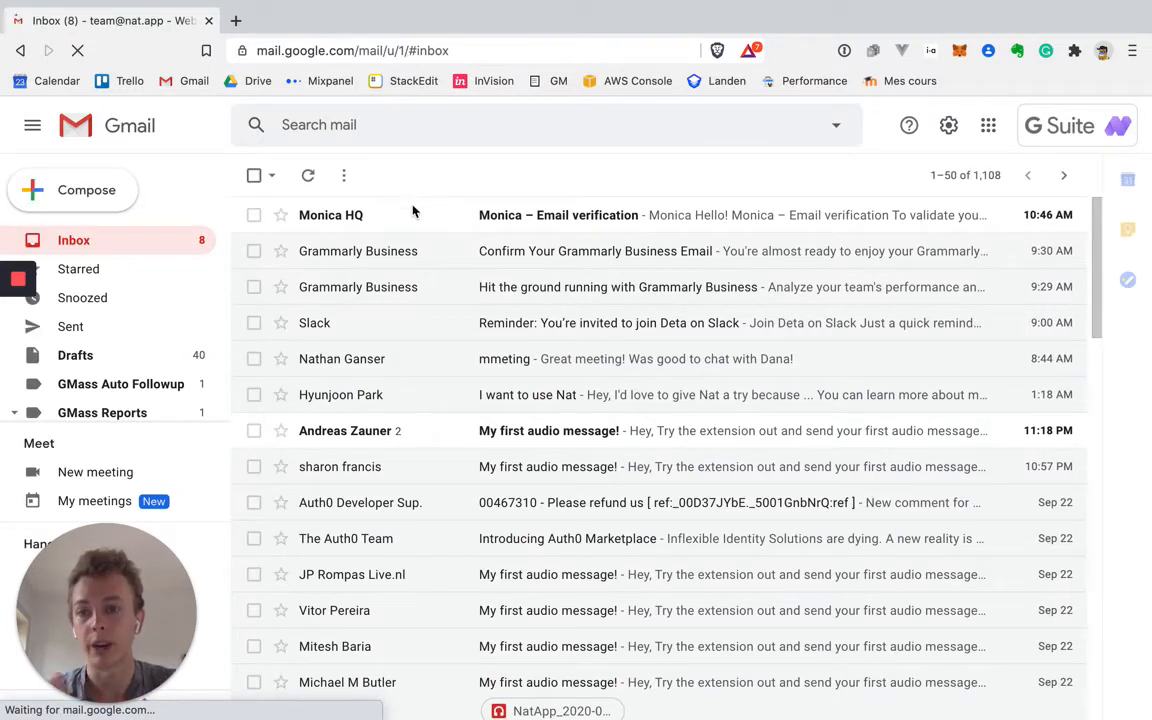
mouse_move(423, 218)
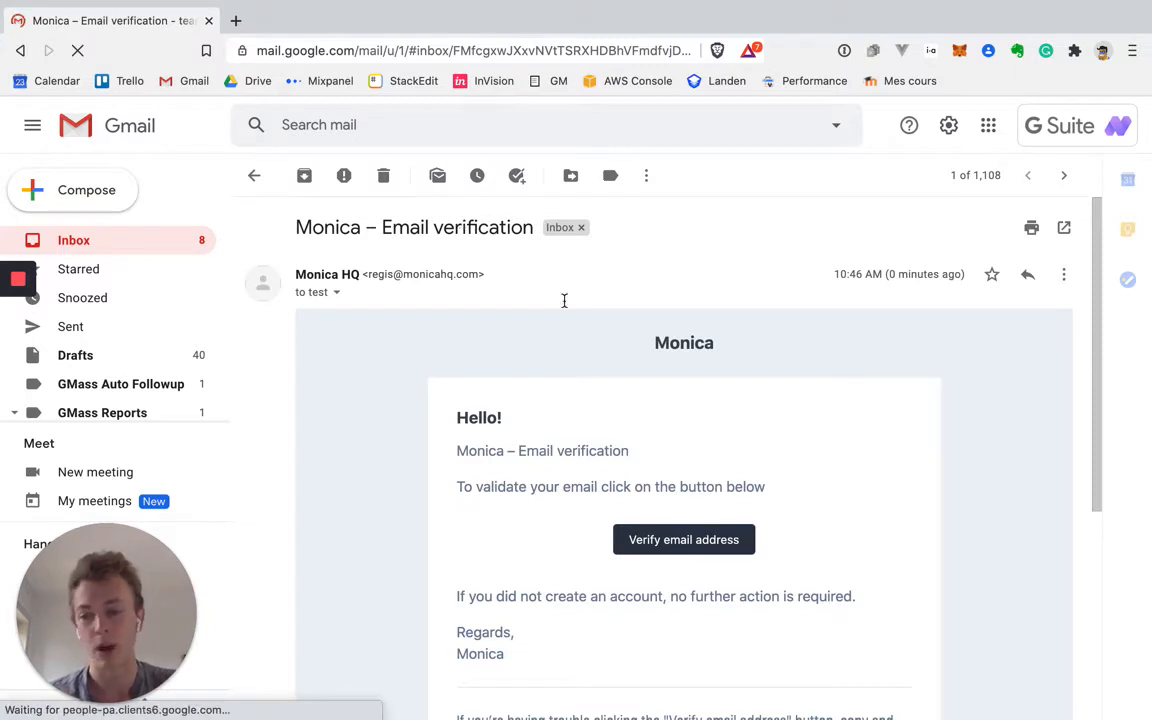
left_click(684, 539)
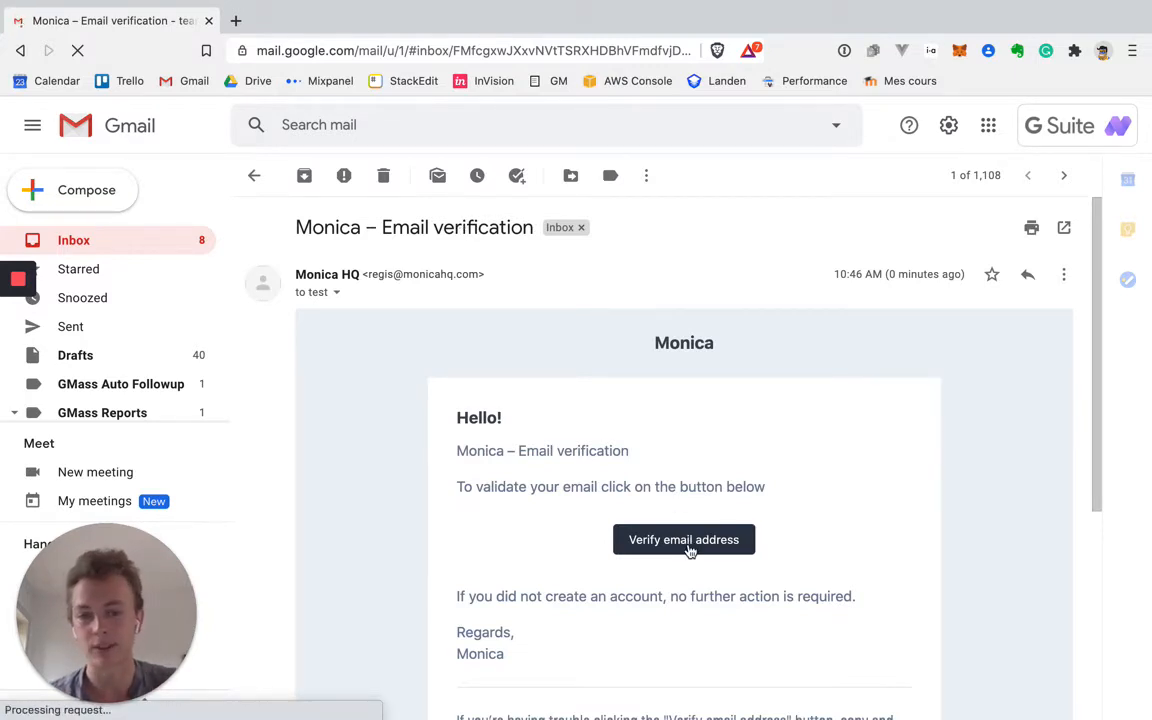
left_click(683, 539)
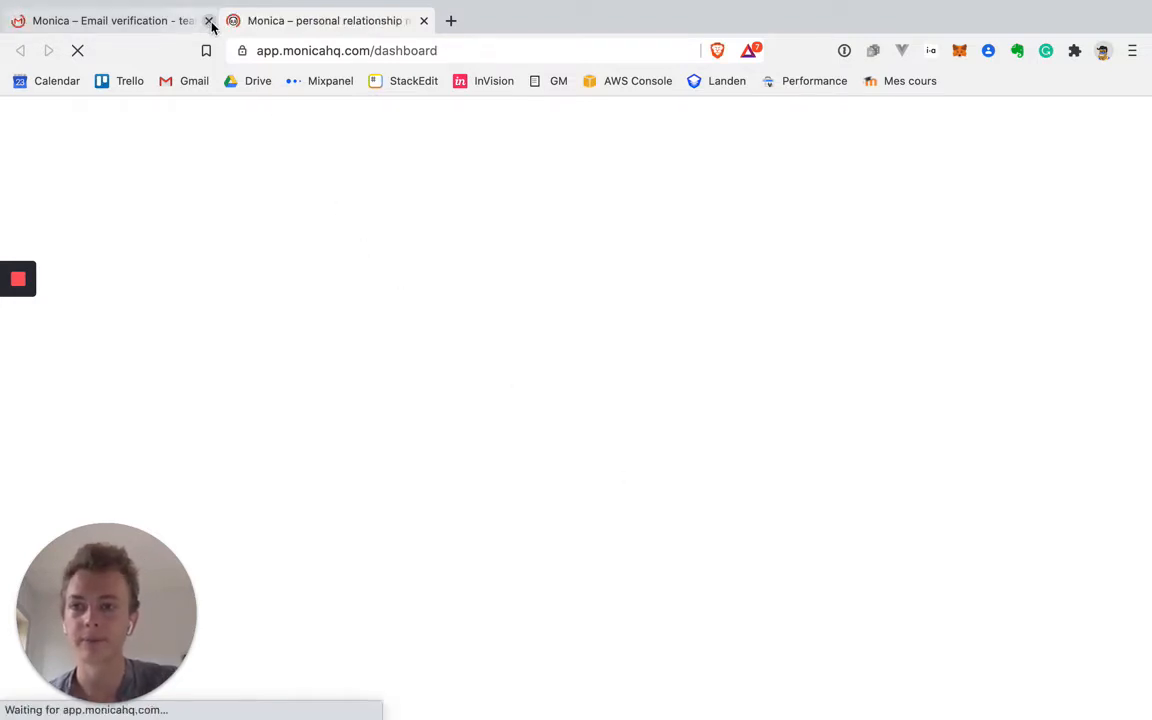
- Close the Gmail tab and begin adding the first contact from the dashboard
left_click(207, 20)
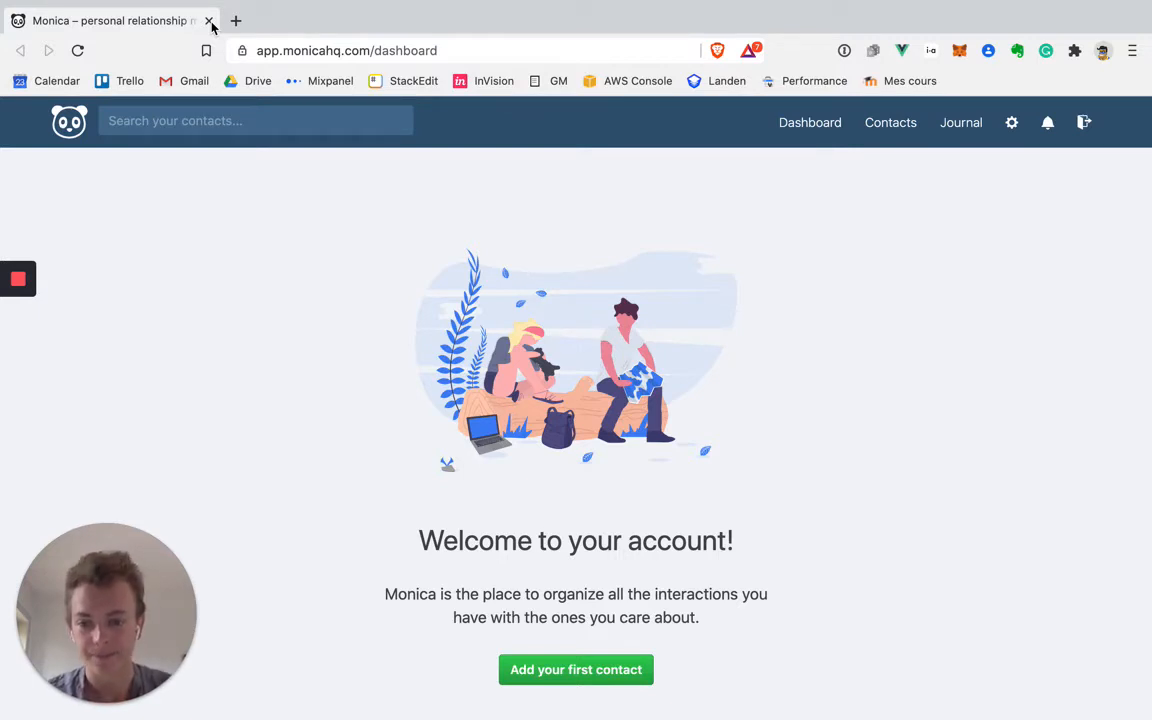
scroll("down", 3)
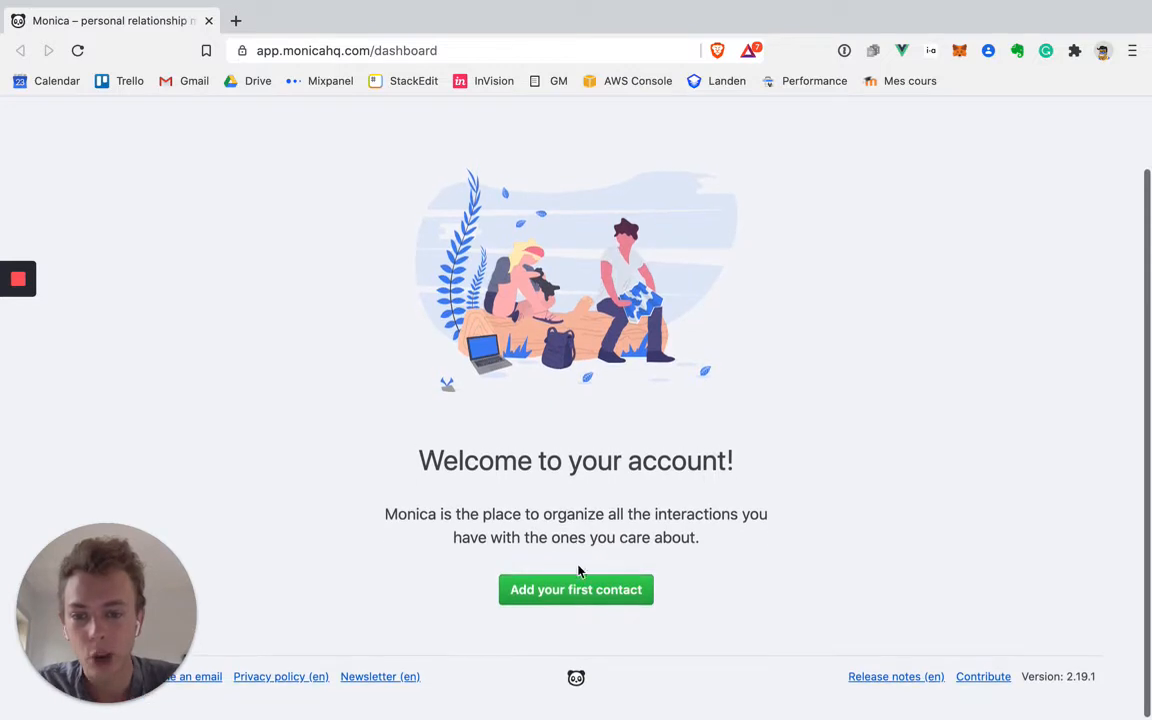
left_click(575, 589)
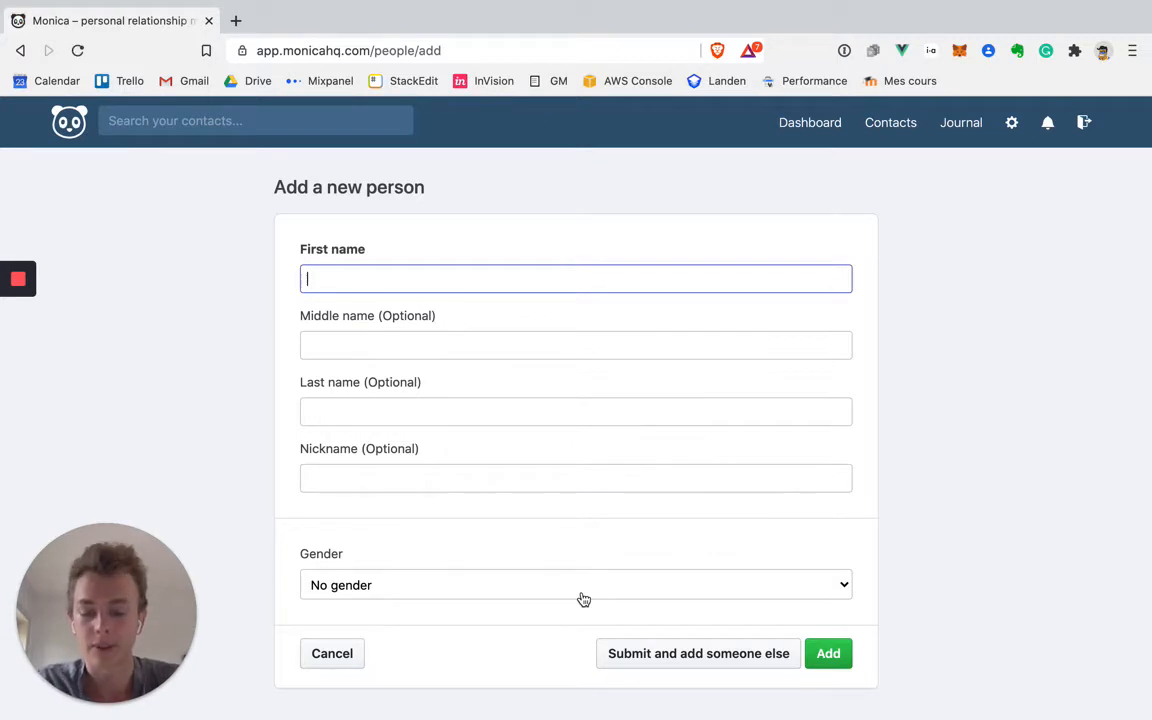
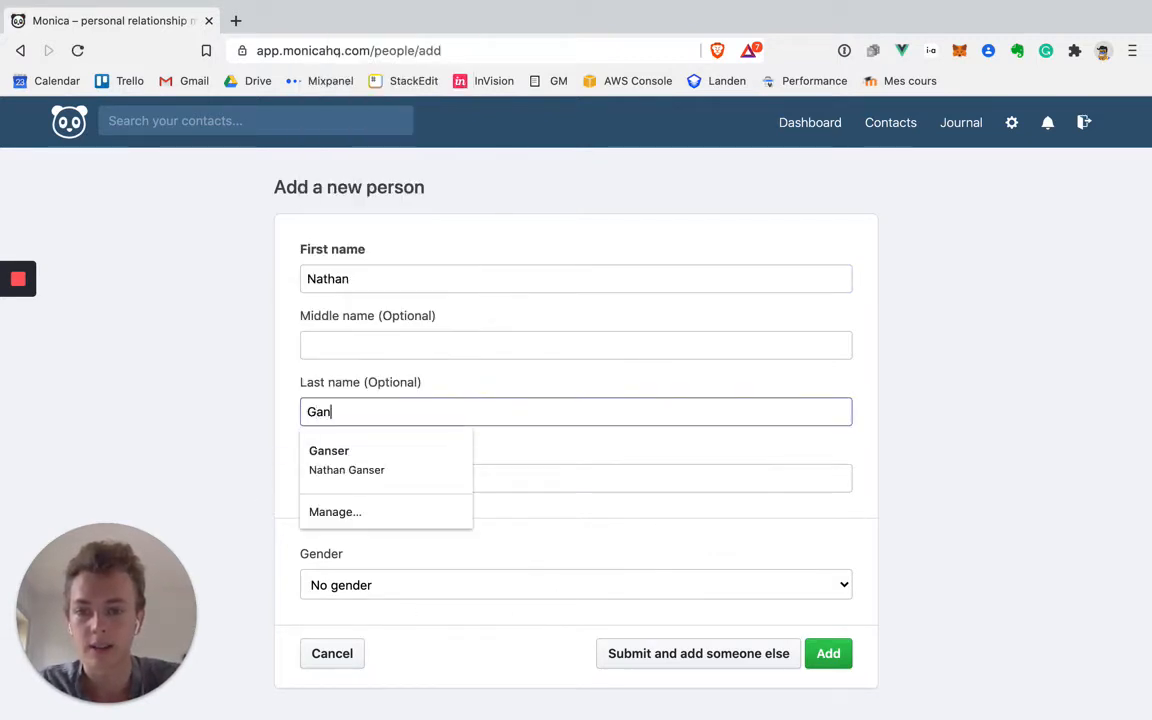
left_click(346, 460)
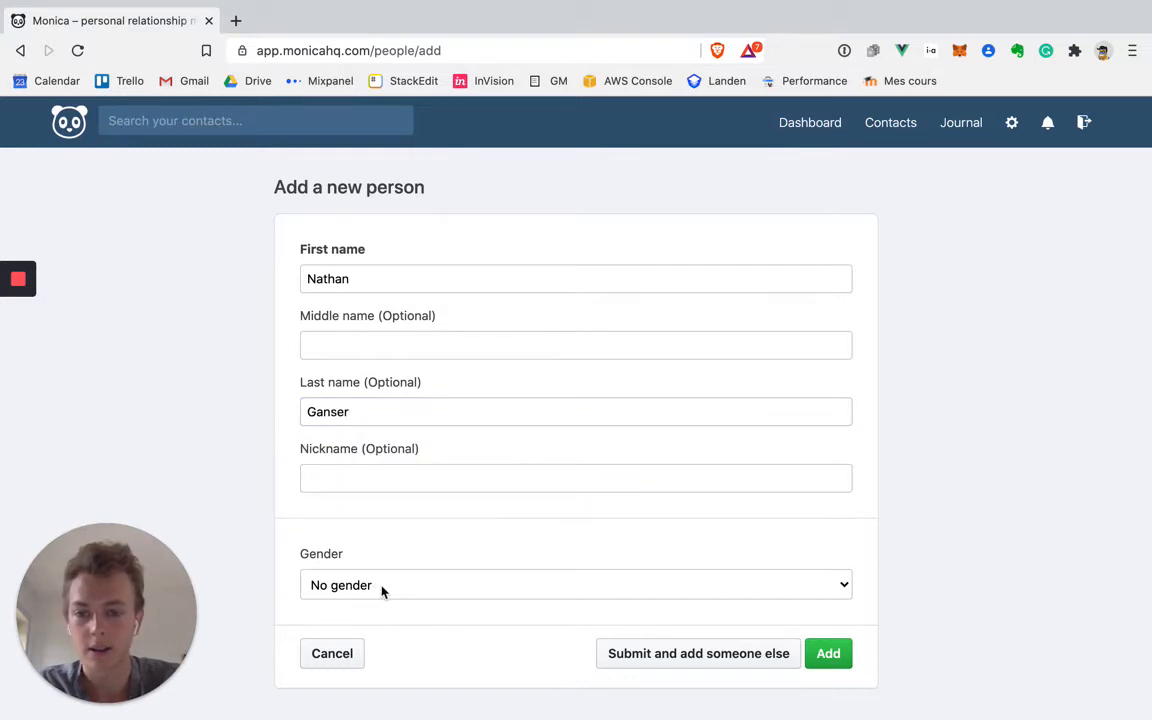
left_click(575, 585)
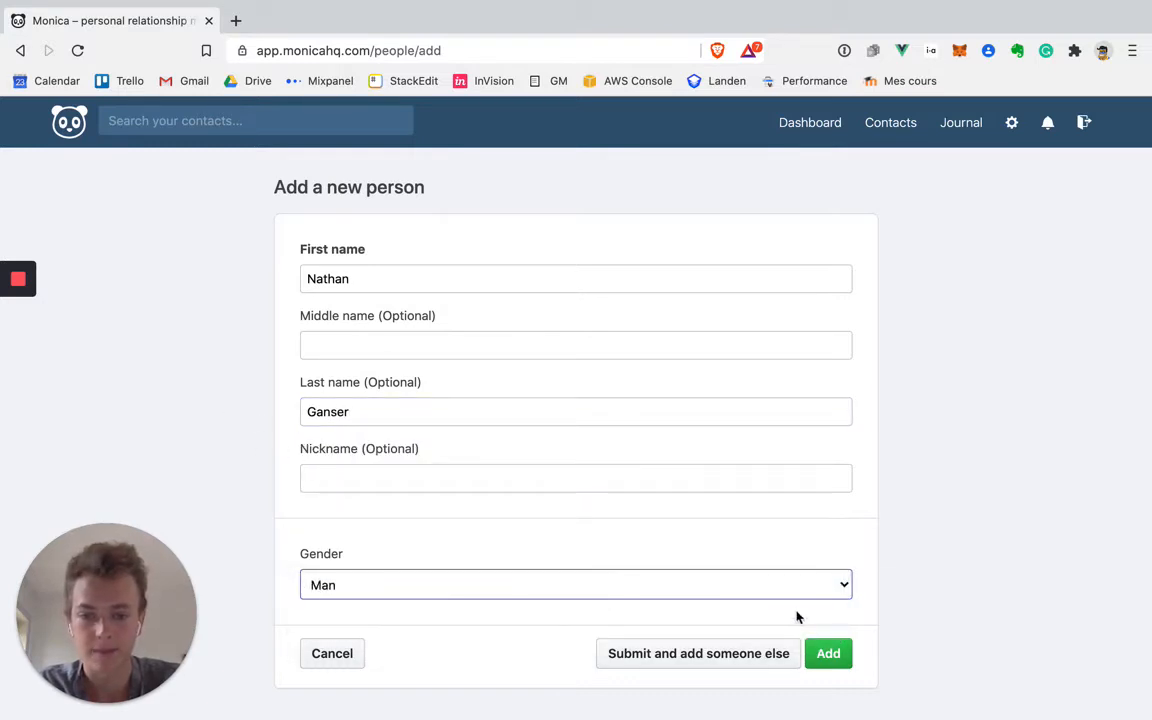
left_click(828, 653)
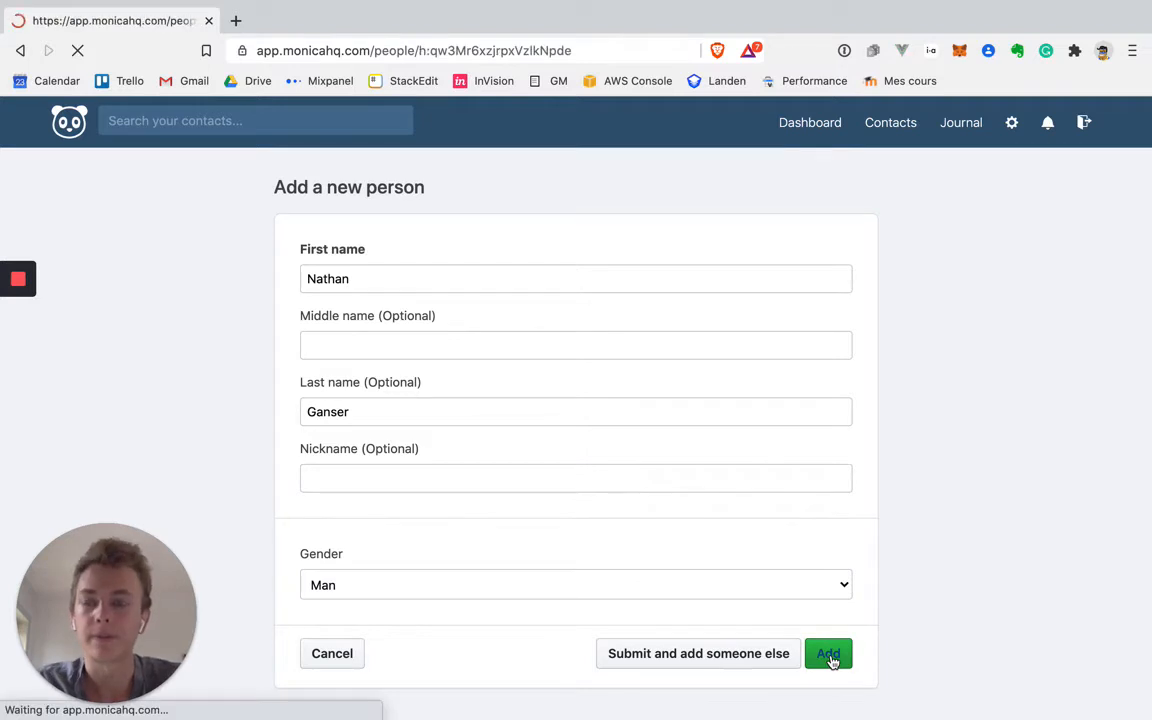
left_click(835, 653)
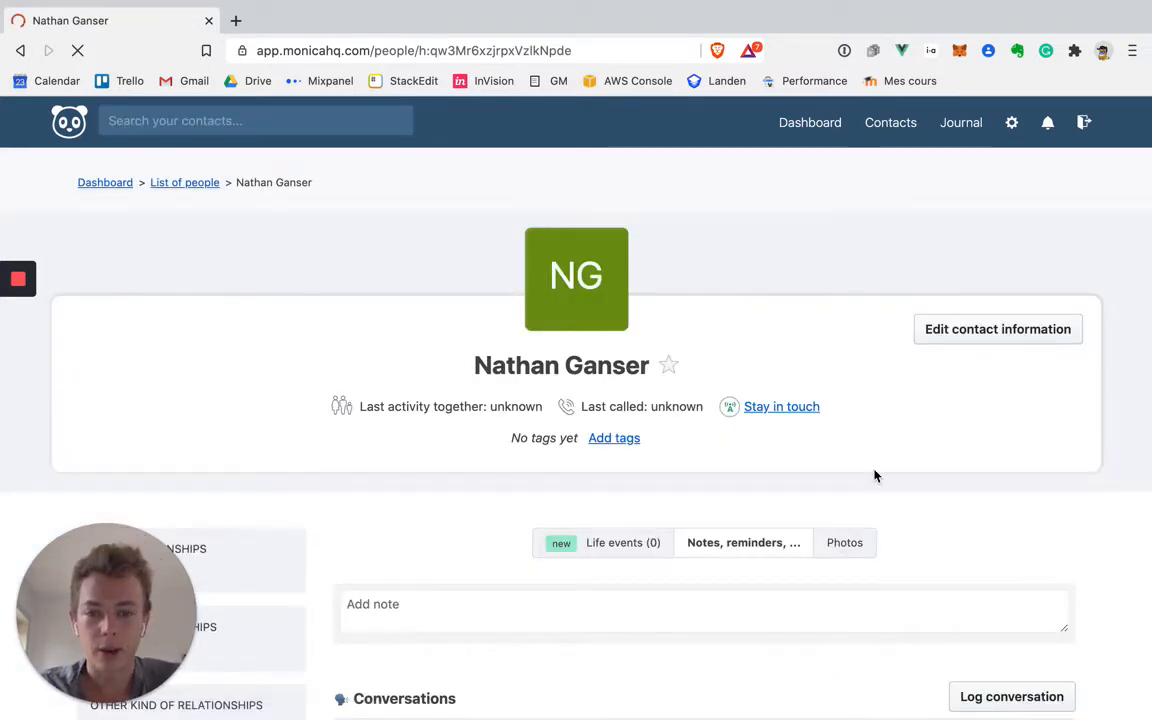
scroll("down", 3)
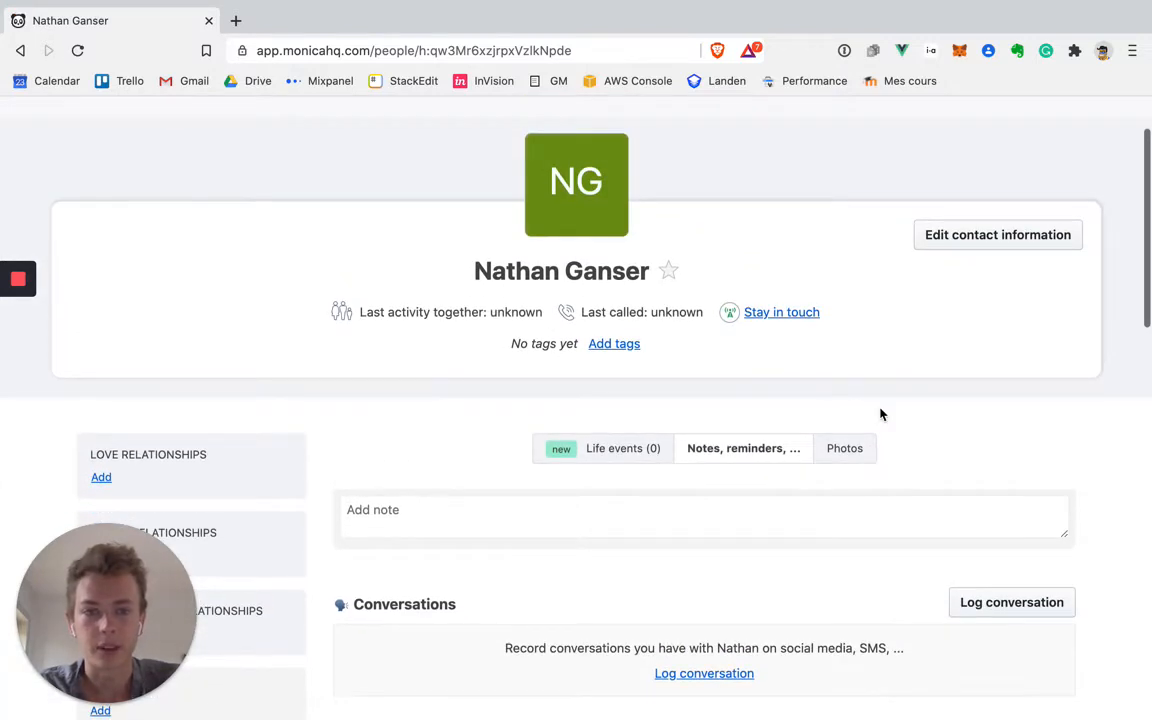
scroll("down", 3)
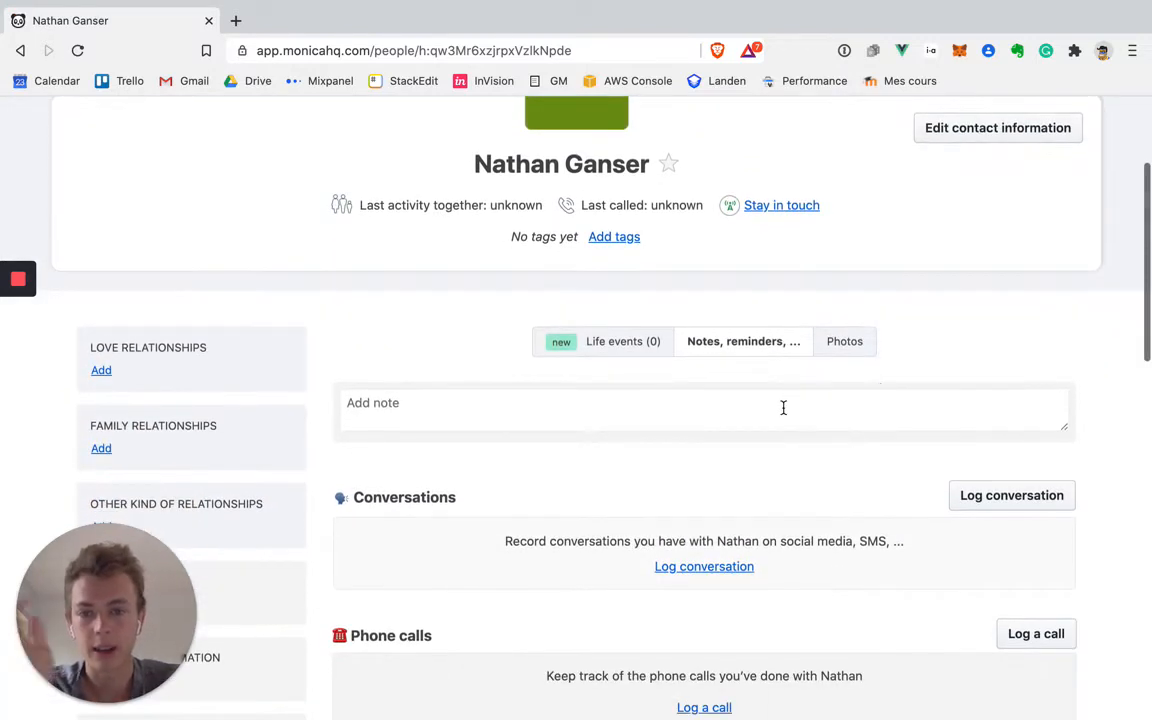
type("G")
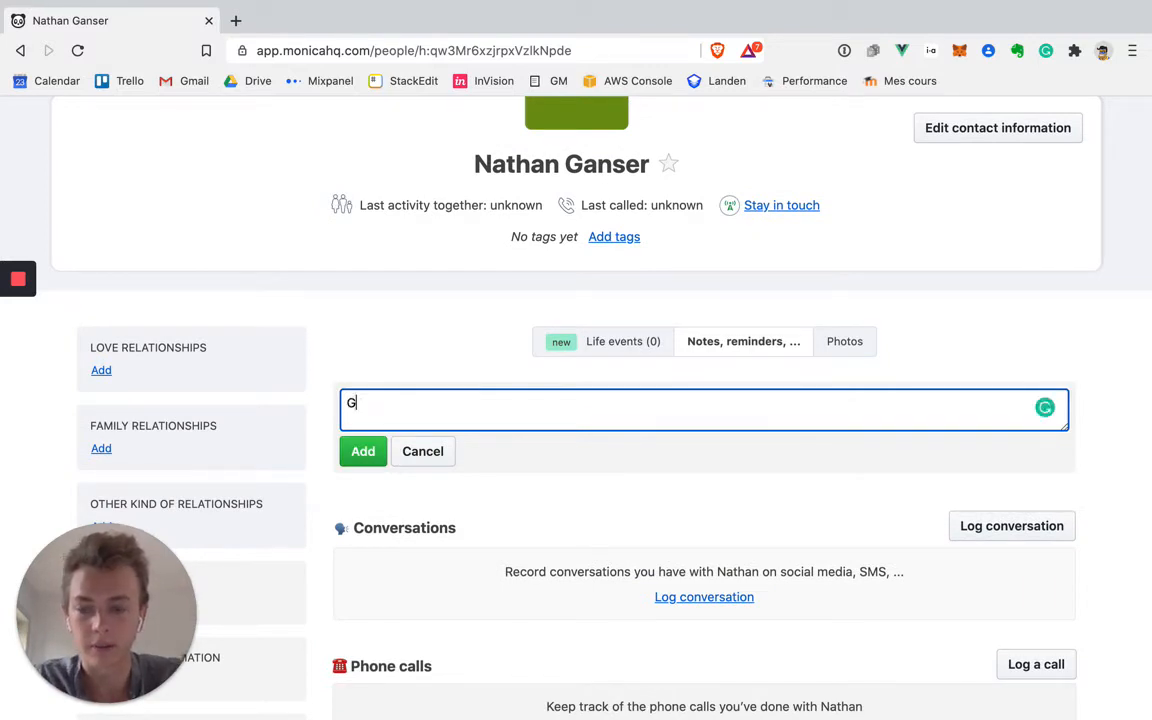
type("reat guy. Building a personal crm")
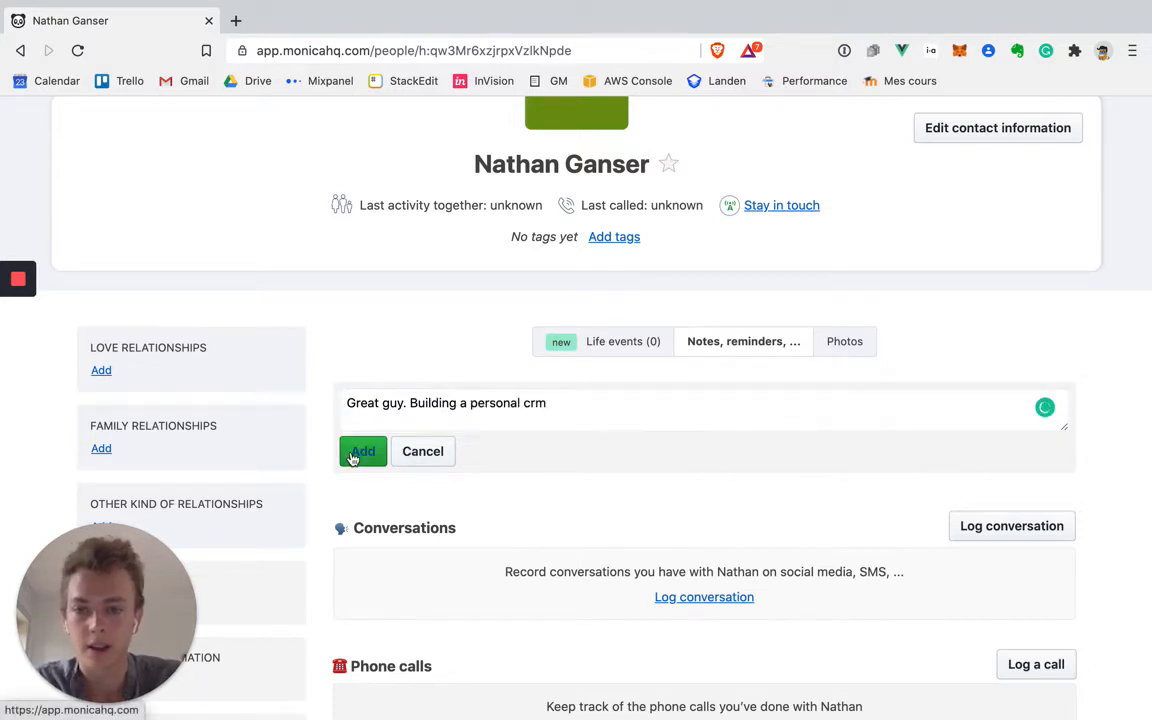
left_click(362, 451)
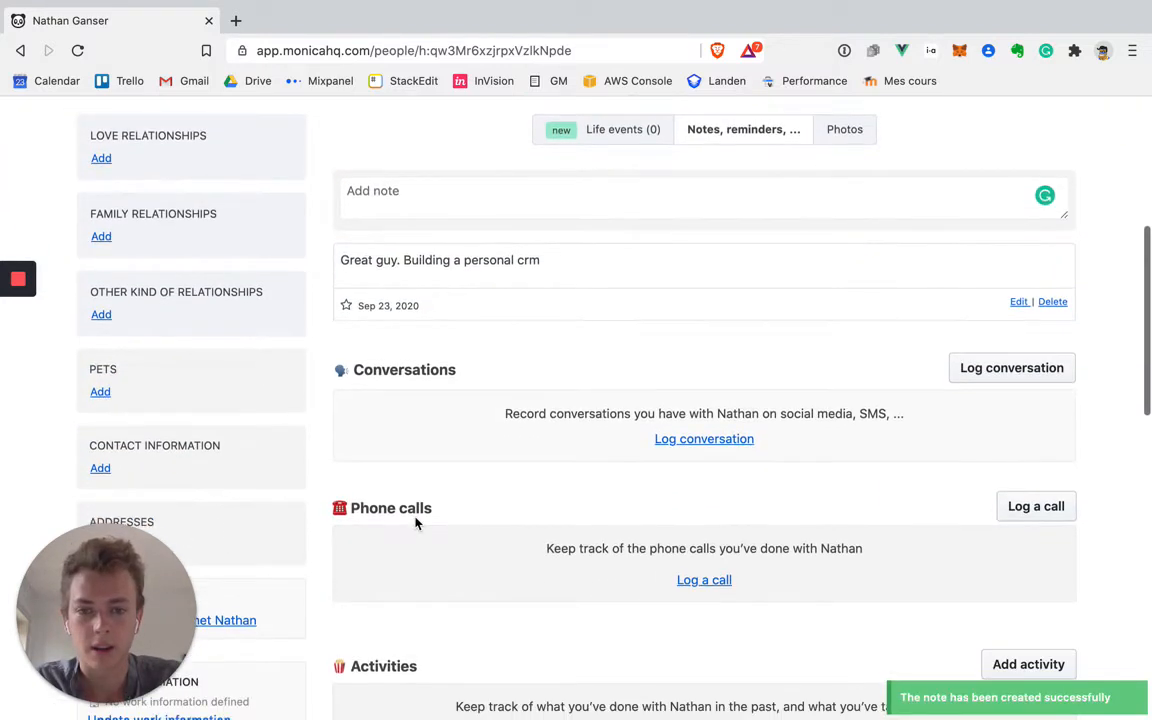
scroll("down", 3)
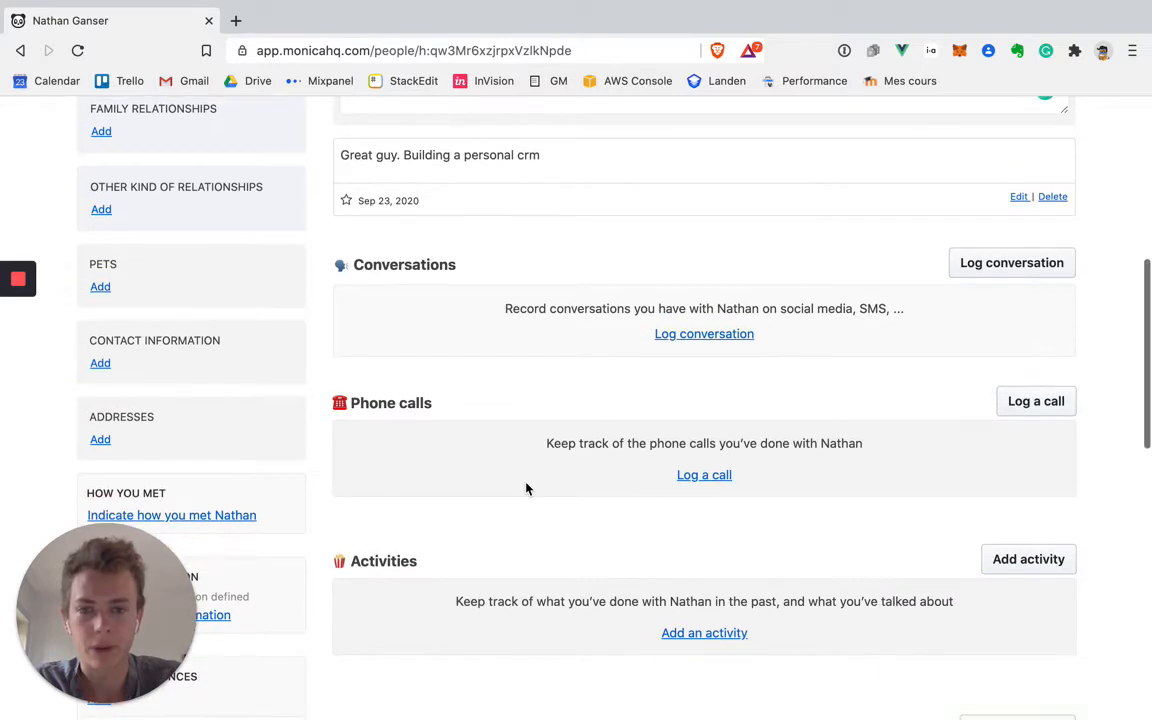
scroll("down", 3)
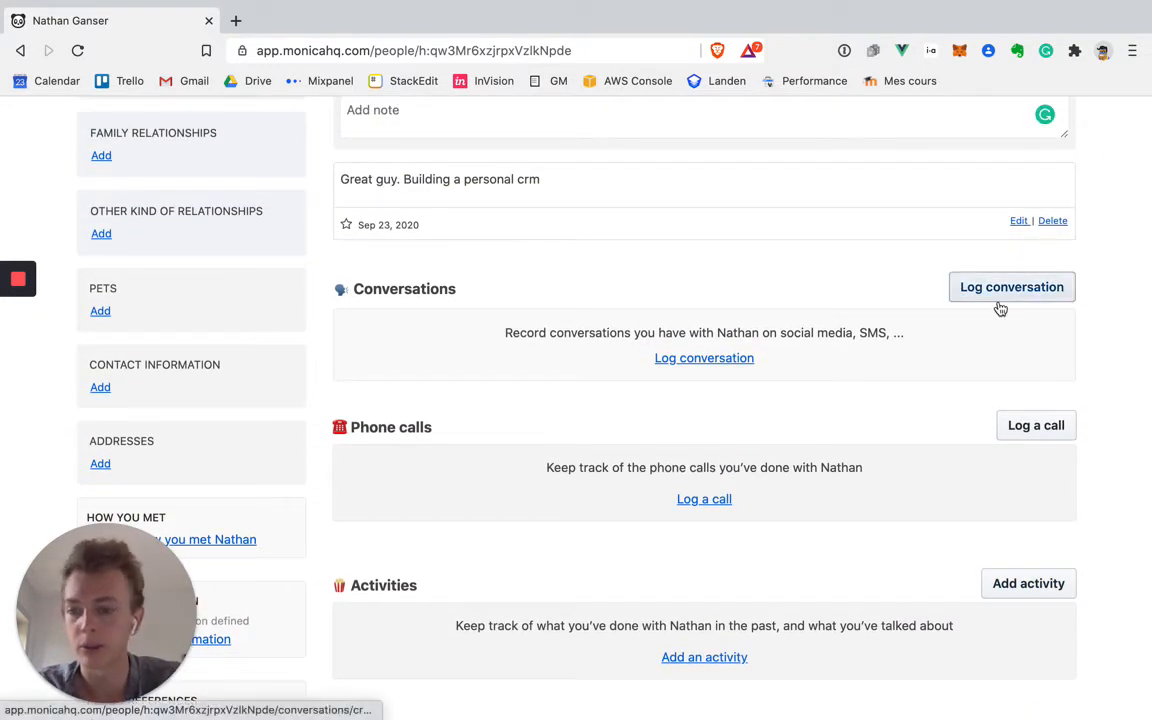
- Log today's Facebook conversation with Nathan saying "Good to see you!"
left_click(1011, 287)
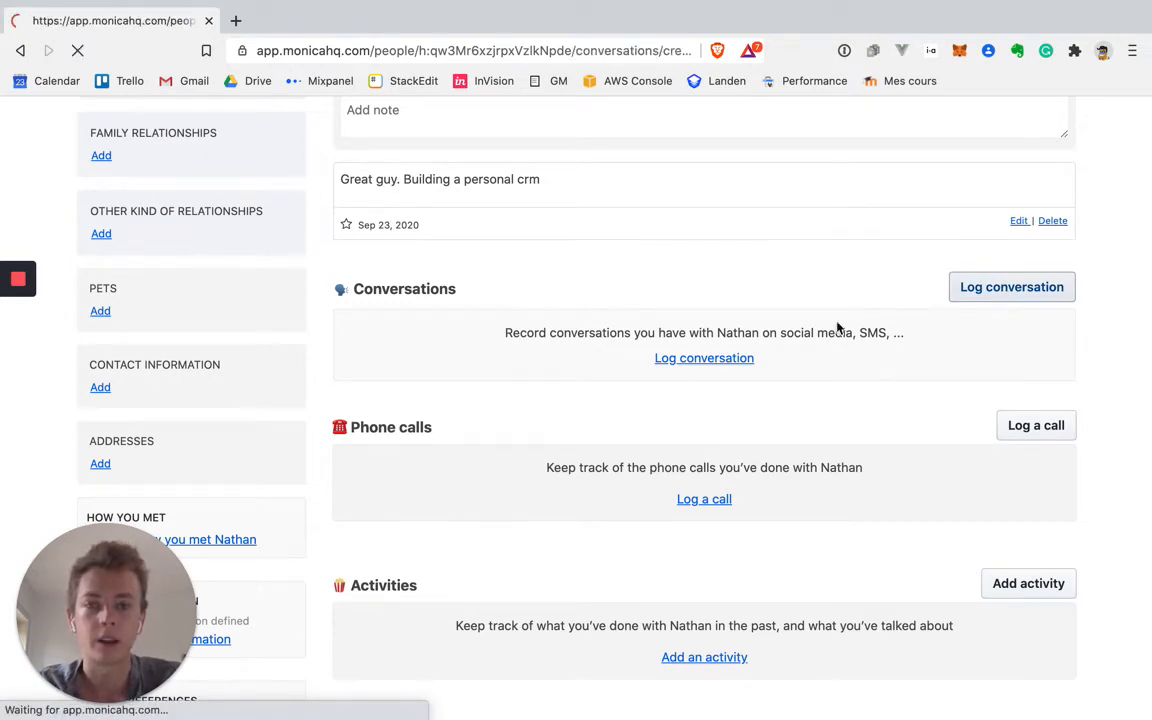
left_click(1011, 287)
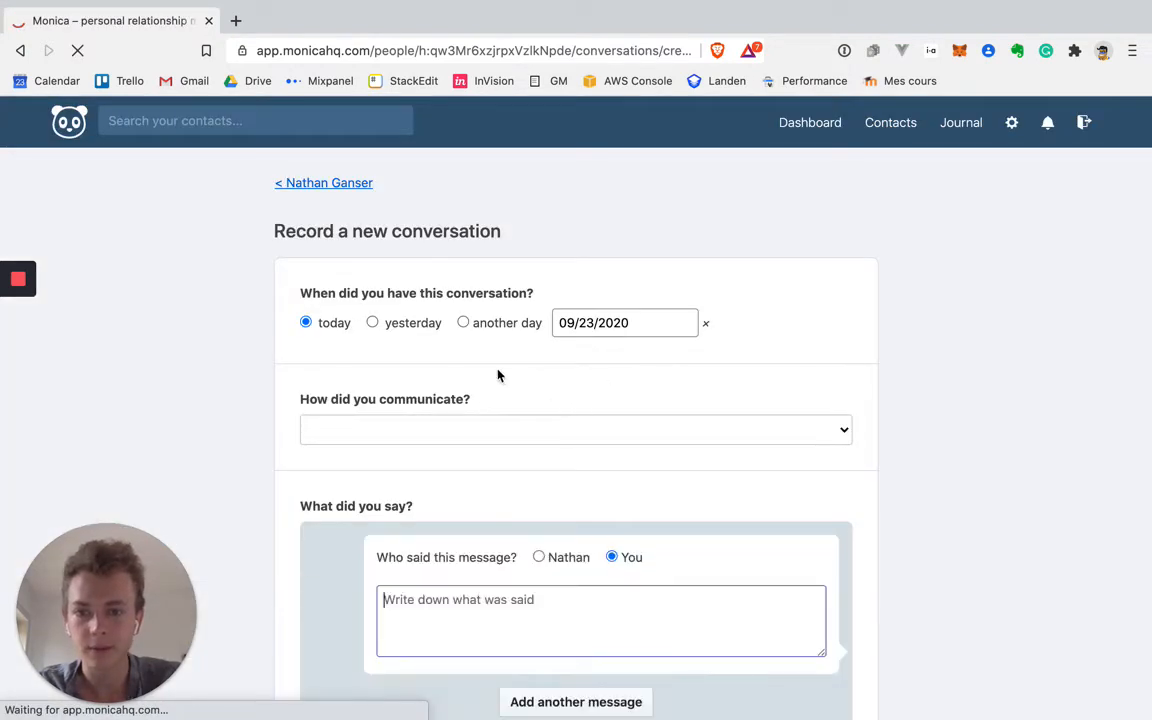
left_click(575, 429)
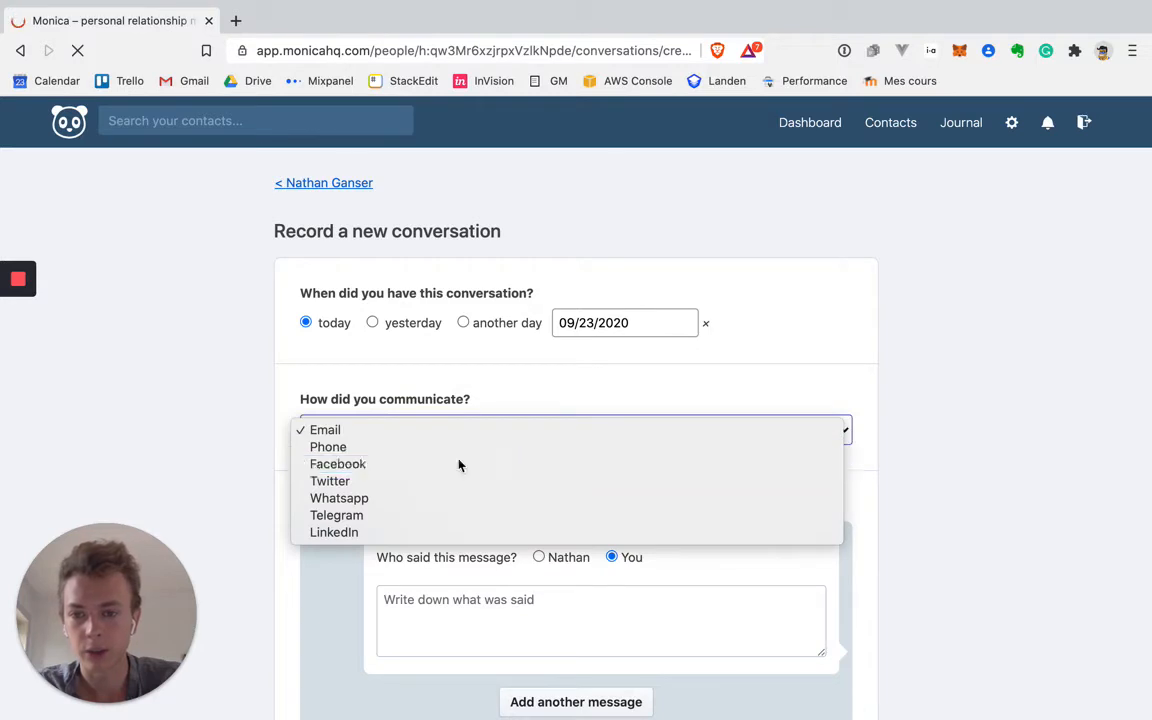
left_click(338, 464)
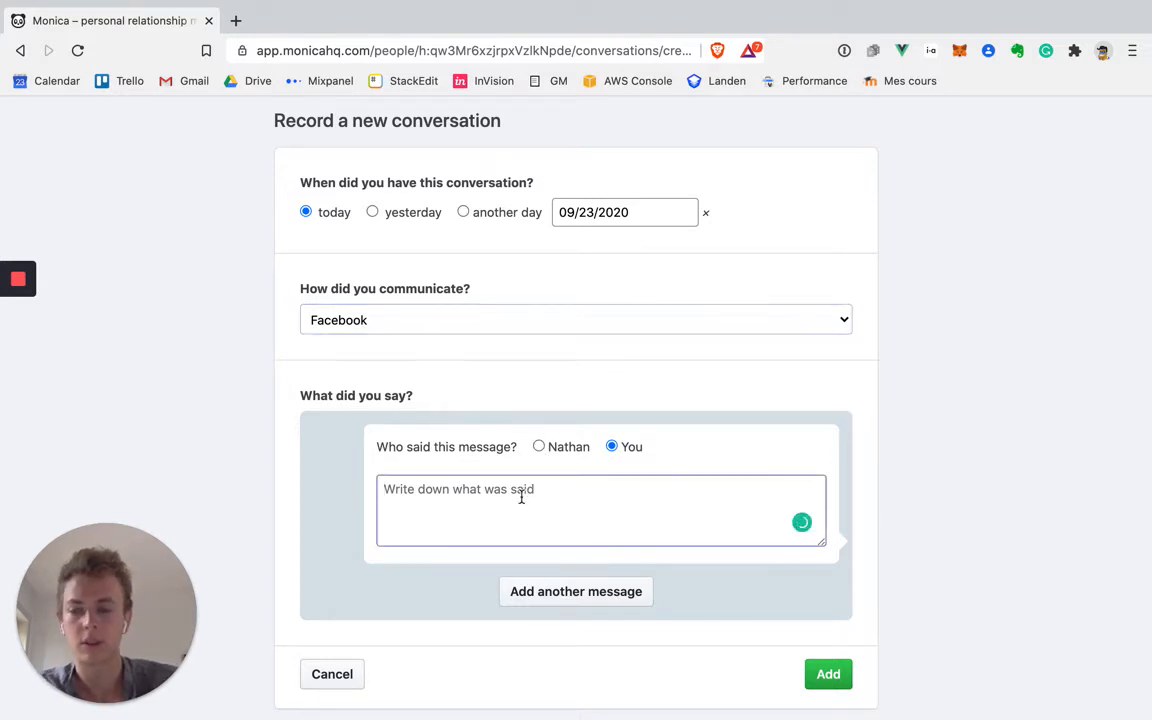
type("Good to see")
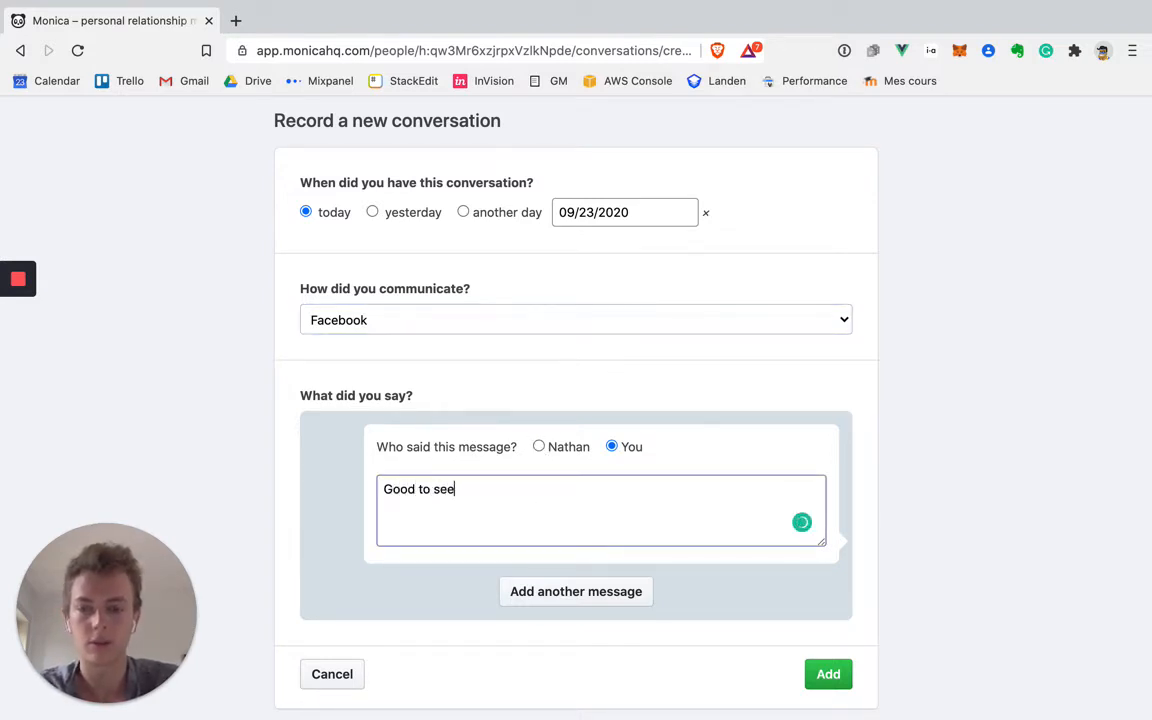
left_click(827, 674)
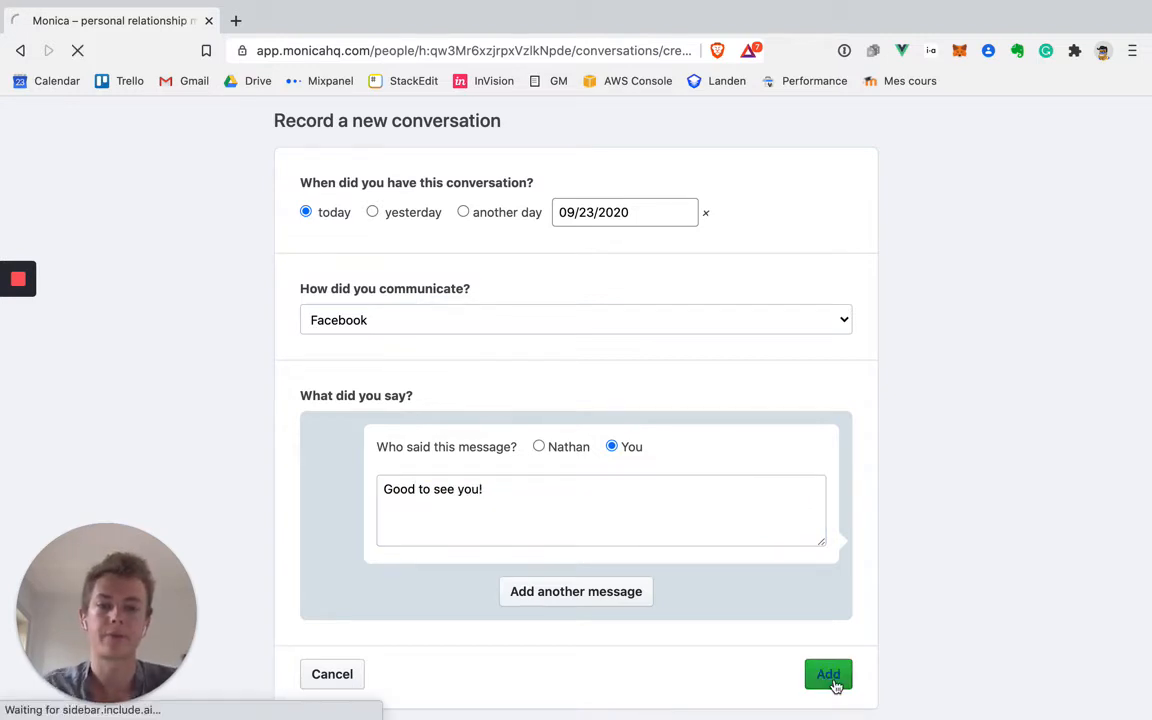
left_click(826, 674)
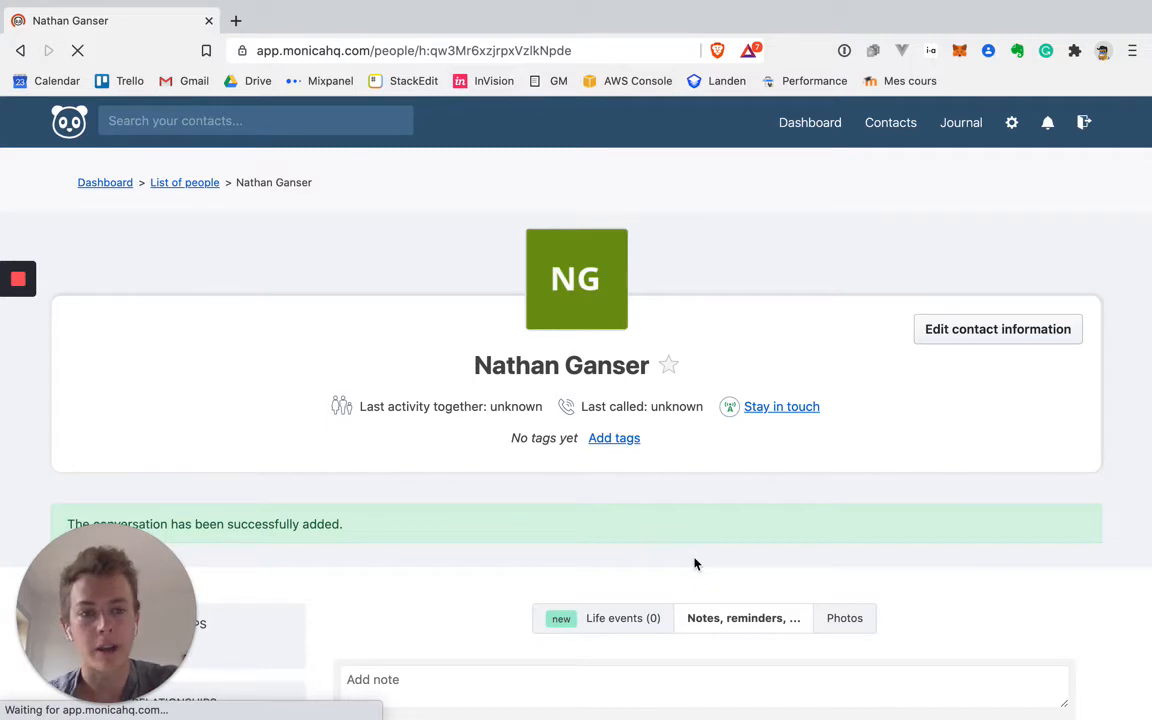
- Fill in a 09/23/2020 phone call where Nathan called, feeling Adoration
scroll("down", 3)
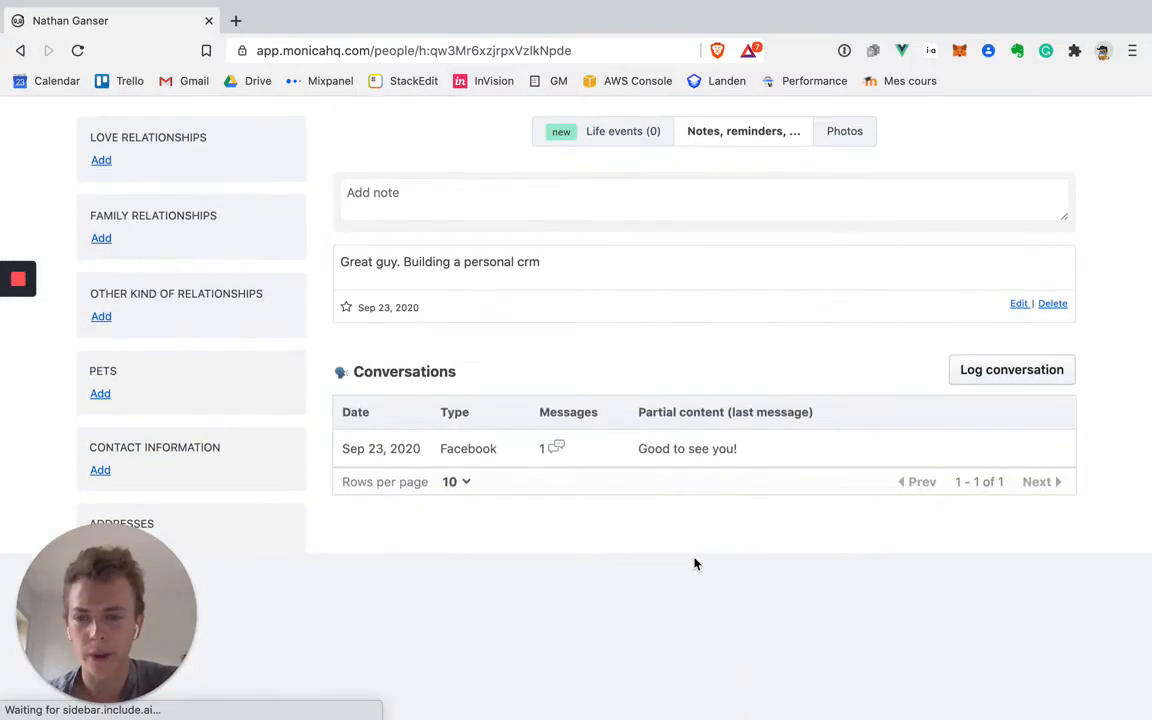
scroll("down", 3)
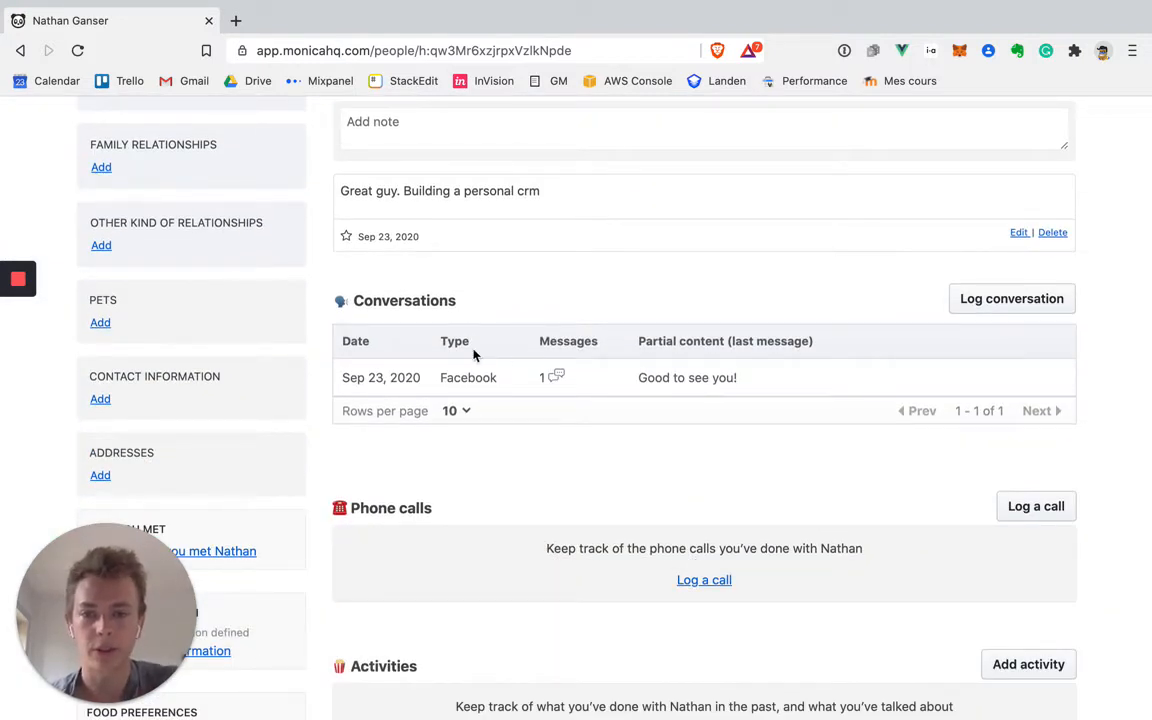
scroll("down", 3)
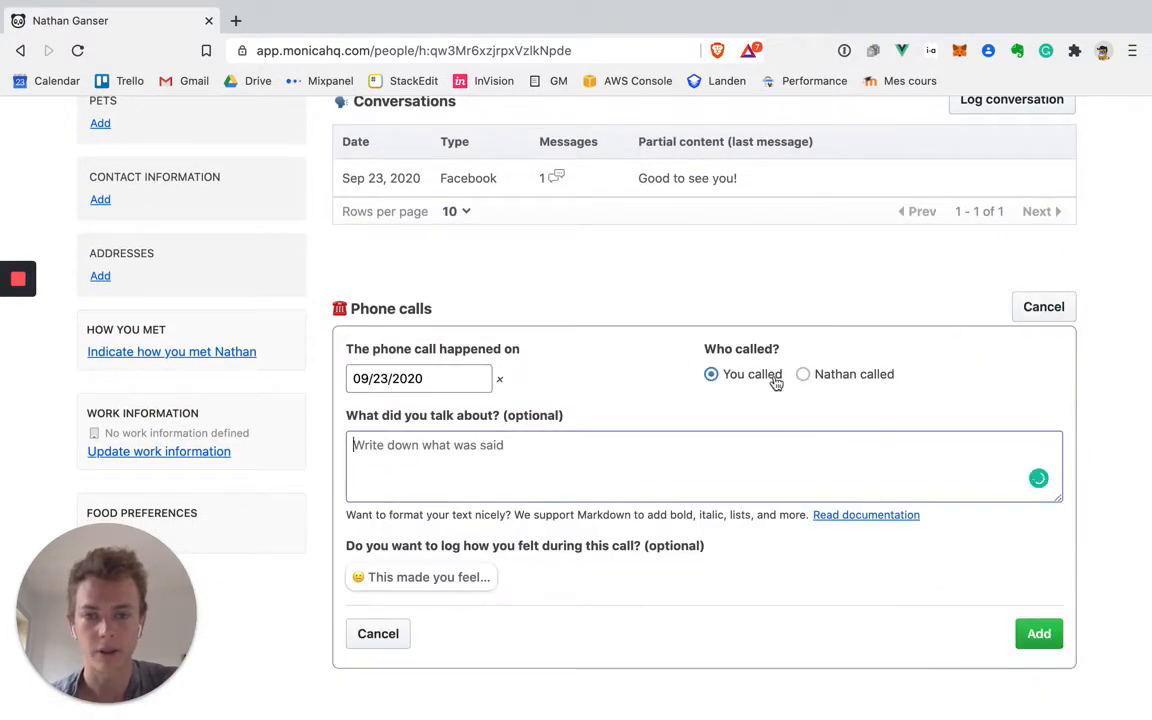
left_click(802, 374)
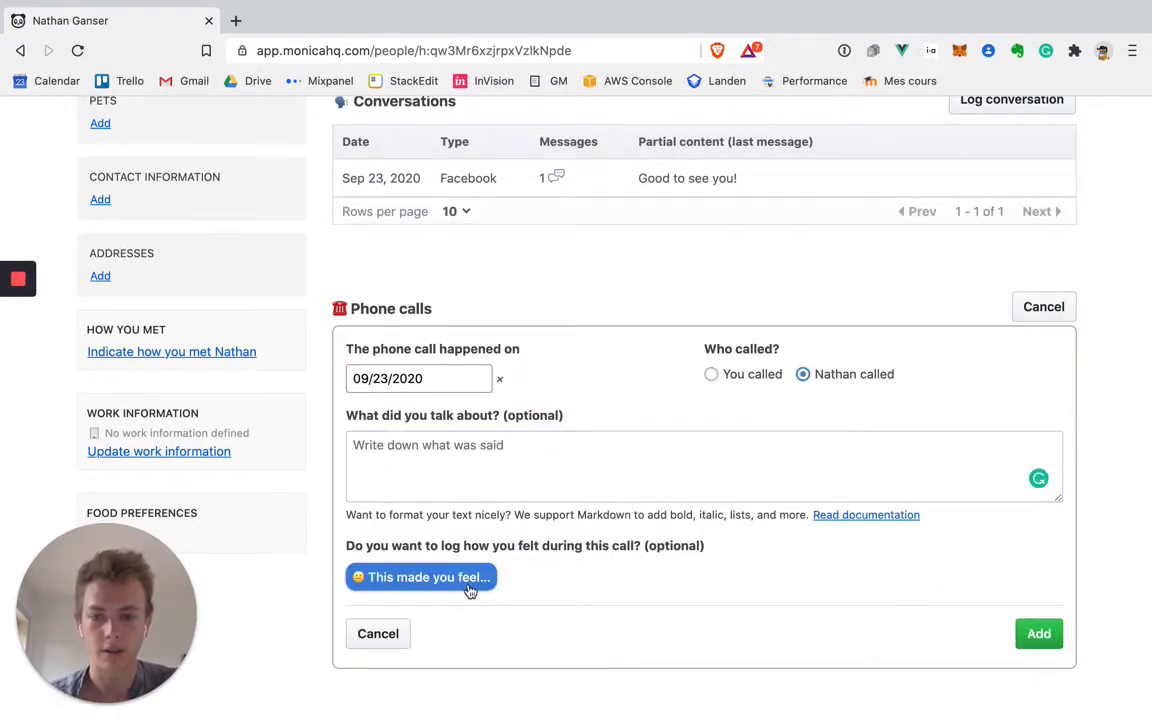
left_click(421, 577)
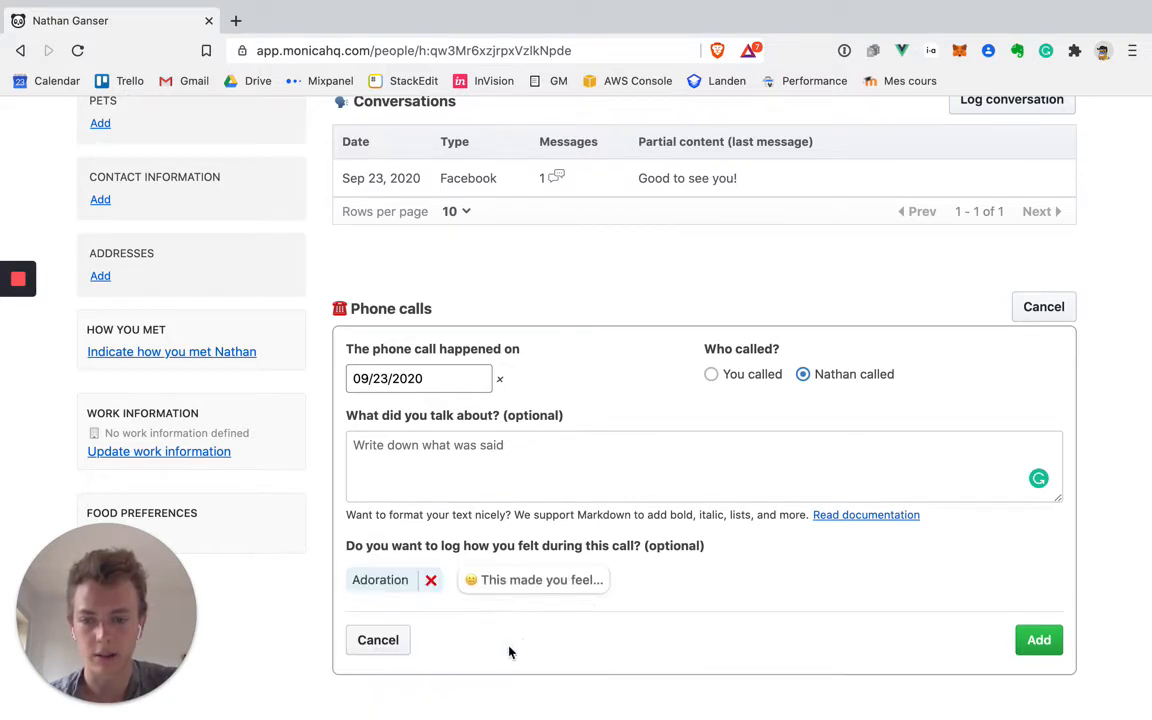
scroll("down", 3)
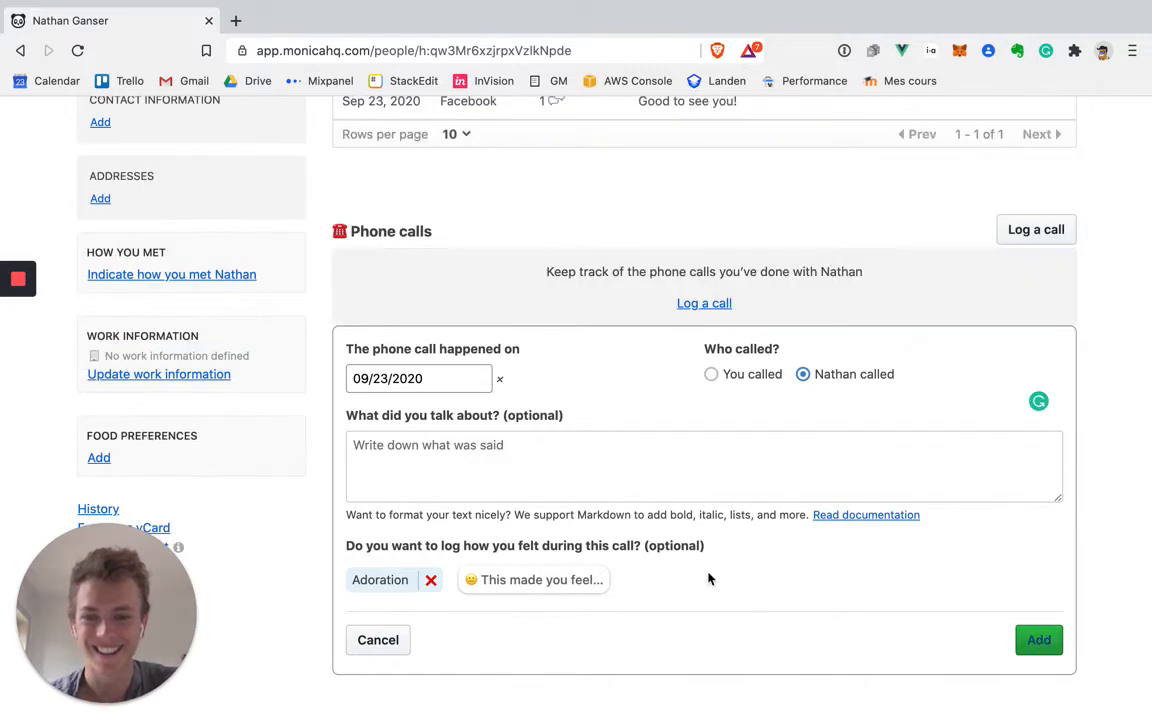
- Save the Adoration phone call and add a Badminton activity dated Sep 23, 2020
left_click(1038, 640)
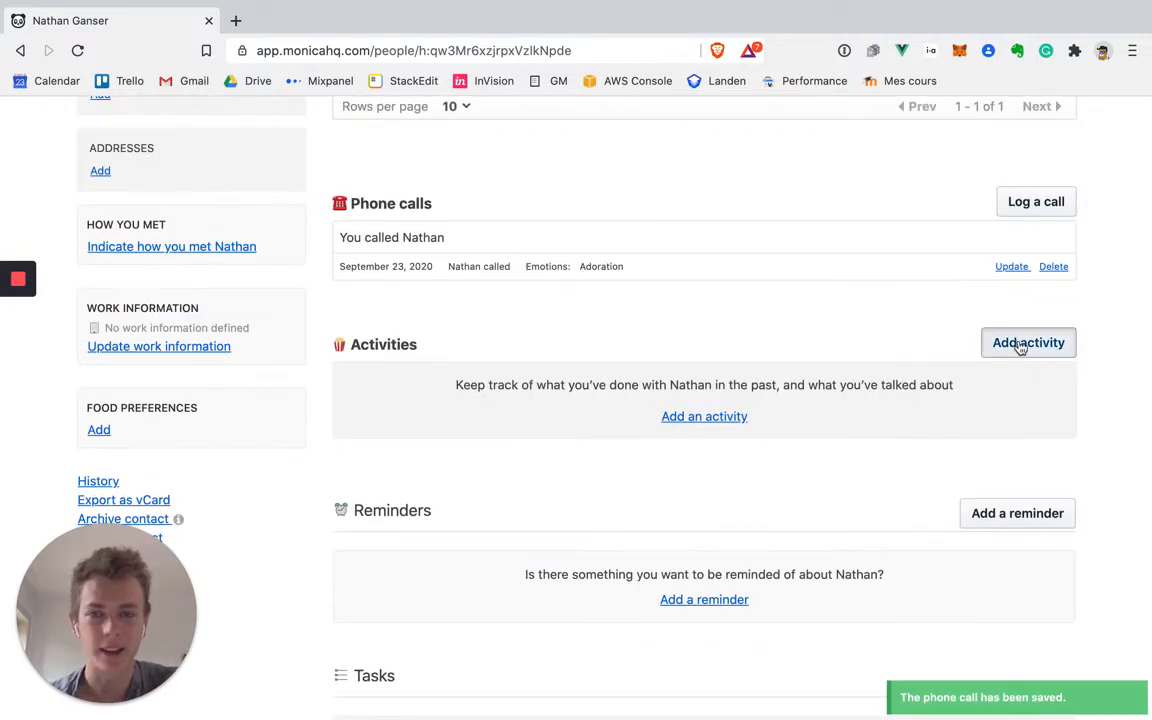
left_click(1028, 342)
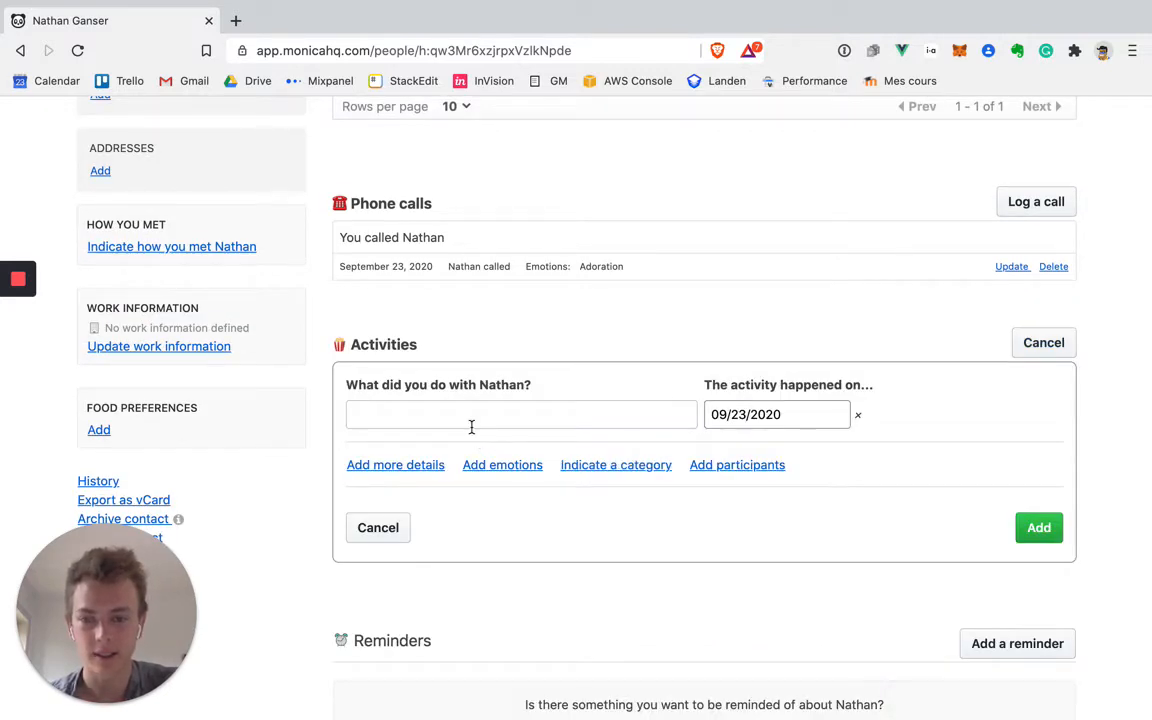
type("hh")
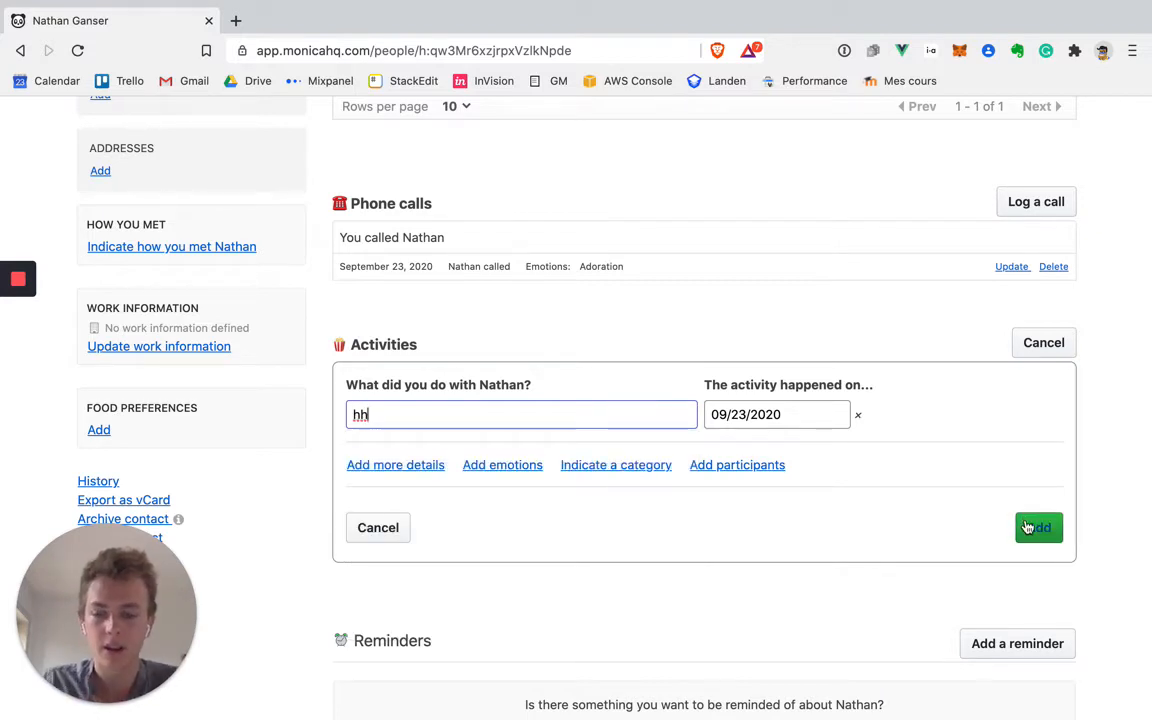
type("Badminton")
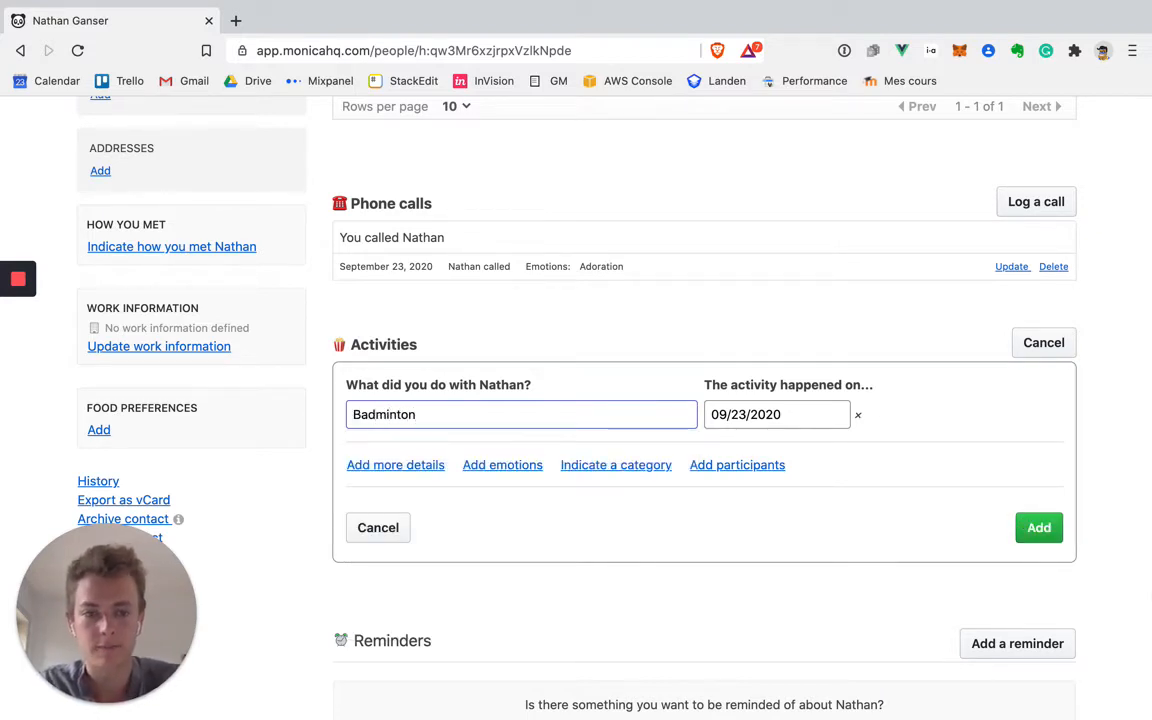
left_click(1038, 527)
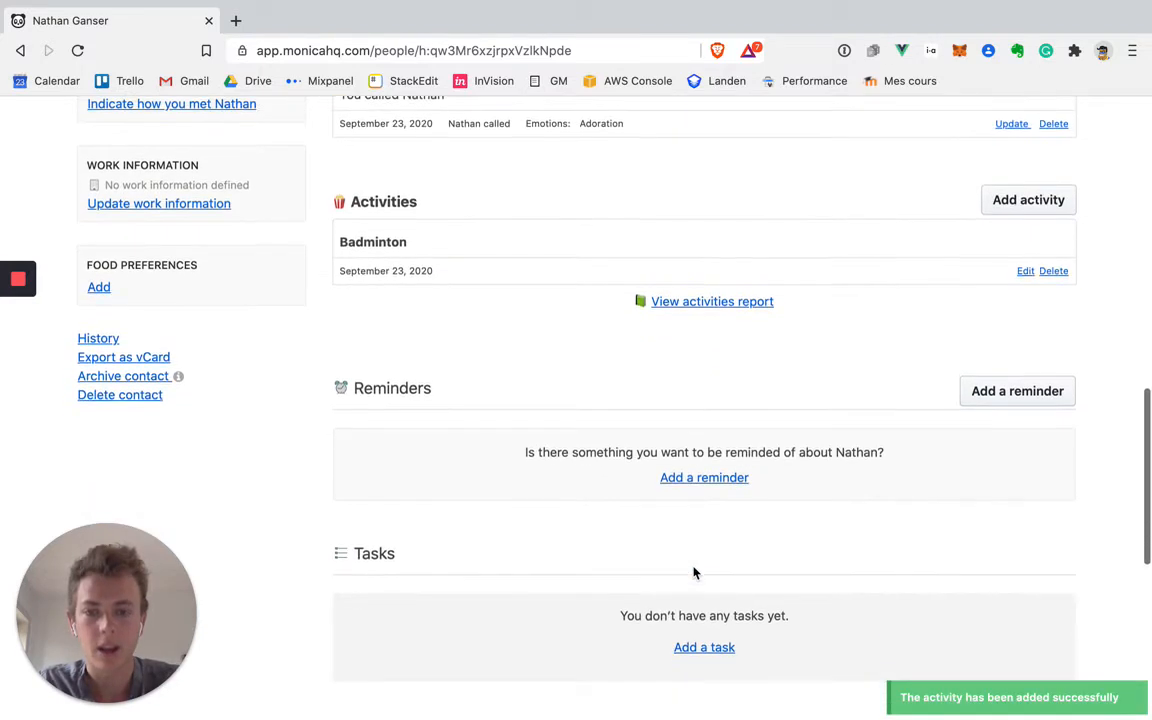
left_click(1017, 387)
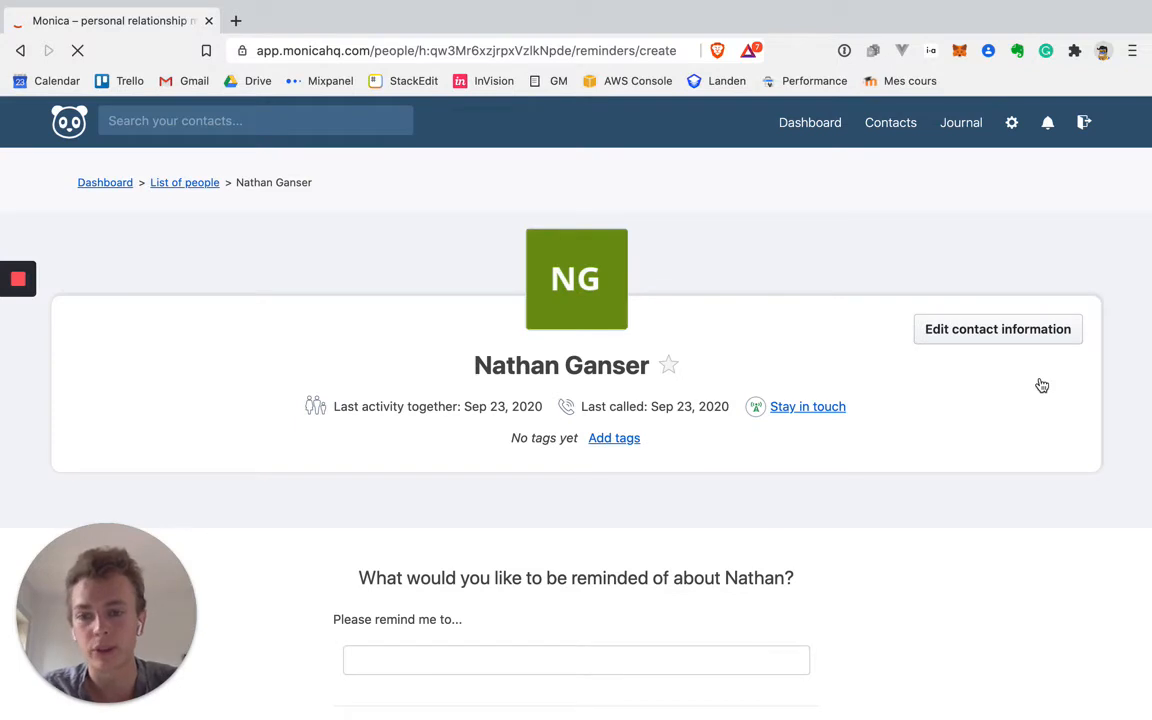
- Save a 'Check in' reminder starting 23.09.2020, repeating every 1 week
scroll("down", 3)
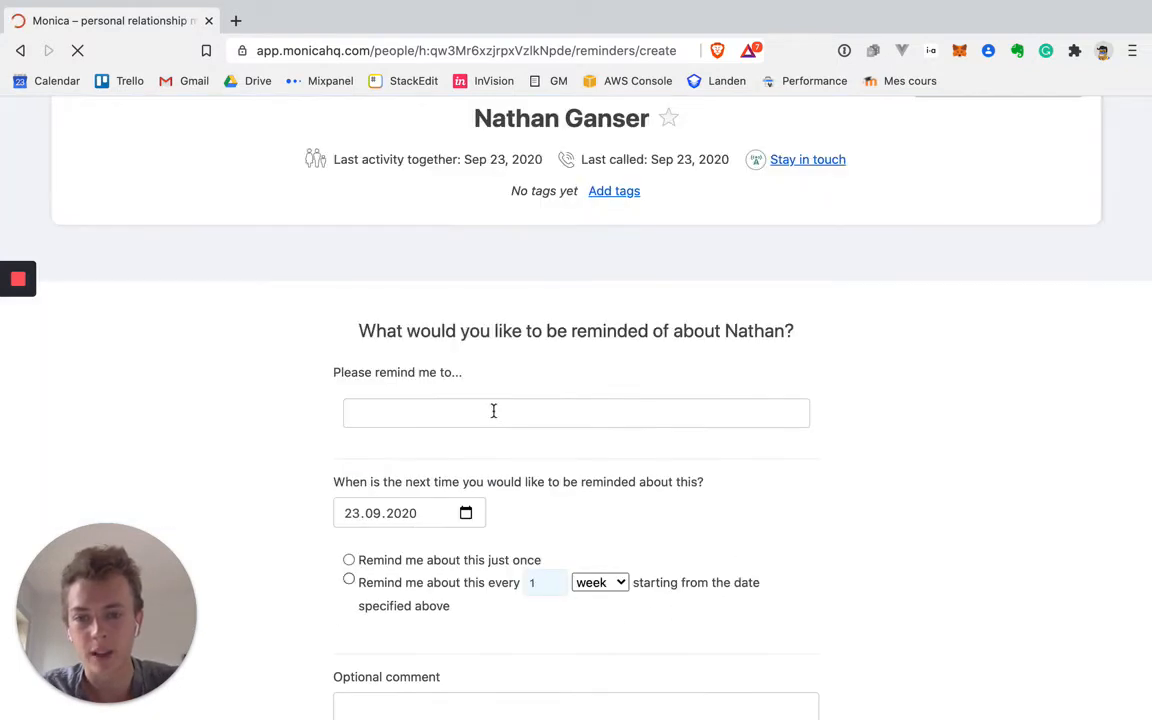
type("j")
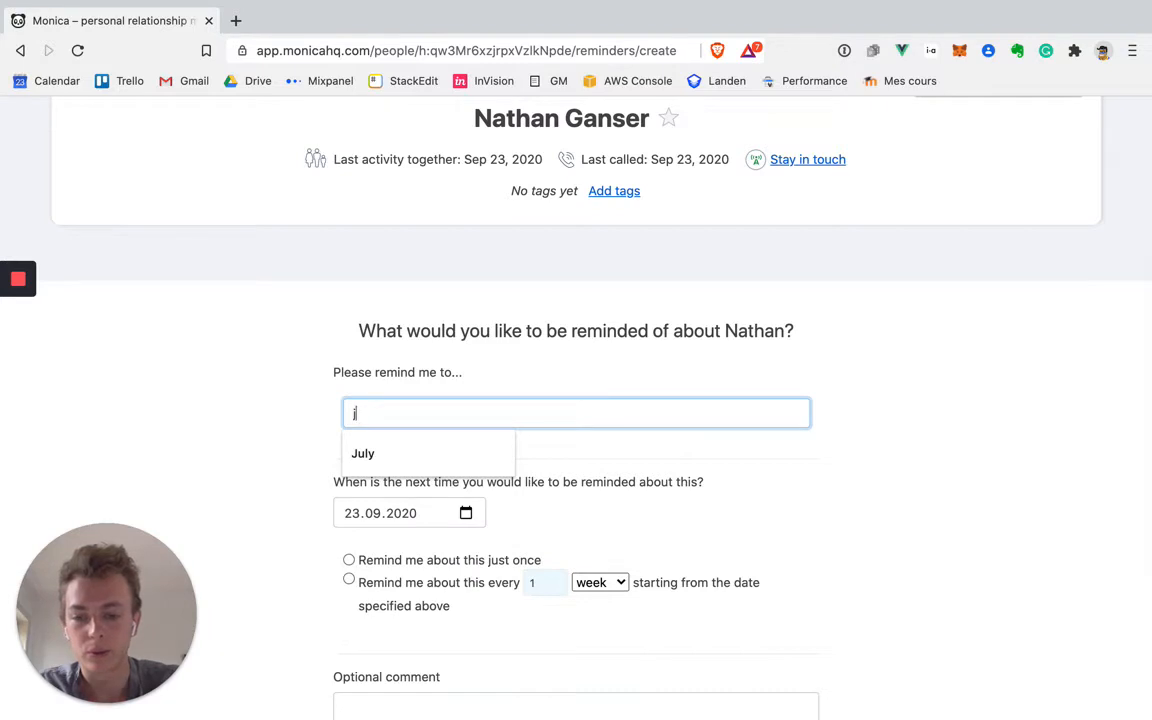
type("Check in")
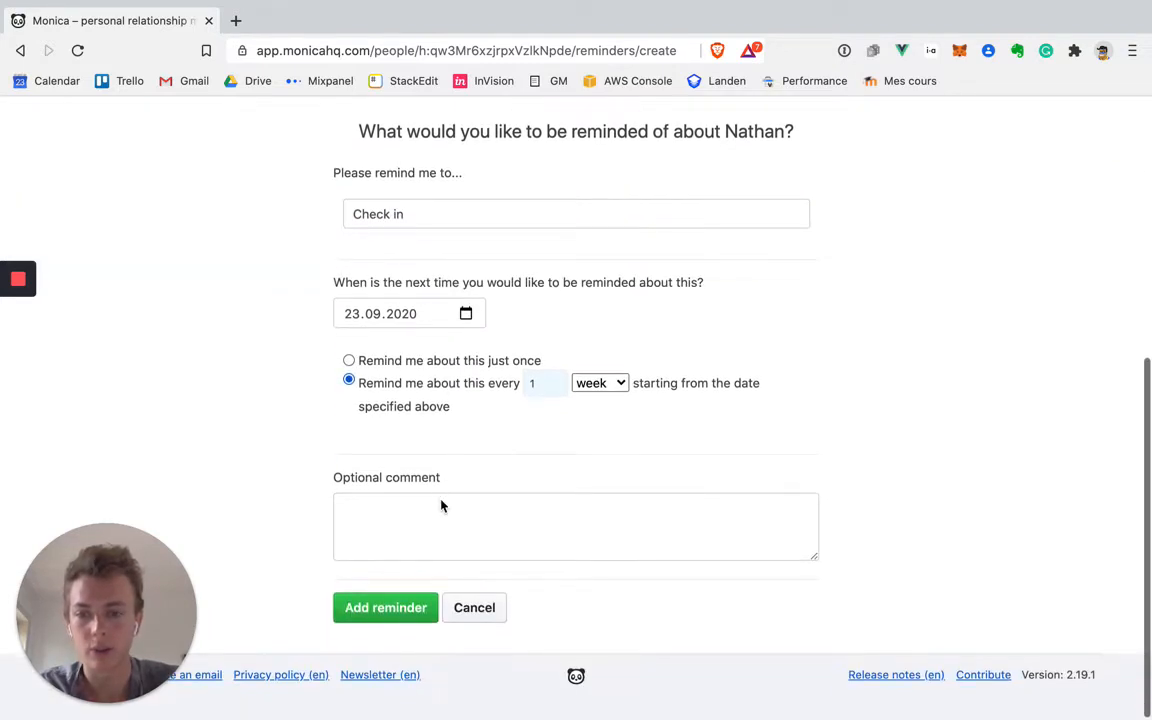
left_click(385, 609)
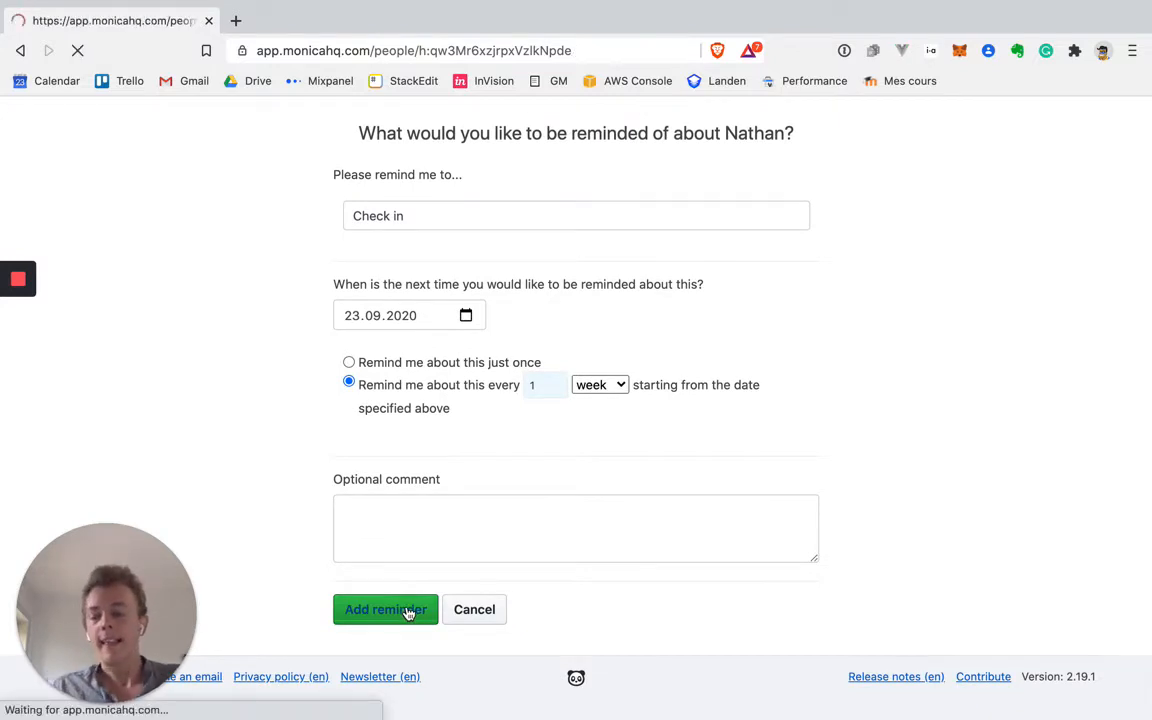
left_click(385, 609)
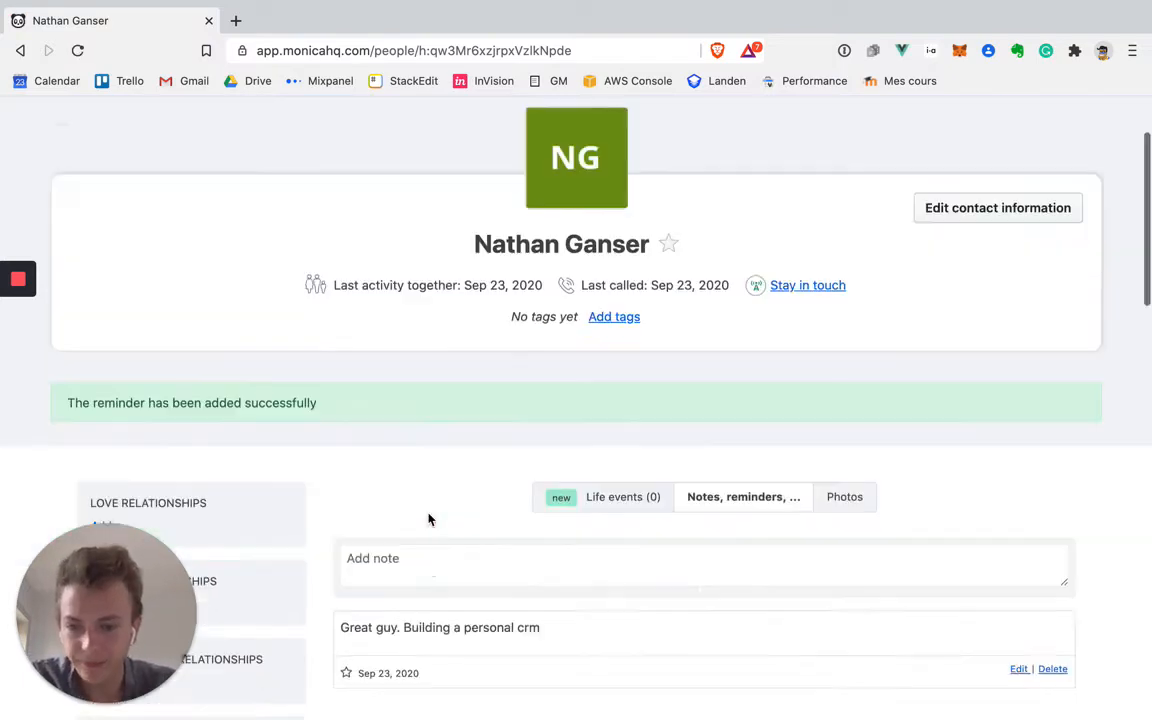
scroll("down", 3)
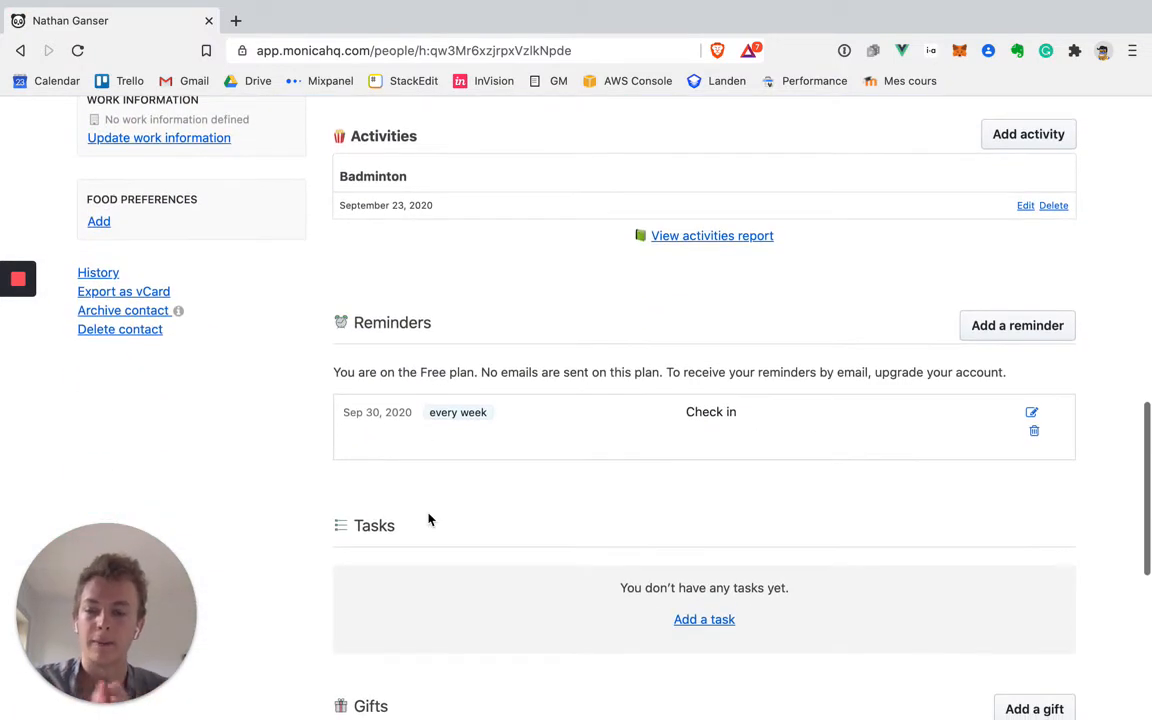
mouse_move(401, 449)
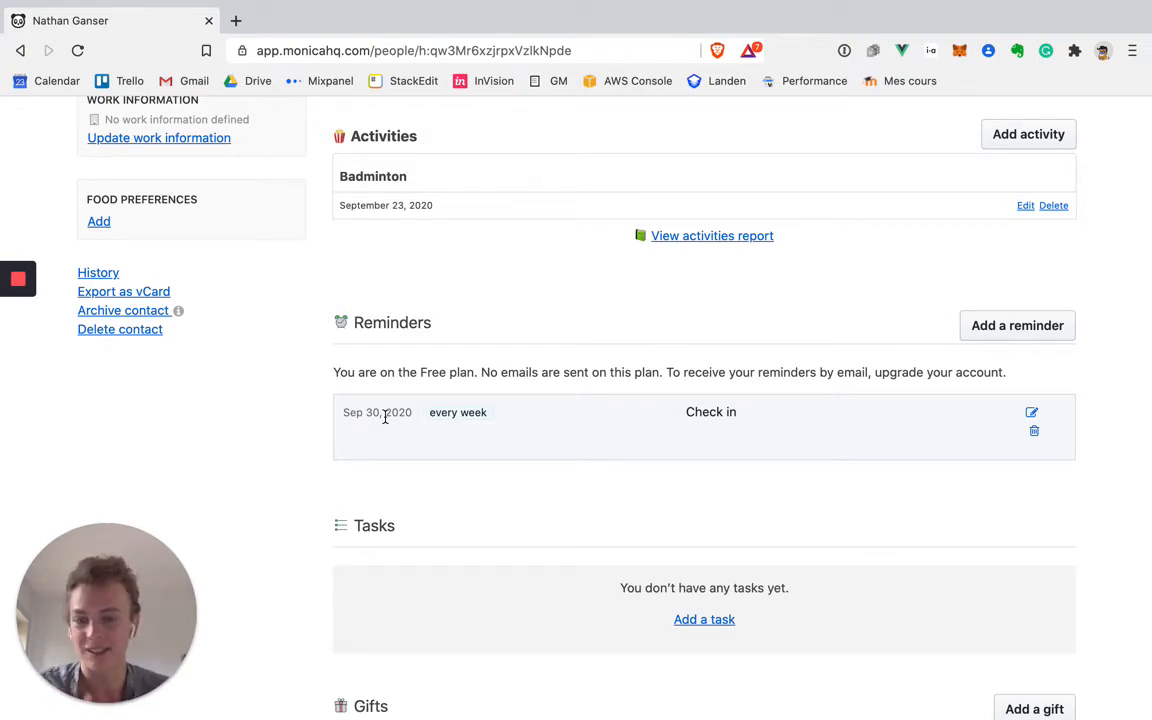
scroll("down", 3)
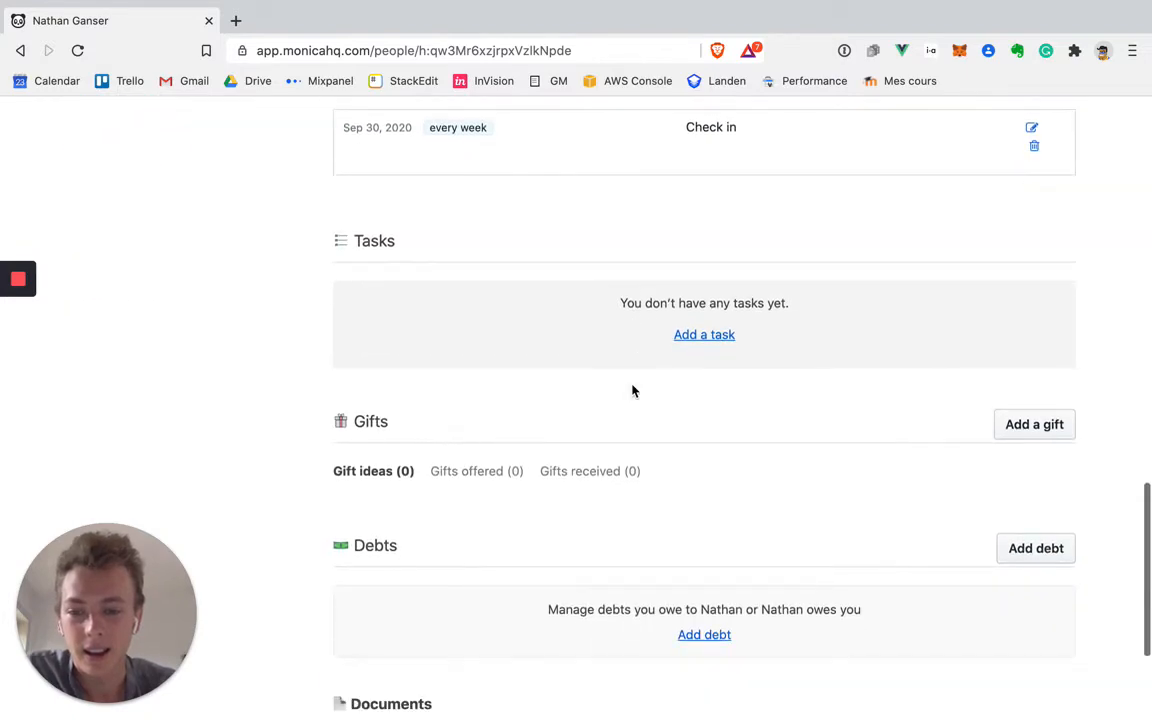
scroll("down", 3)
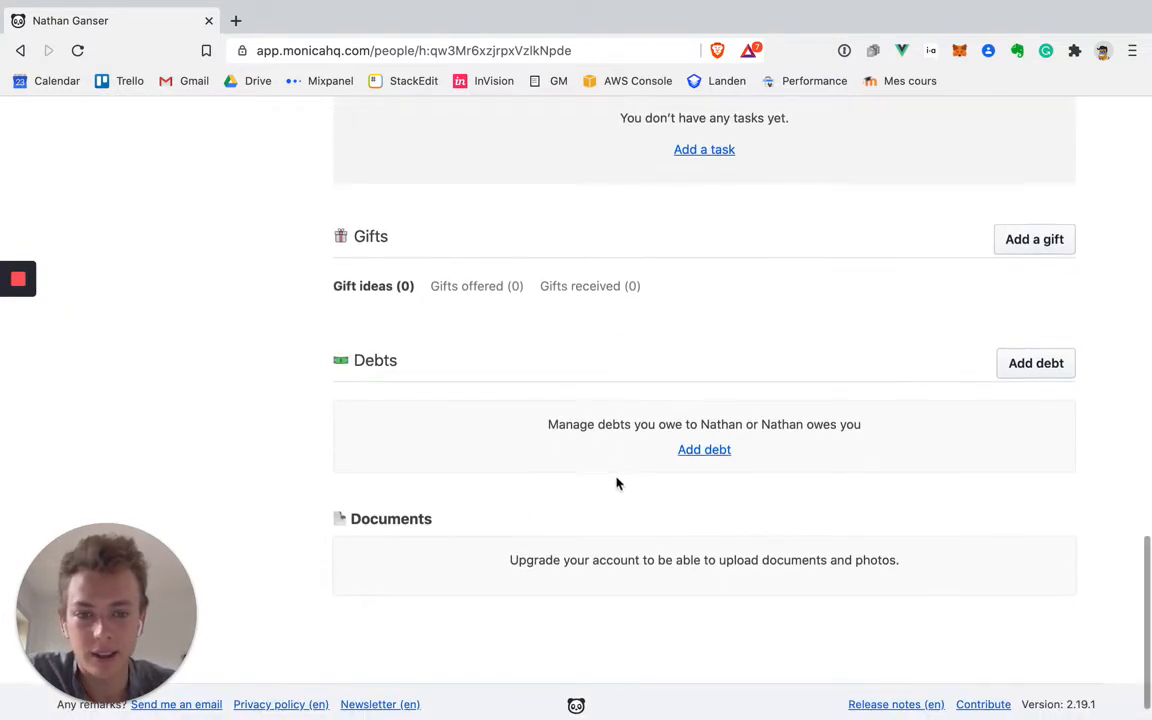
scroll("up", 3)
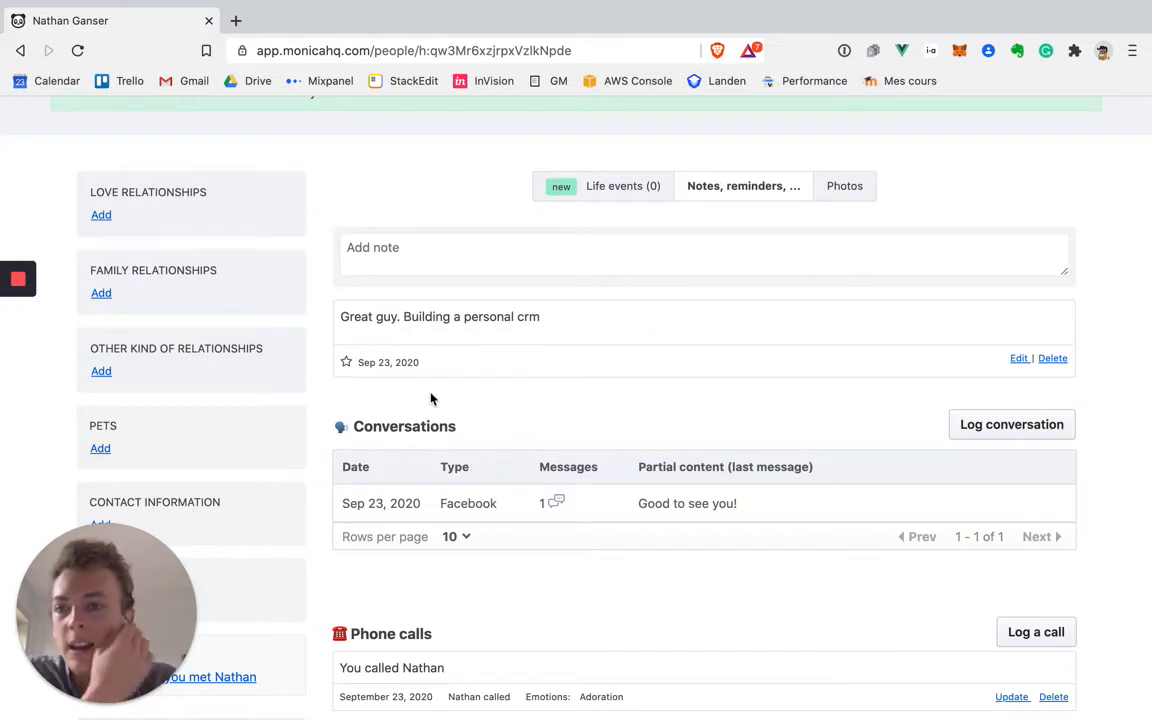
- Add a new person John under Family relationships as Nathan's godson/goddaughter
scroll("down", 3)
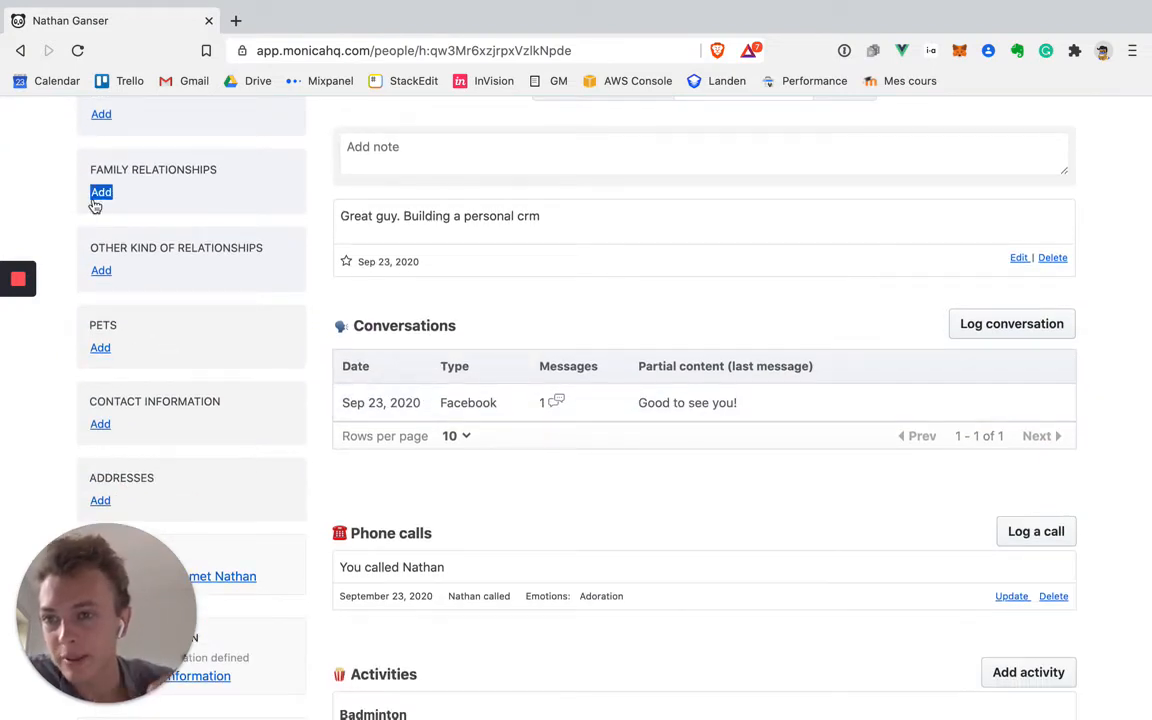
left_click(100, 192)
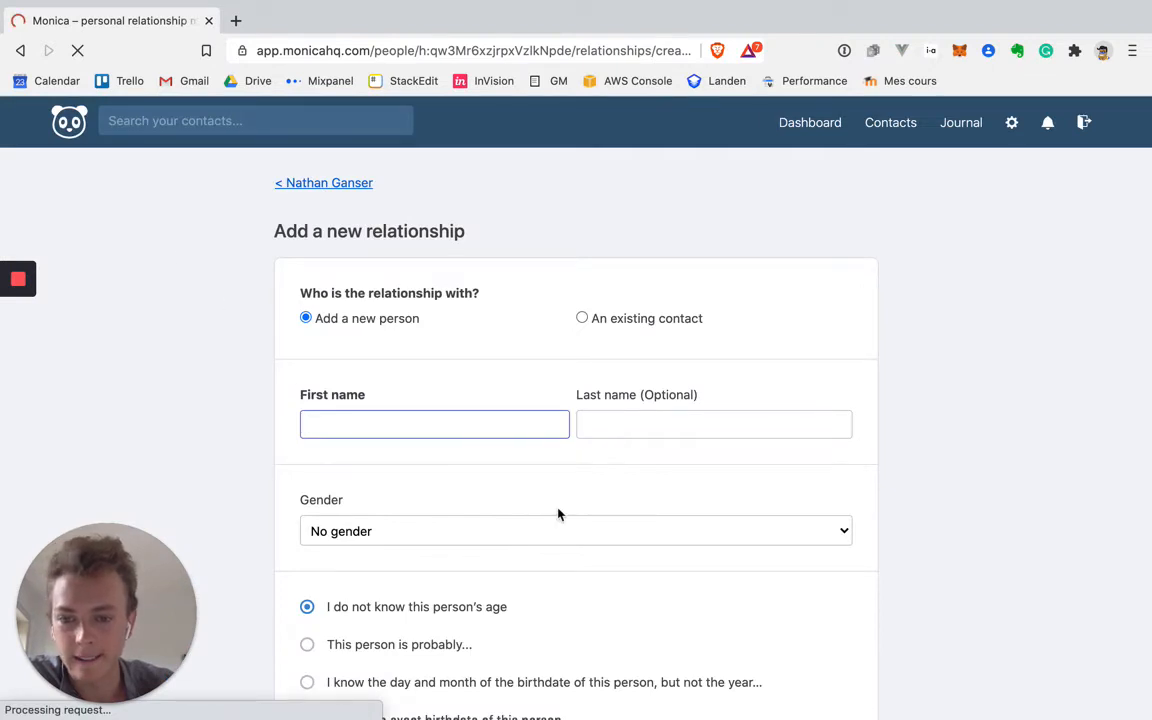
scroll("down", 3)
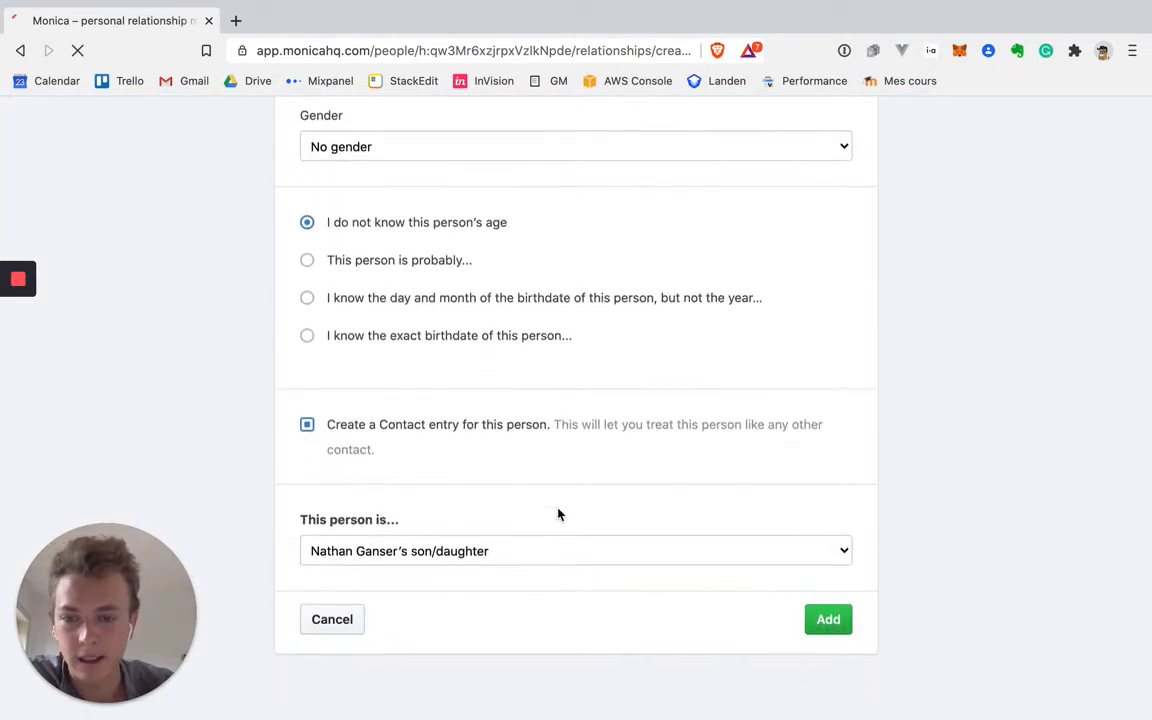
left_click(576, 551)
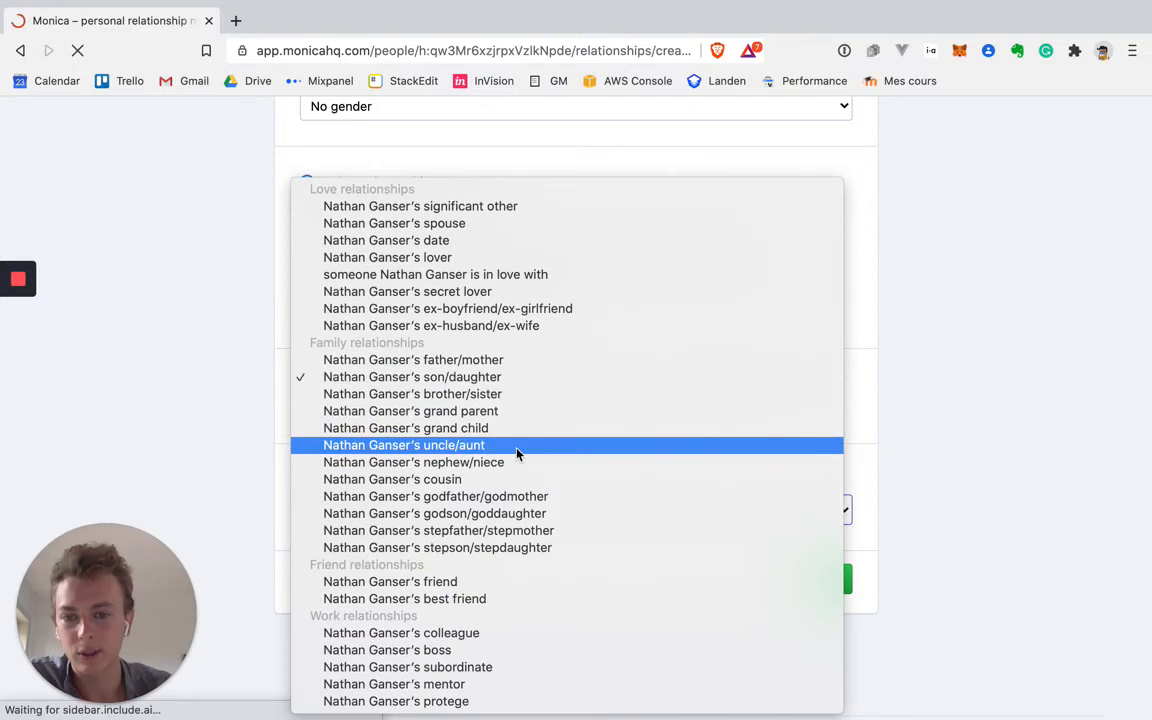
mouse_move(512, 496)
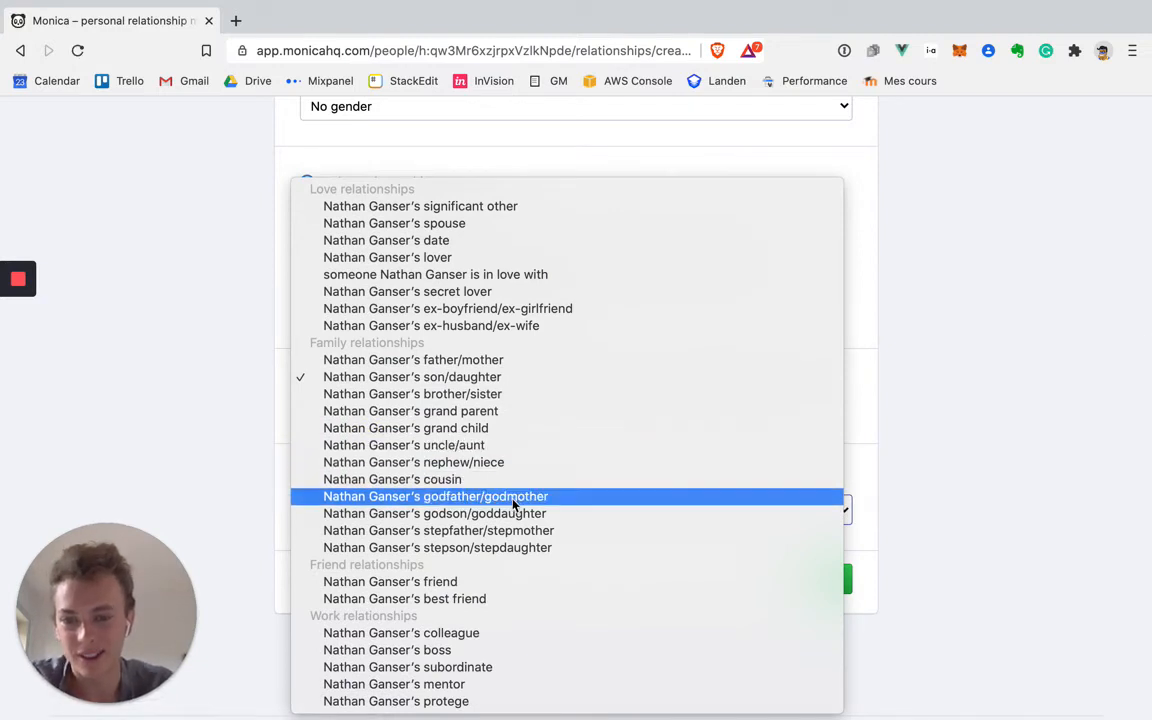
mouse_move(513, 513)
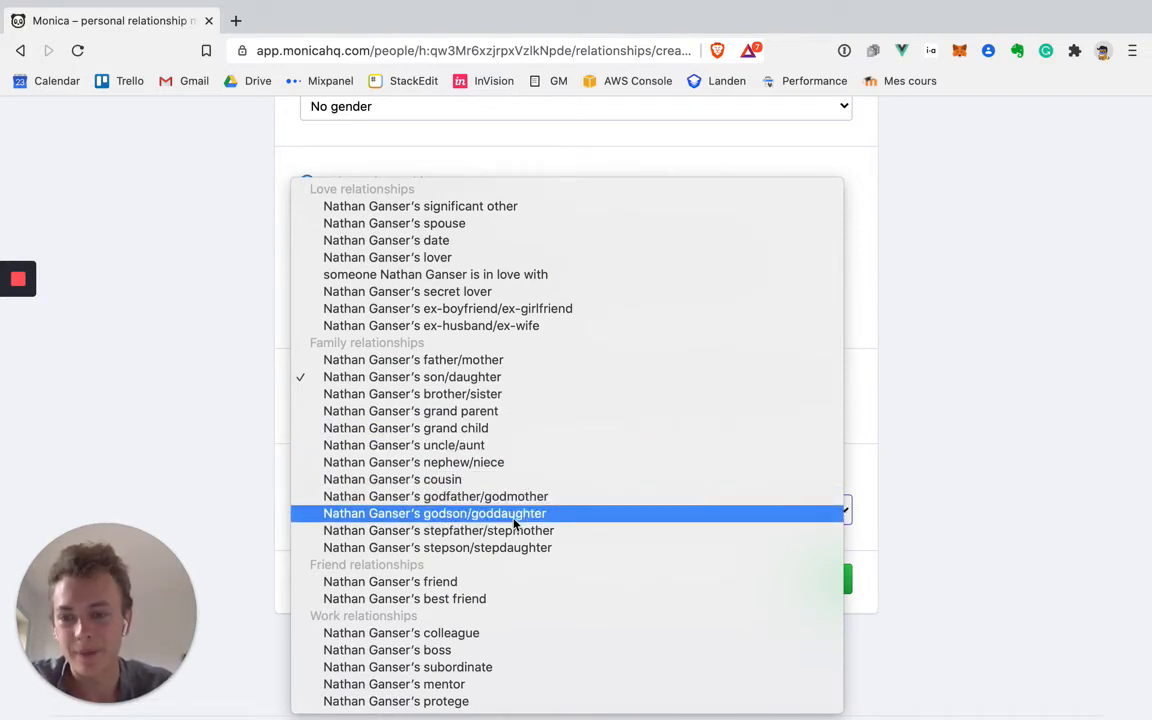
left_click(435, 513)
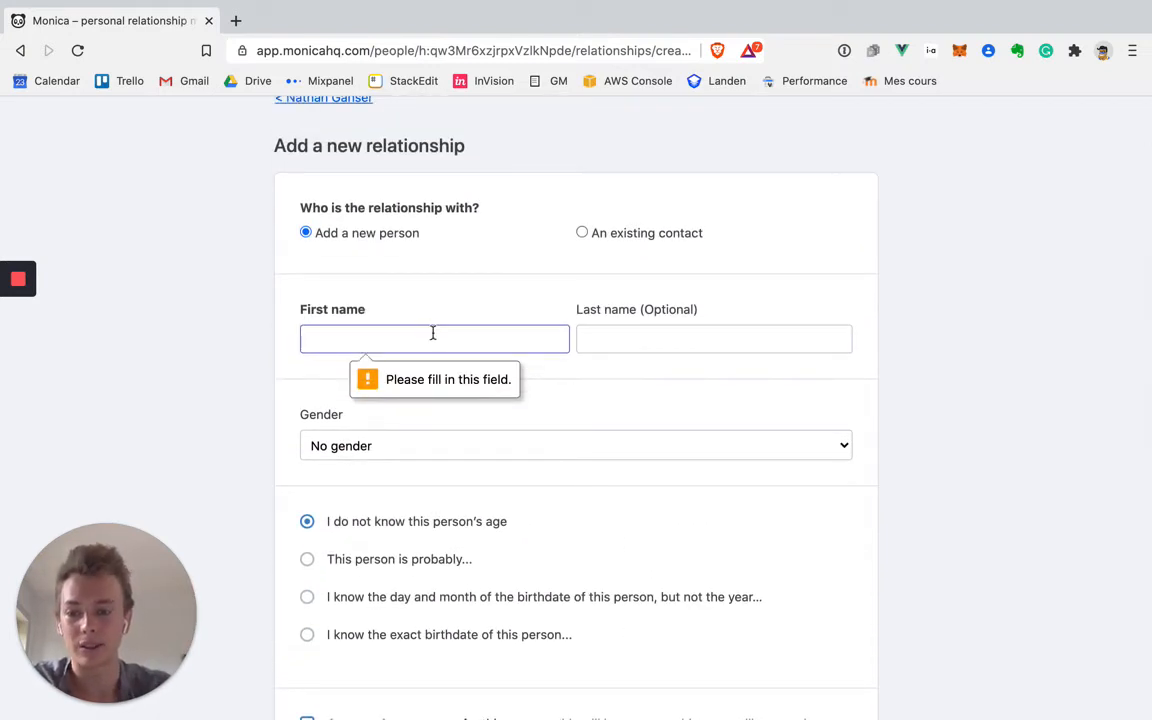
type("John")
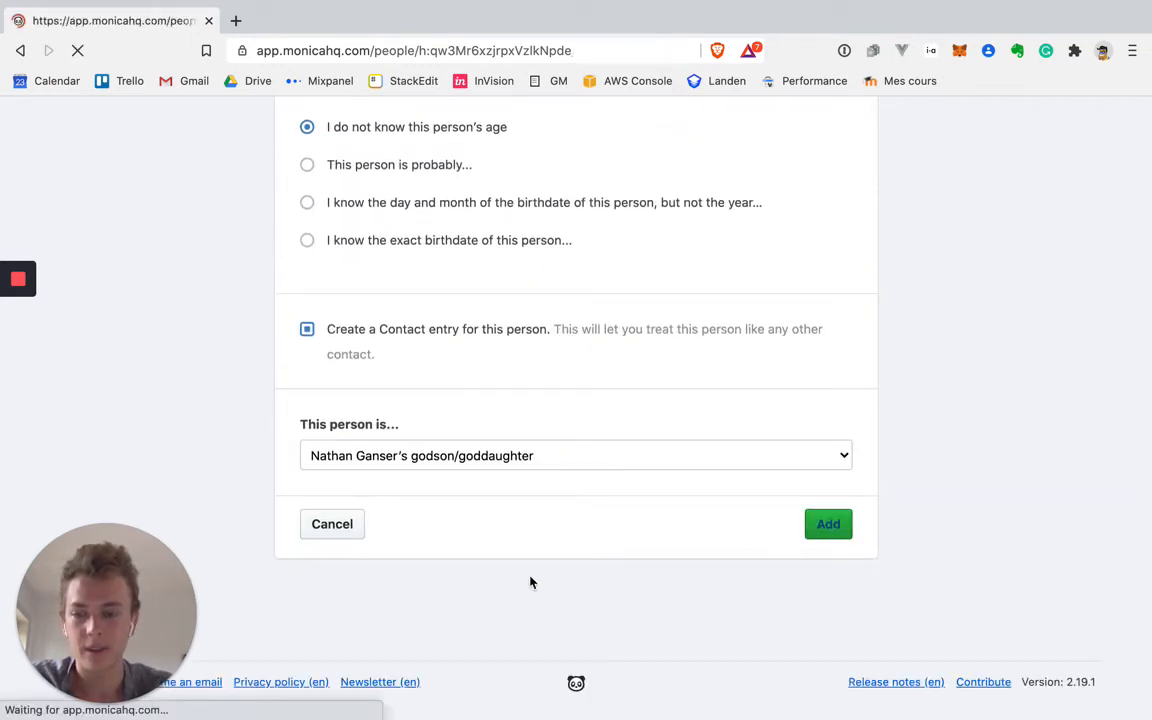
left_click(827, 524)
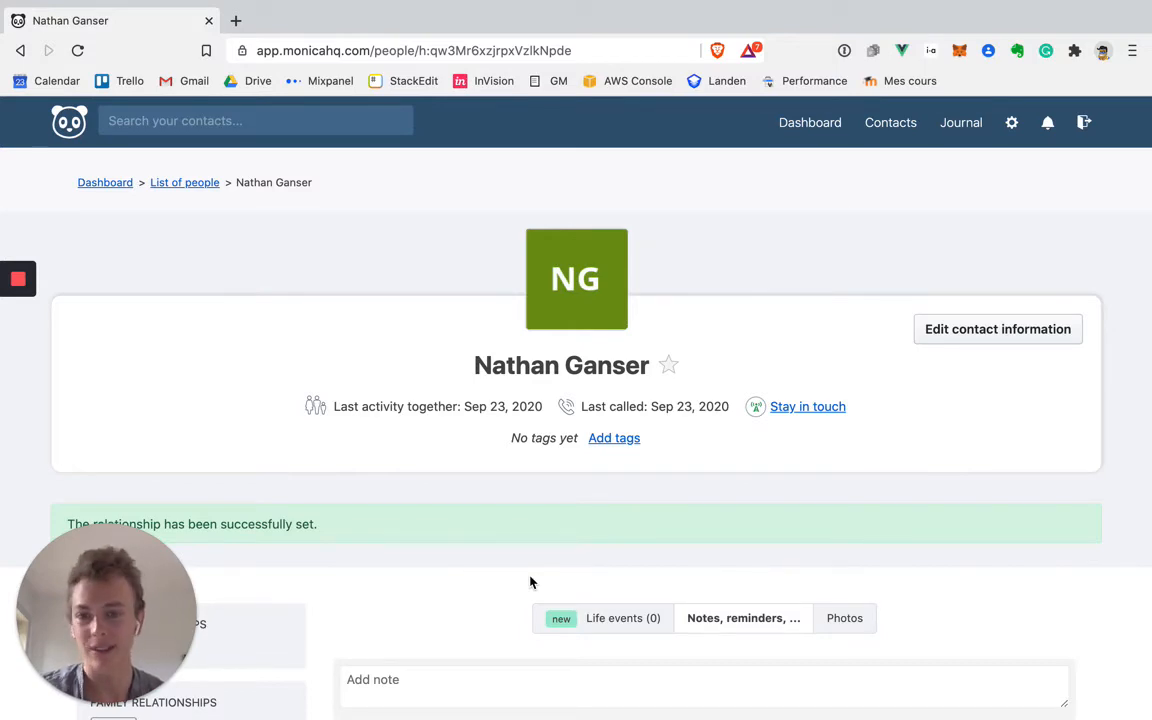
scroll("down", 3)
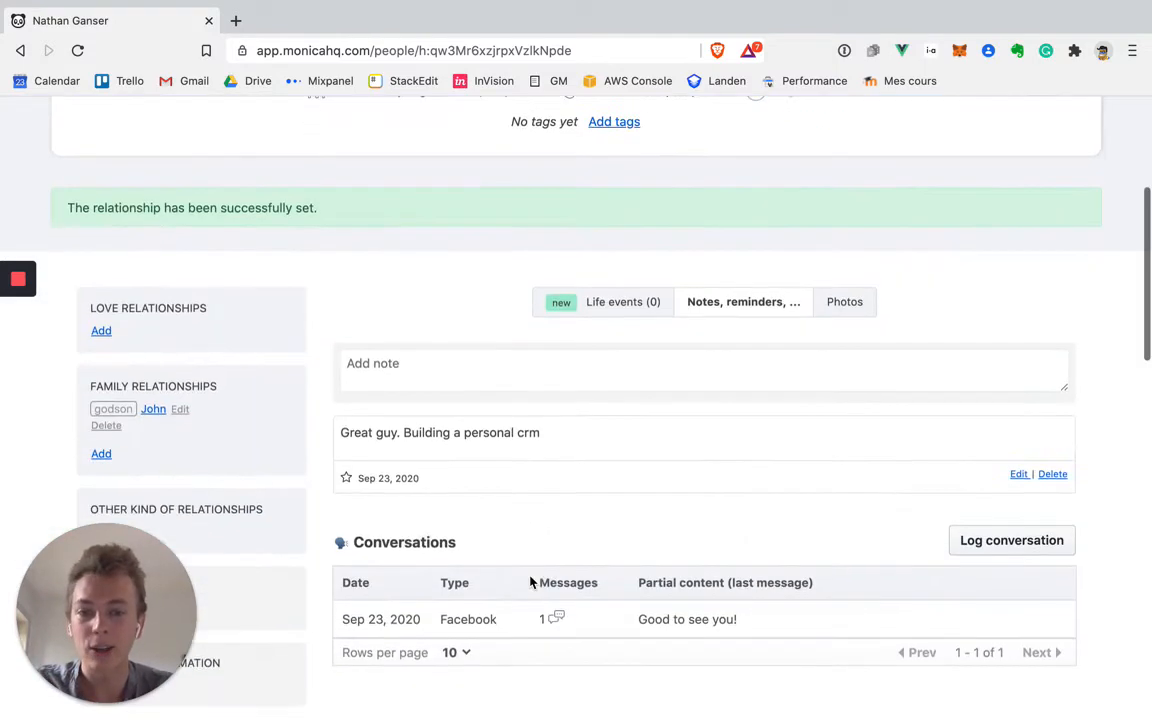
scroll("down", 3)
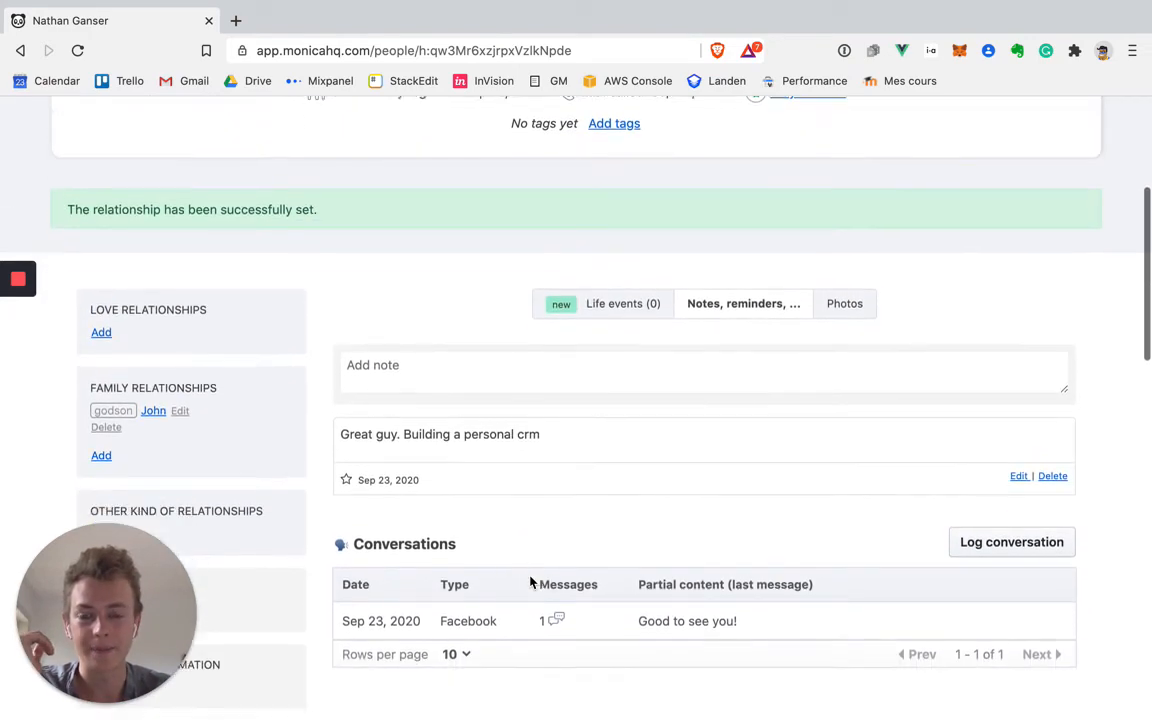
scroll("down", 3)
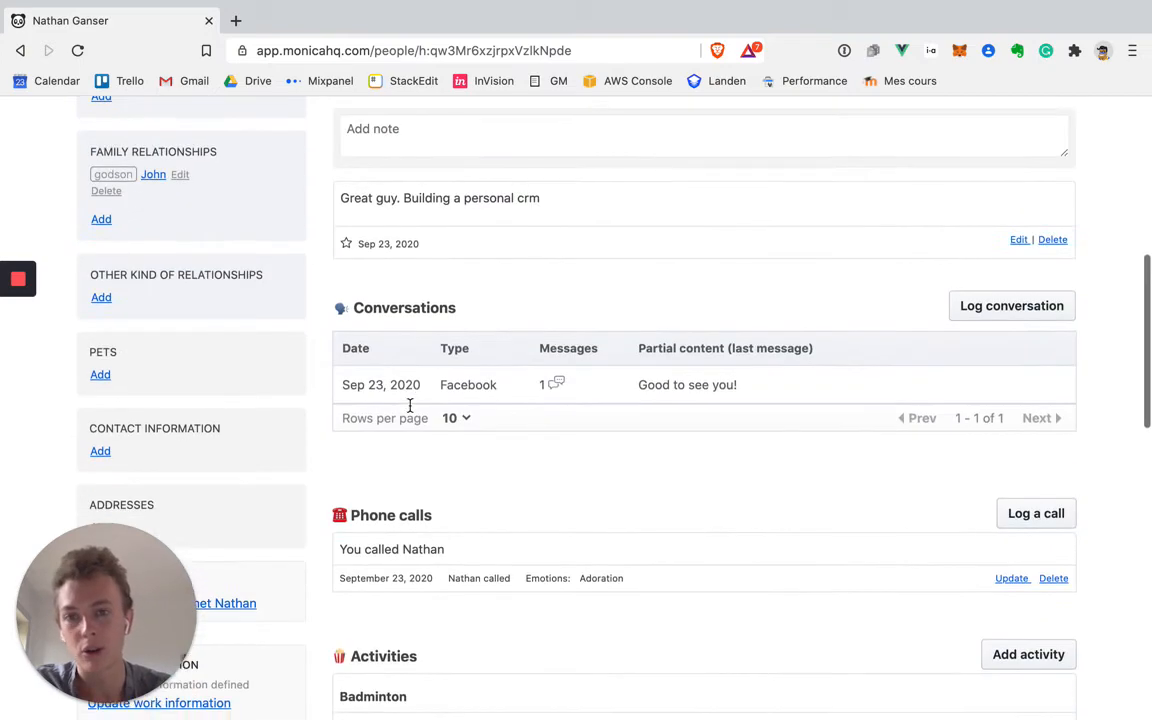
scroll("down", 3)
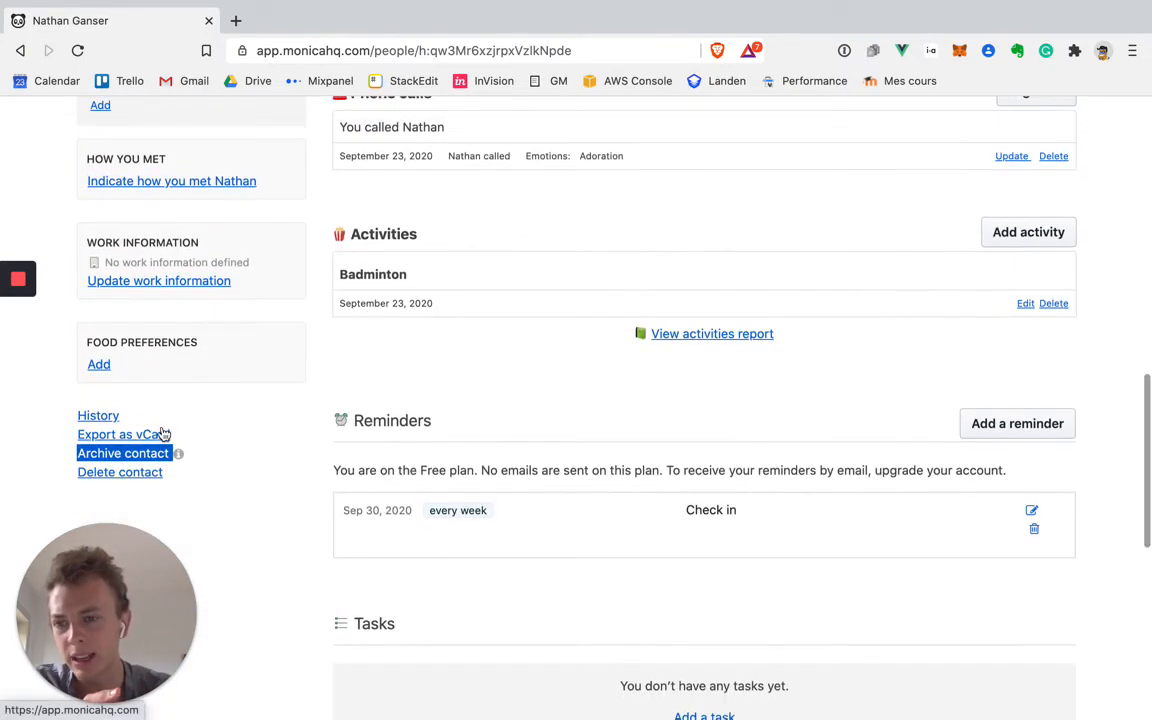
scroll("up", 3)
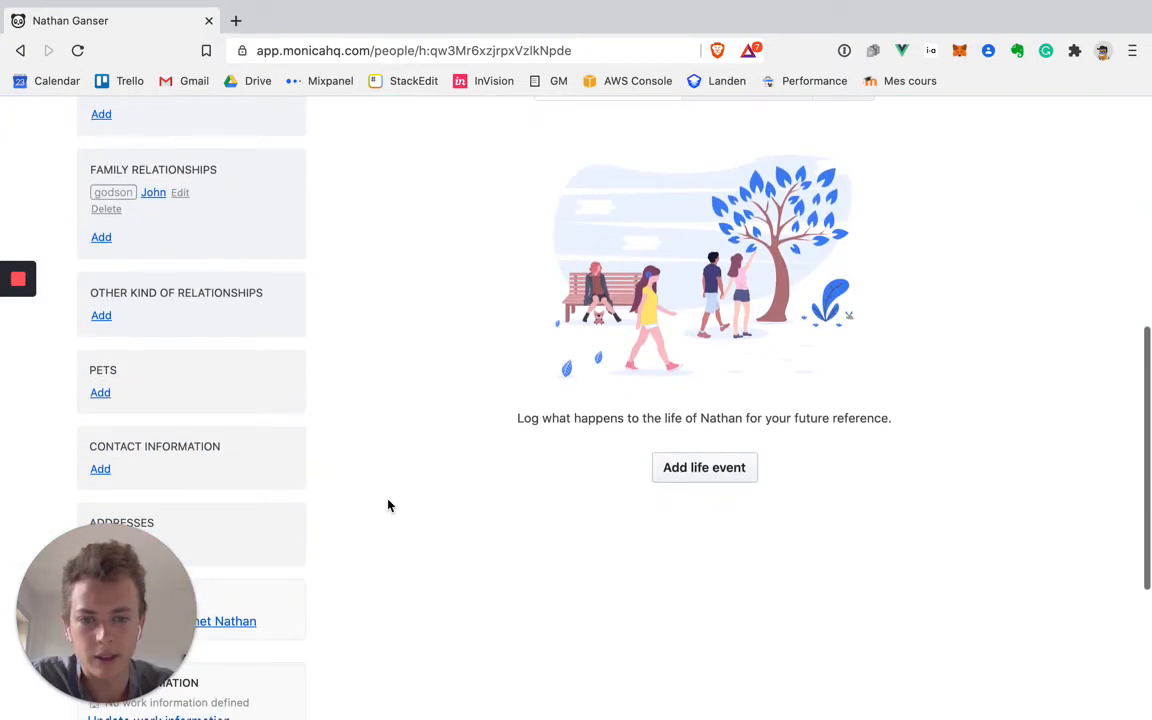
left_click(704, 468)
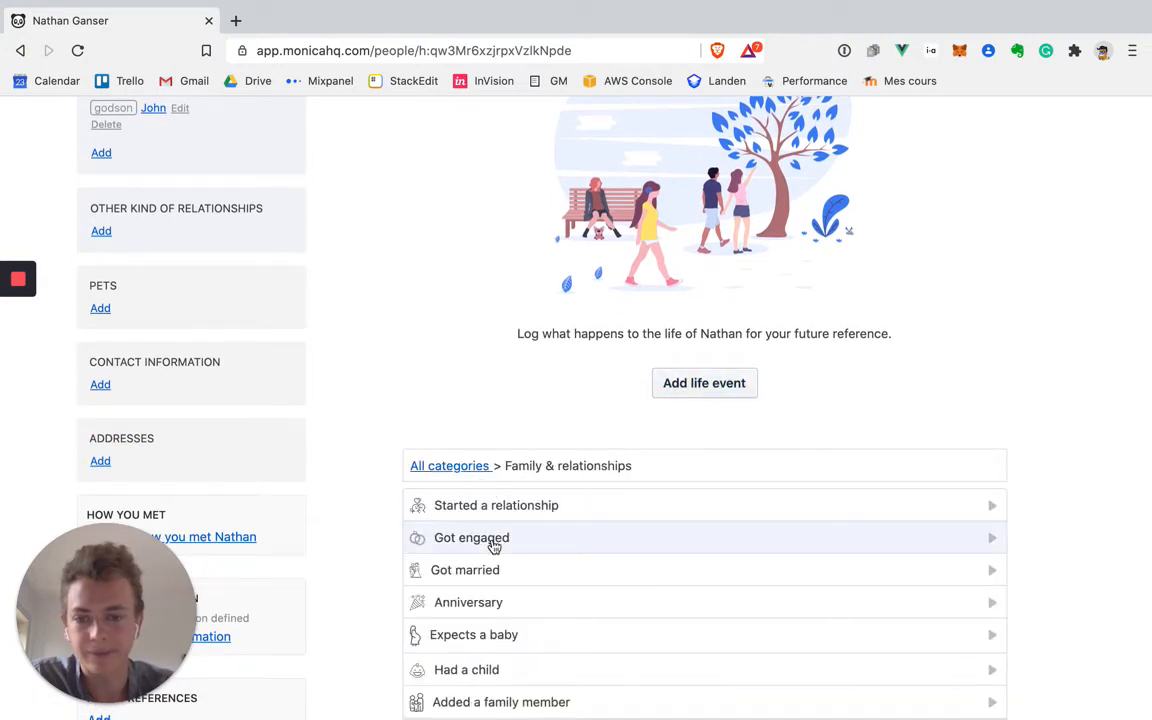
left_click(470, 538)
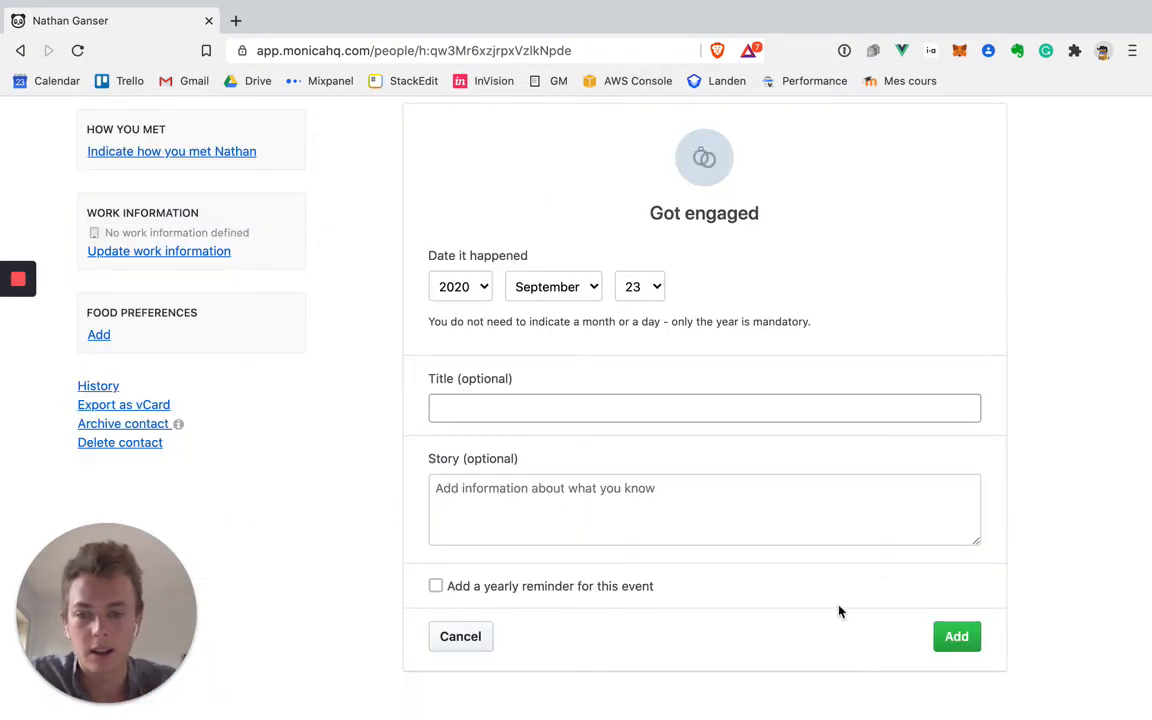
left_click(956, 636)
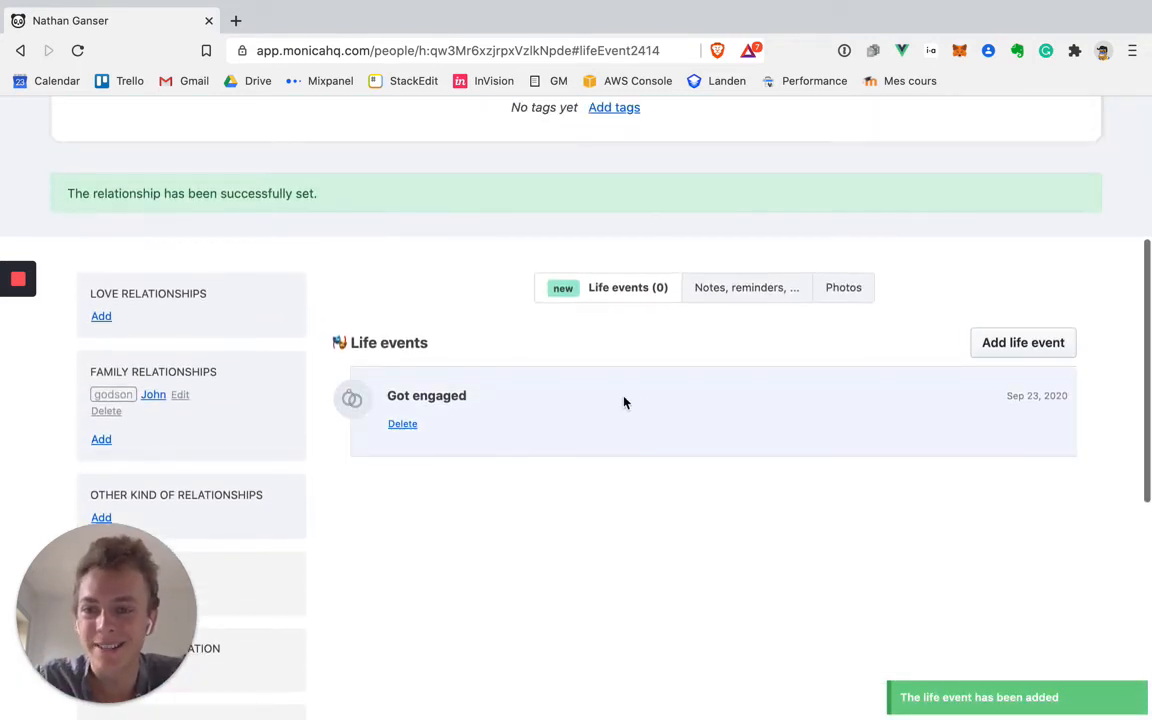
scroll("up", 3)
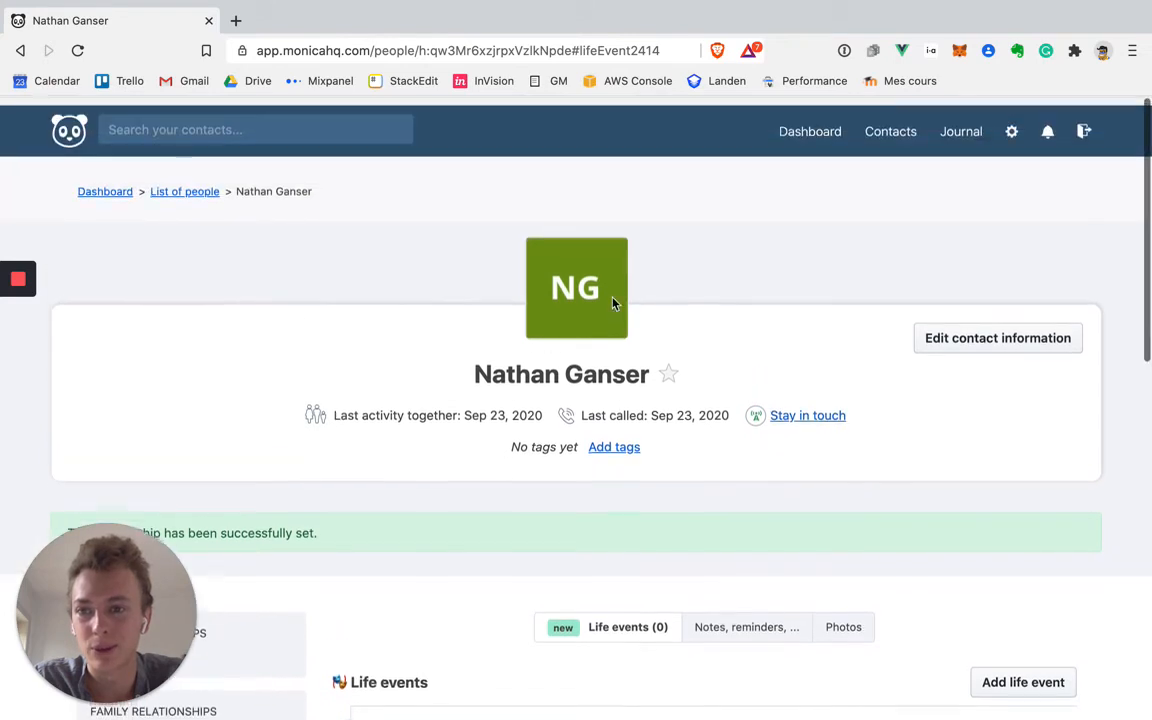
left_click(809, 122)
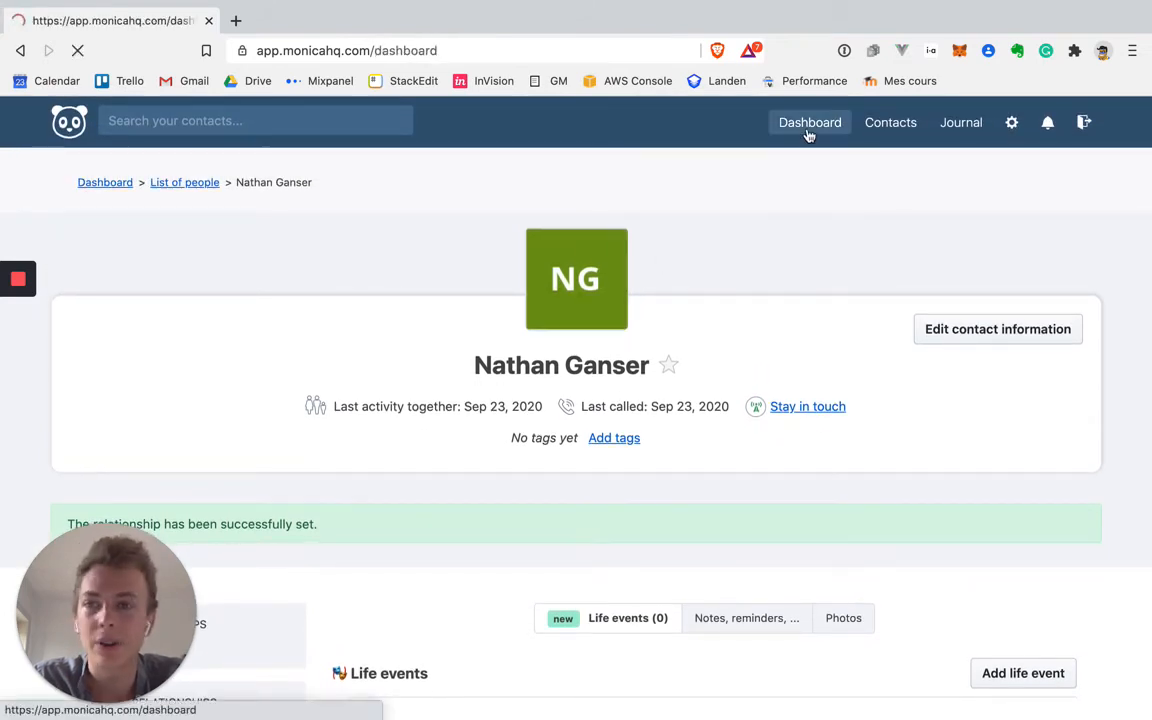
- Load the dashboard showing Nathan's Sep 30 check-in, Sep 23 call and 2 contacts
left_click(809, 122)
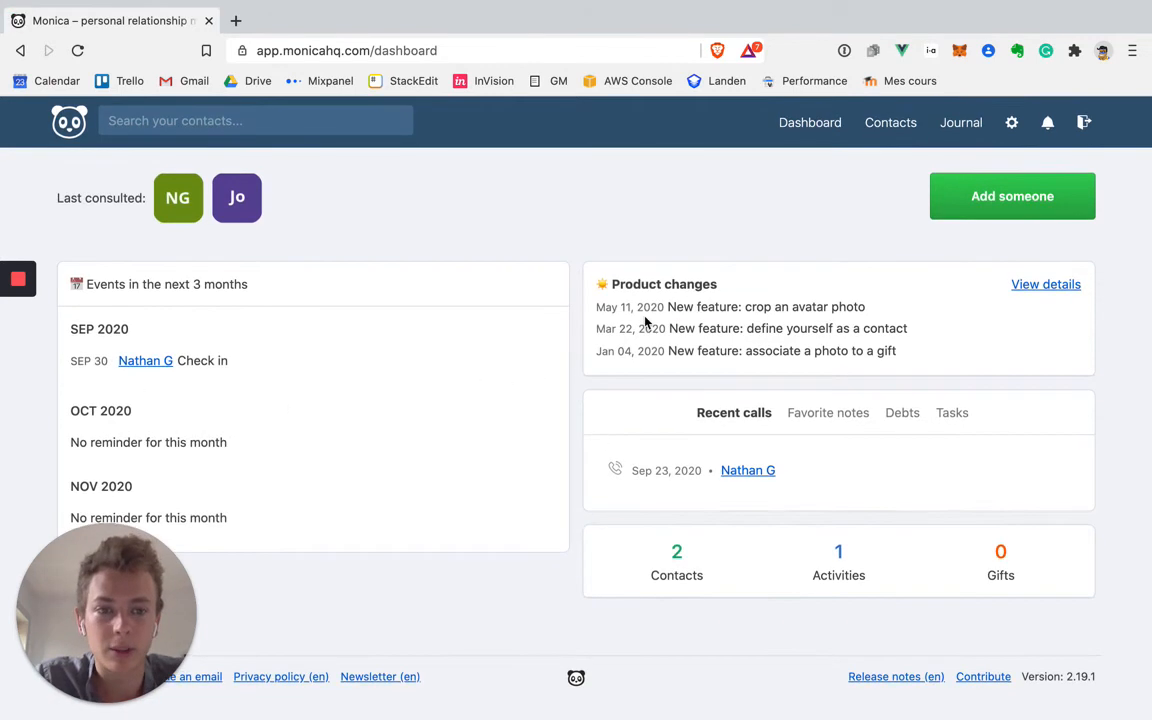
mouse_move(961, 122)
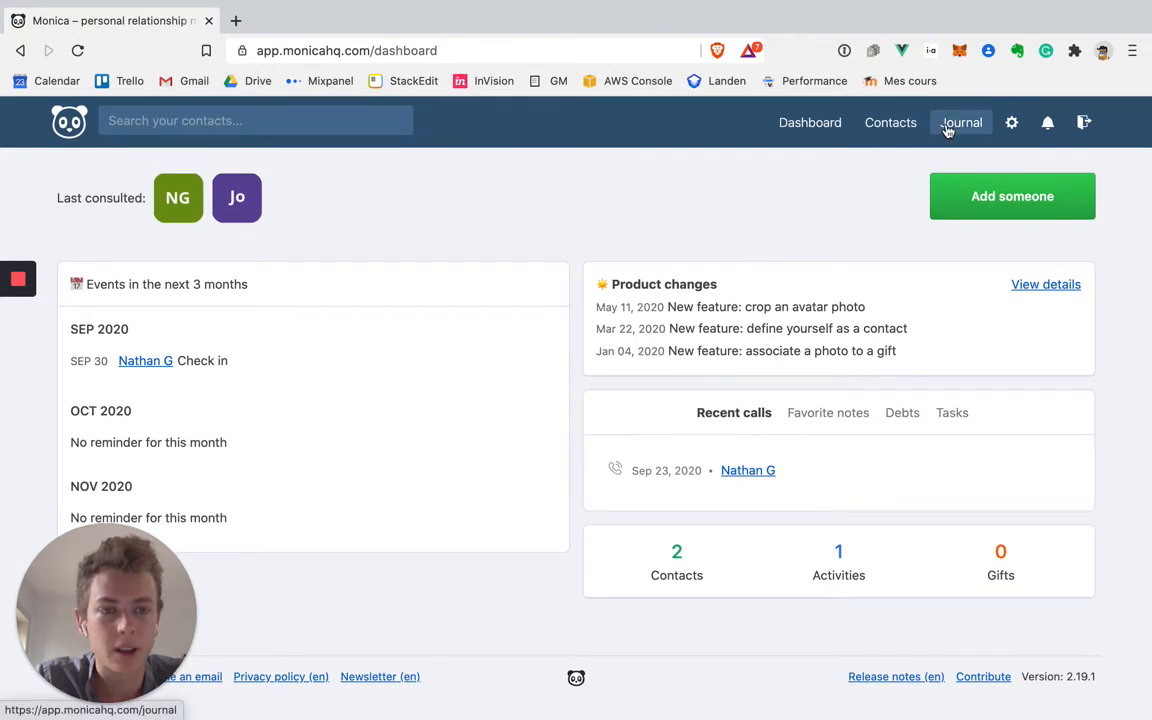
- Rate today as a happy day in the journal with the comment 'recorded a video'
left_click(960, 122)
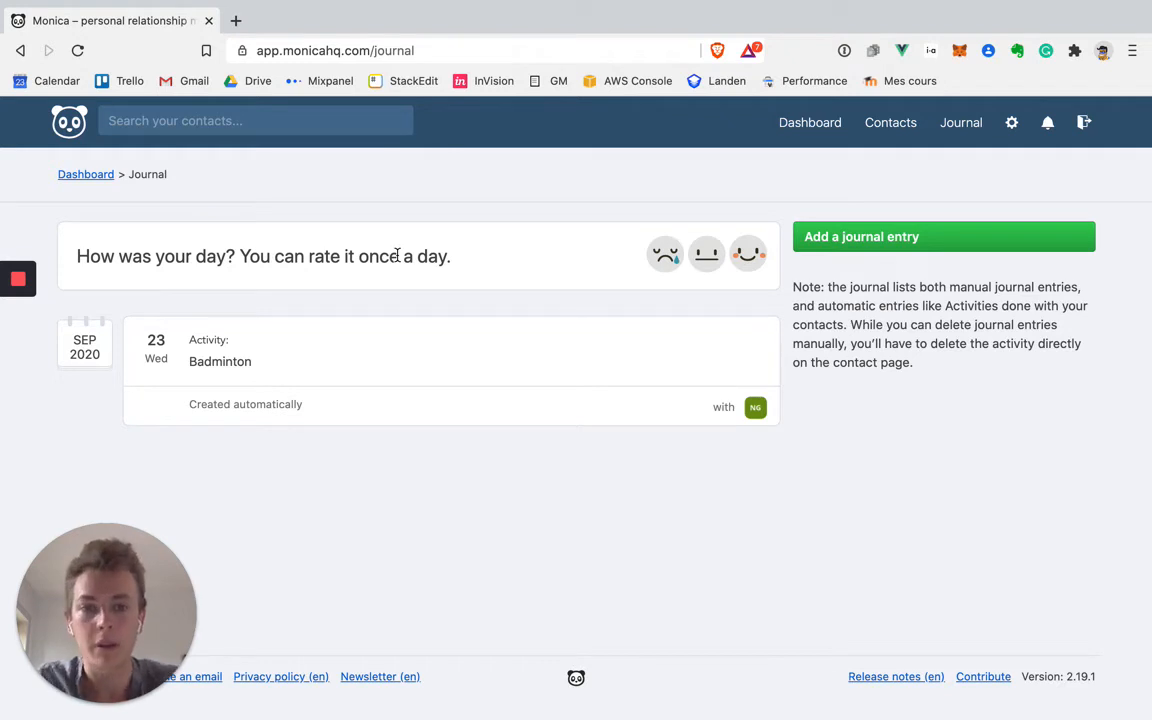
left_click(747, 254)
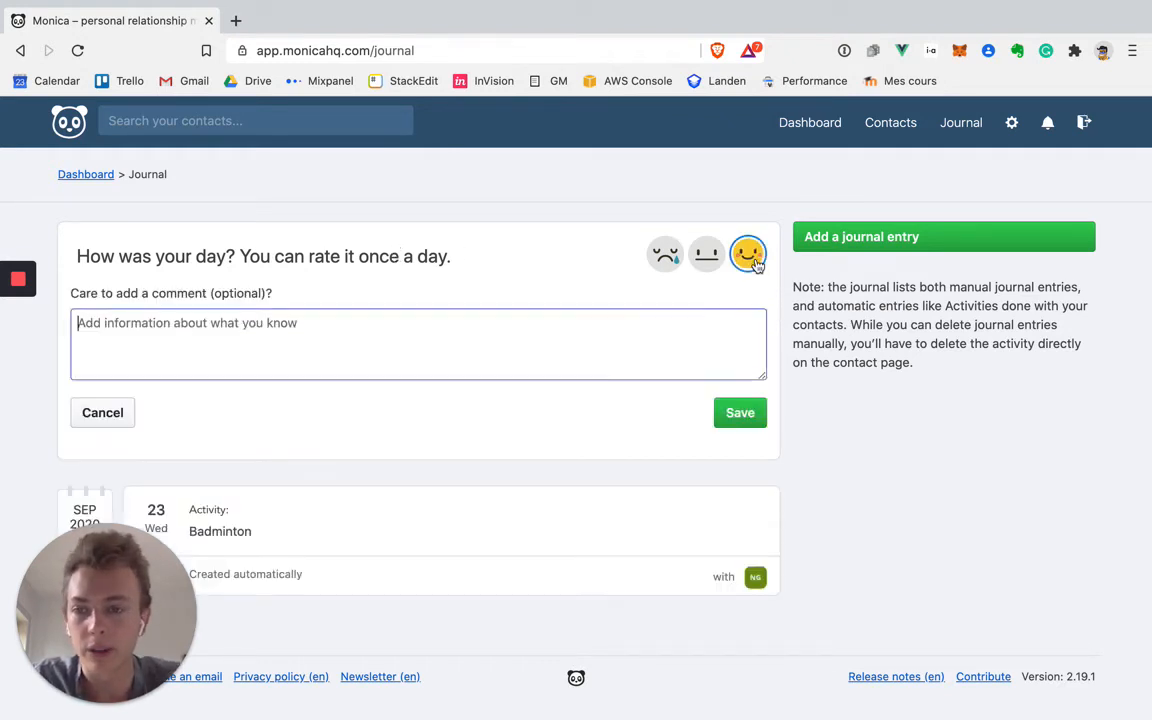
type("recorded a video")
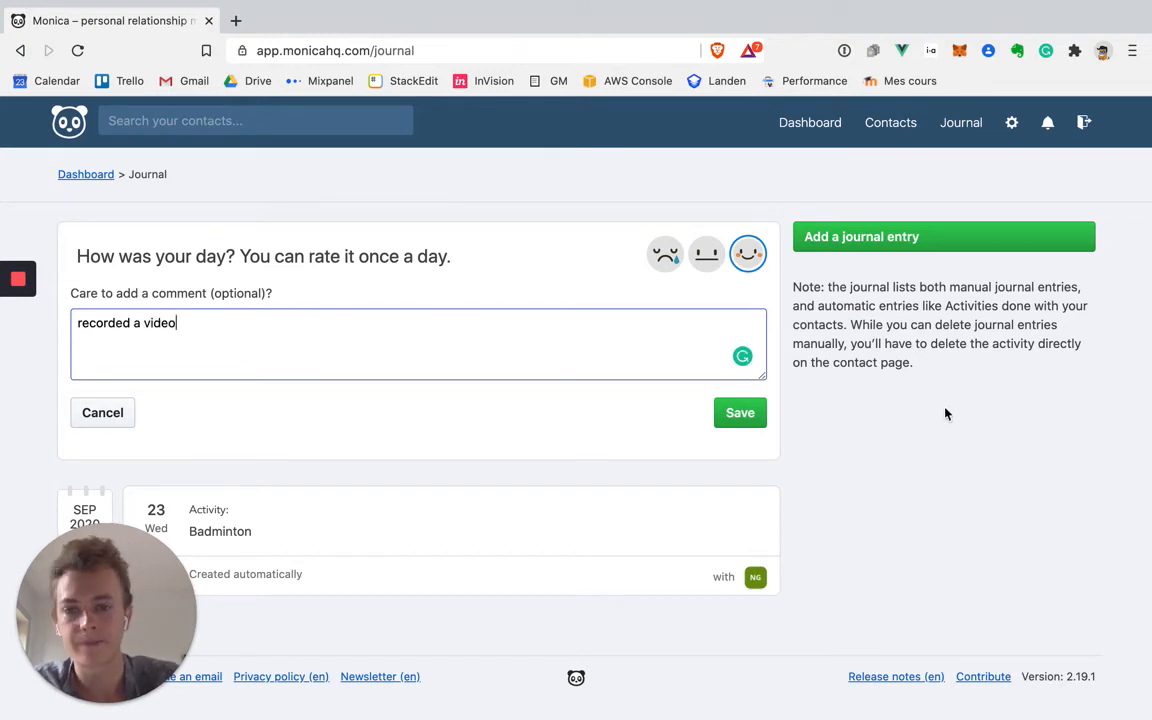
left_click(739, 412)
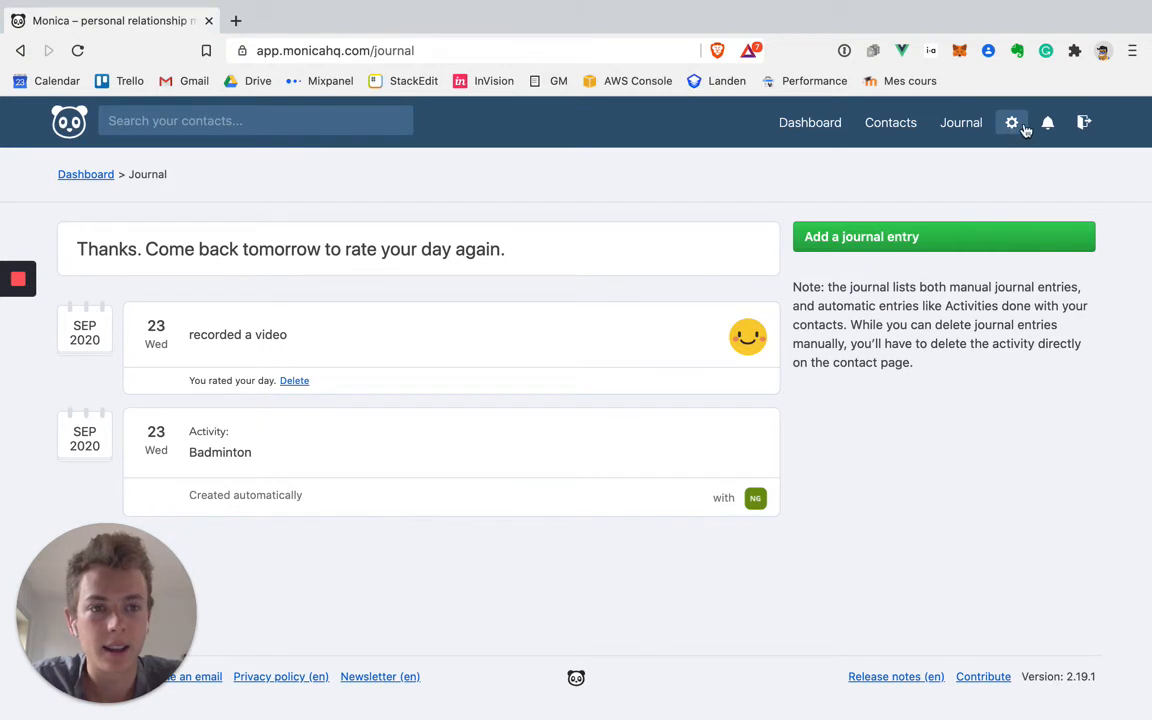
left_click(1013, 122)
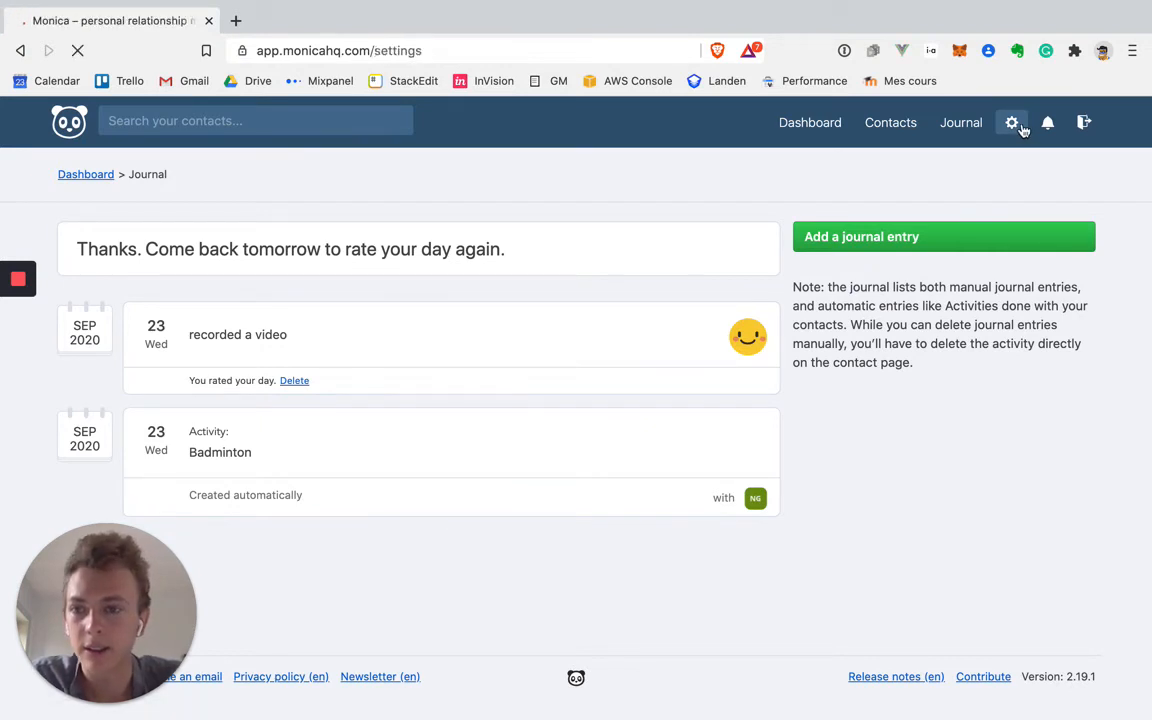
- View the Personalization page in account settings
left_click(1012, 122)
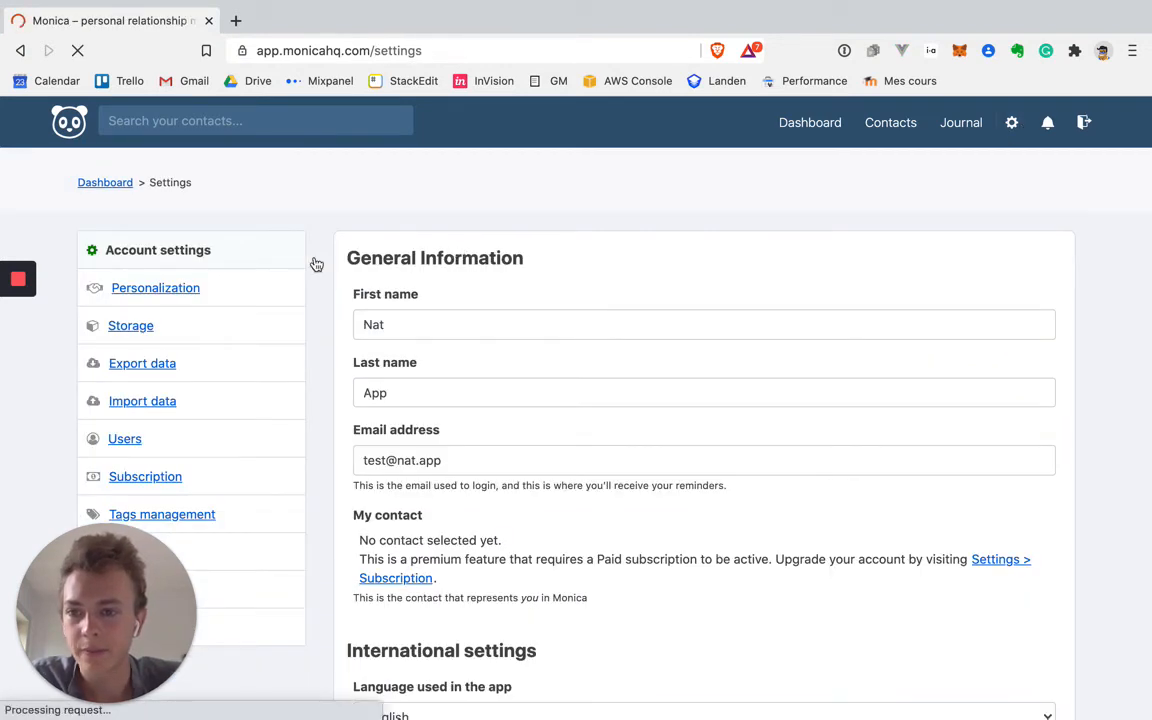
left_click(155, 288)
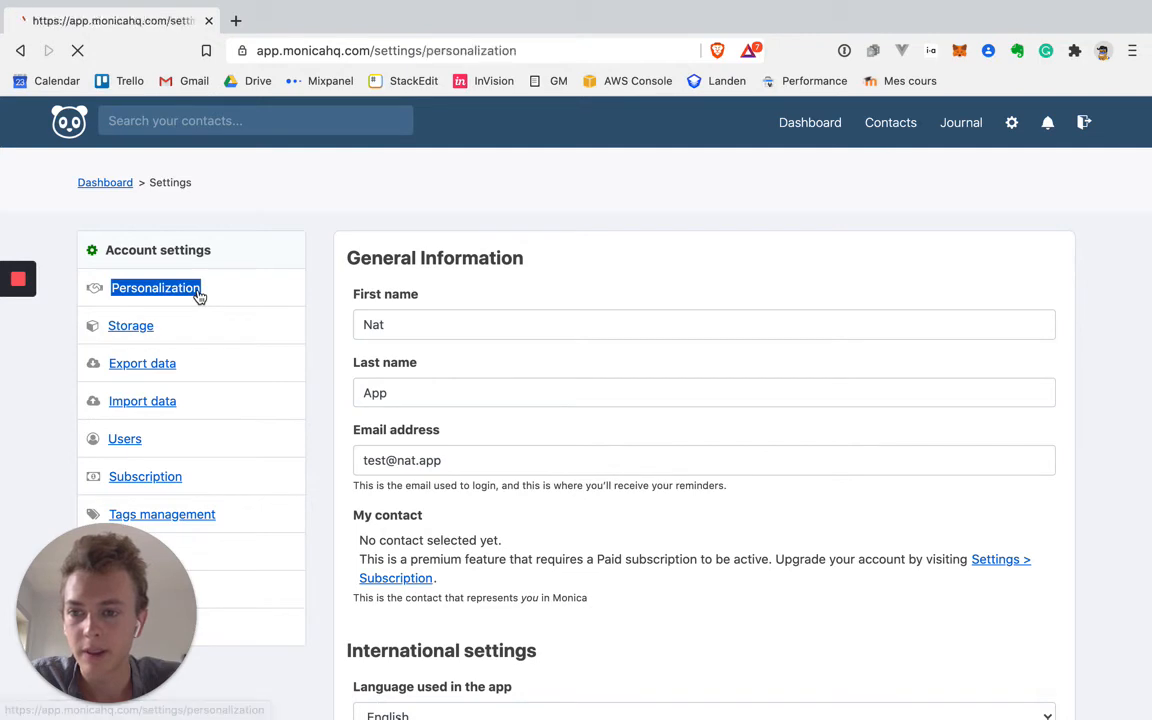
left_click(155, 288)
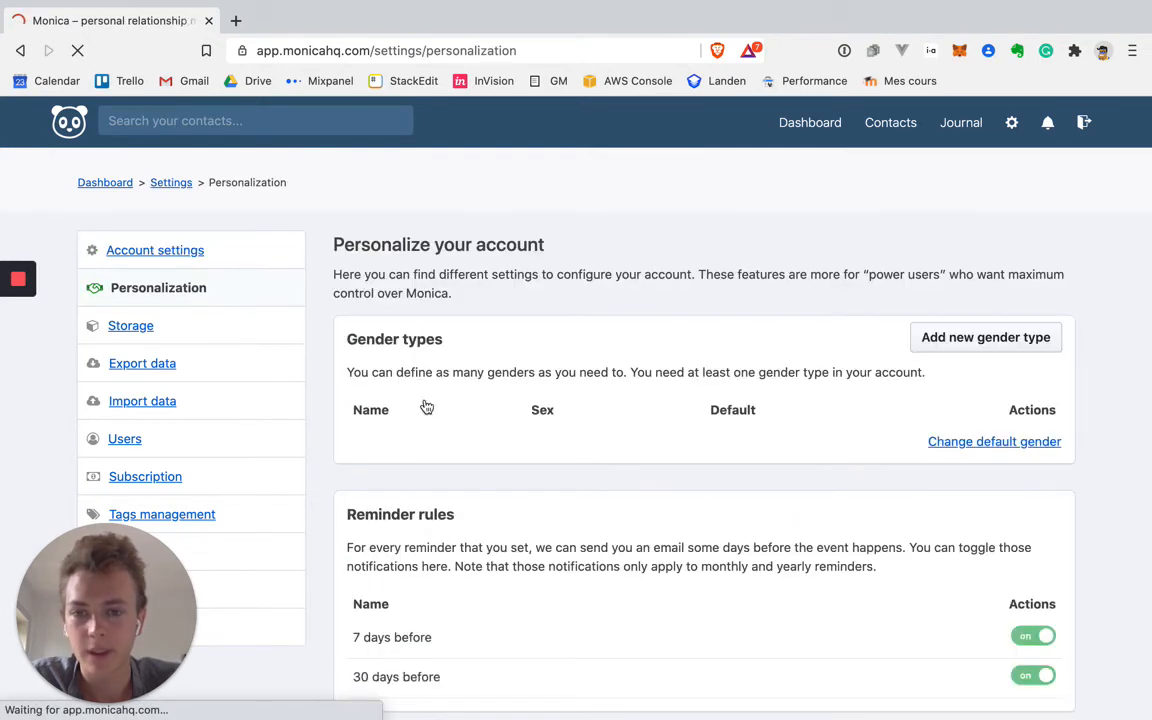
scroll("down", 3)
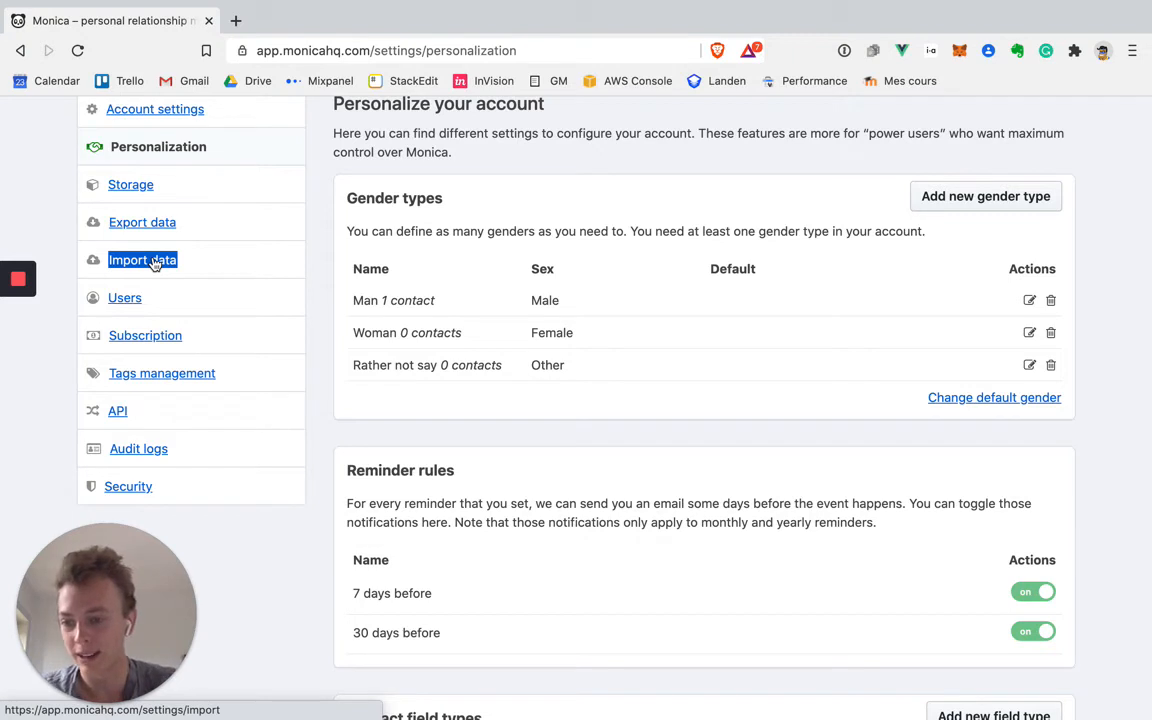
- Review the Import data page, then open the Users settings section
left_click(142, 260)
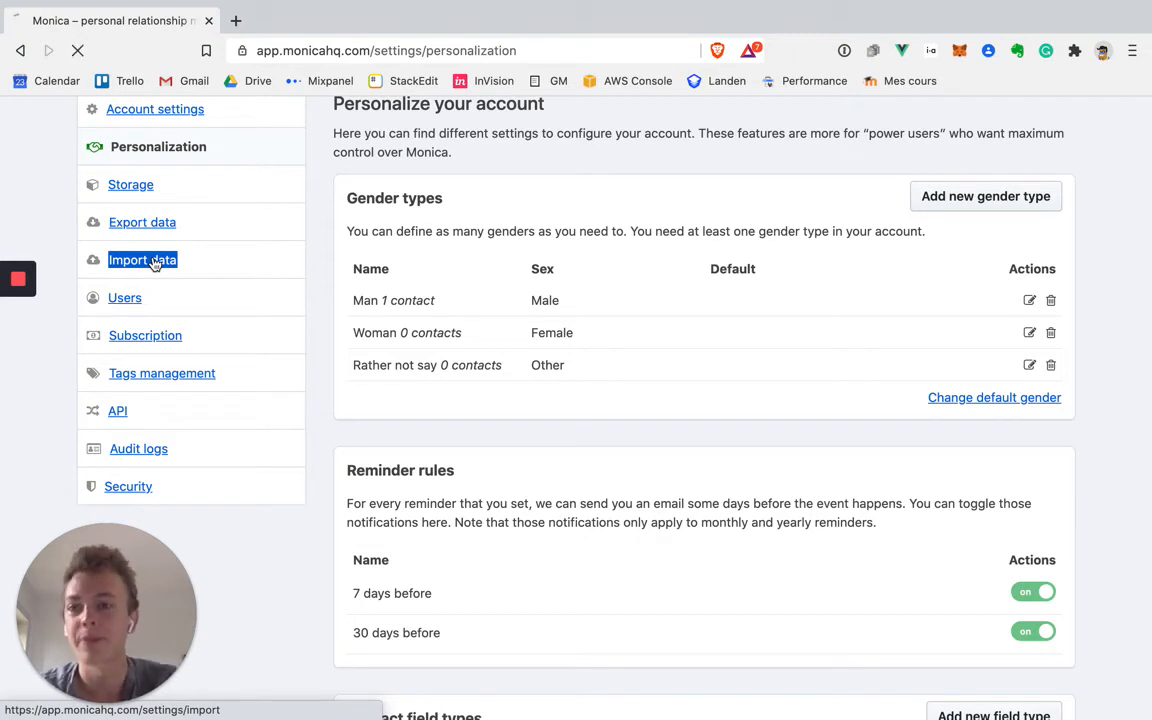
left_click(142, 260)
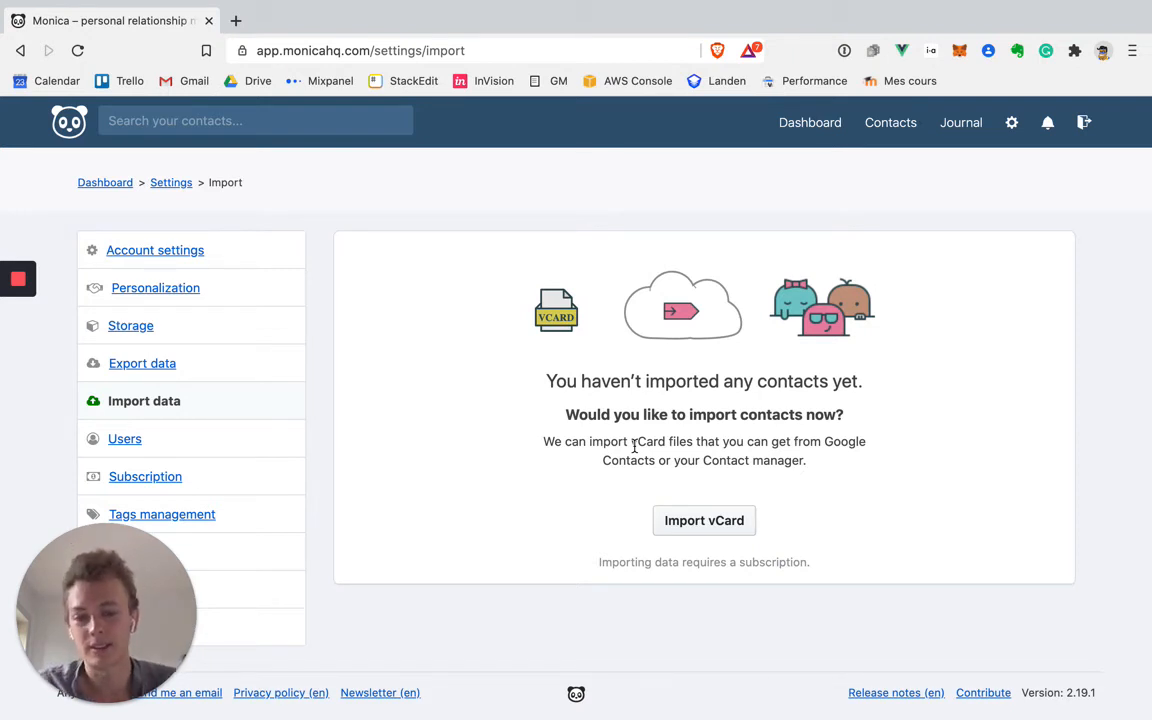
scroll("down", 3)
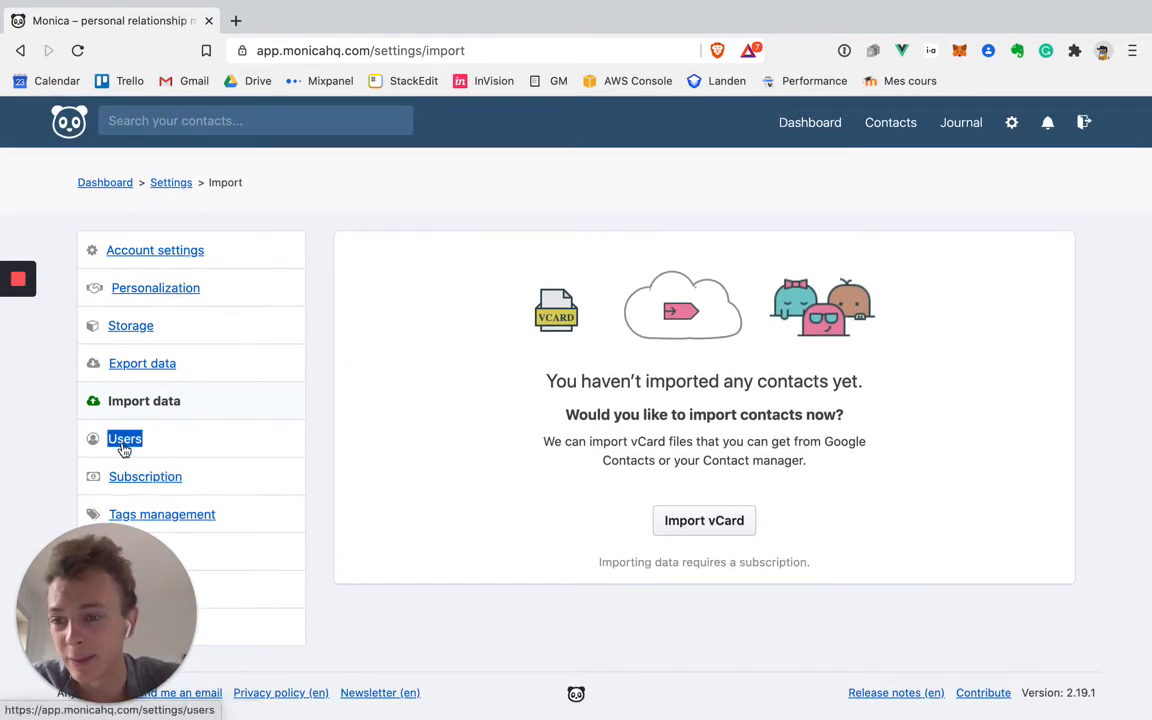
left_click(145, 476)
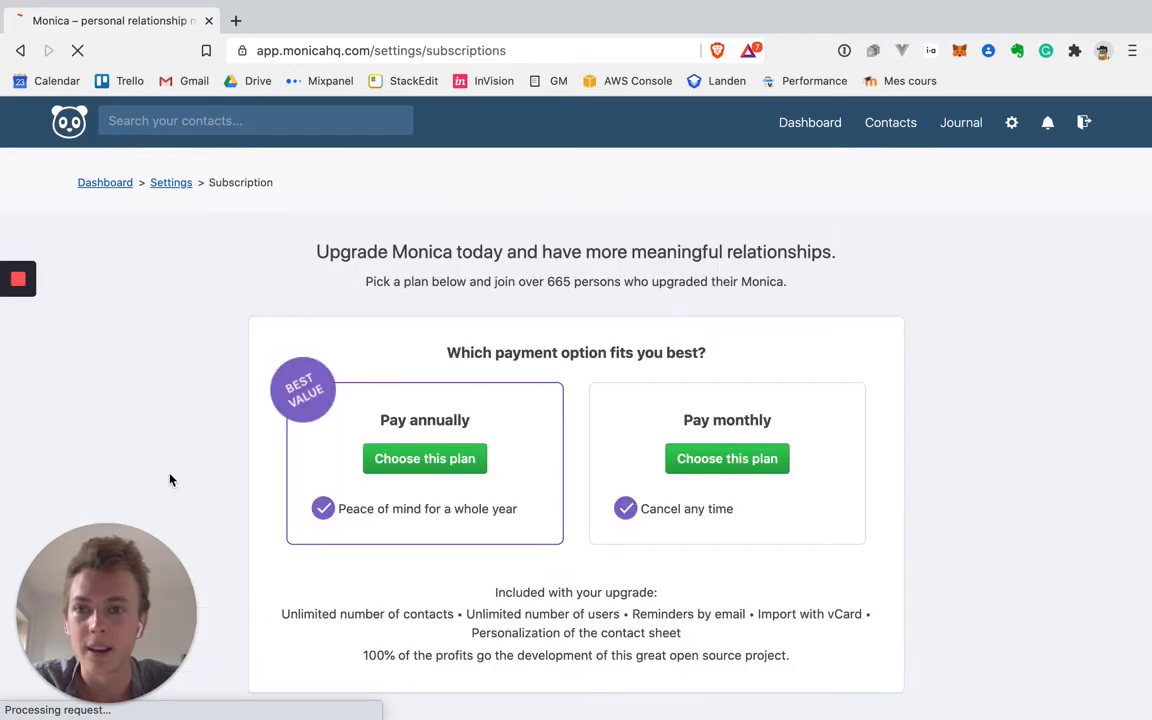
- Scroll through the subscription plans and FAQ, then go back to the dashboard via the logo
scroll("down", 3)
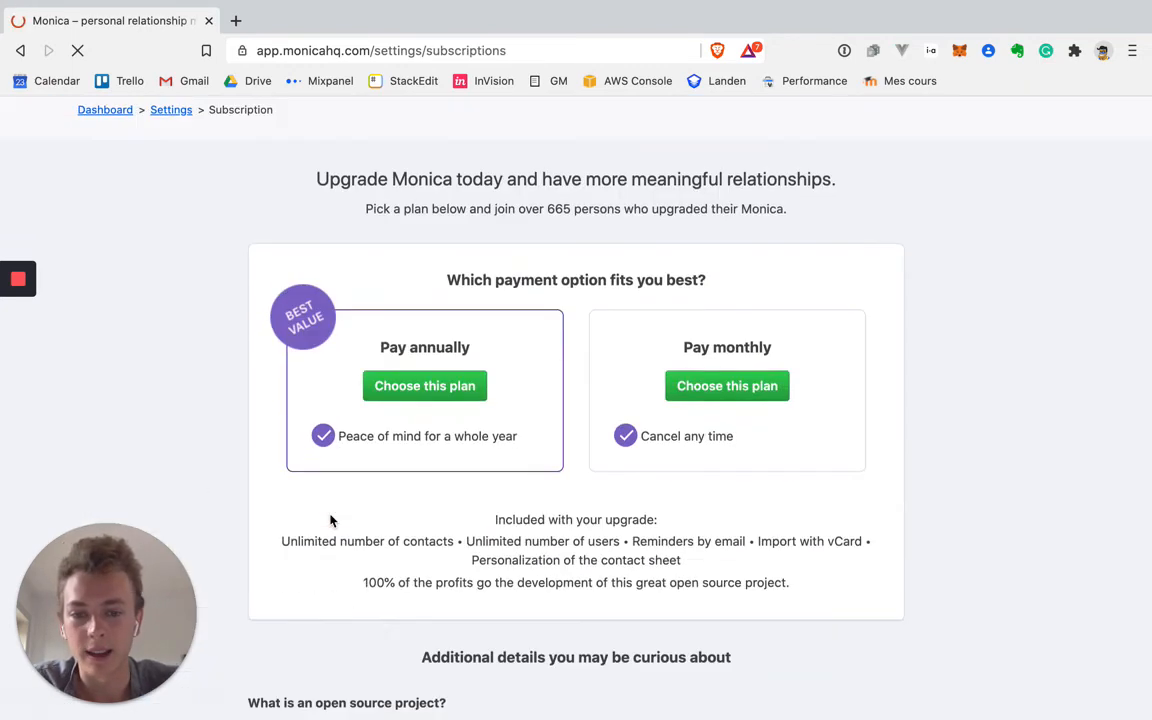
scroll("down", 3)
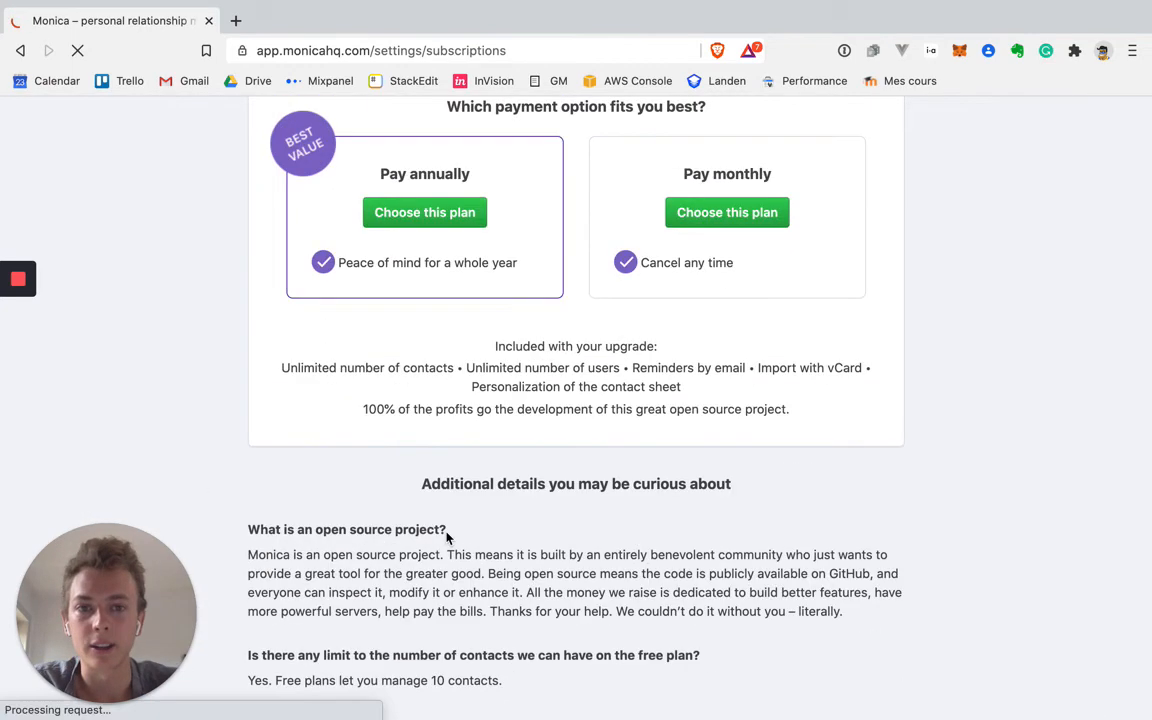
scroll("down", 3)
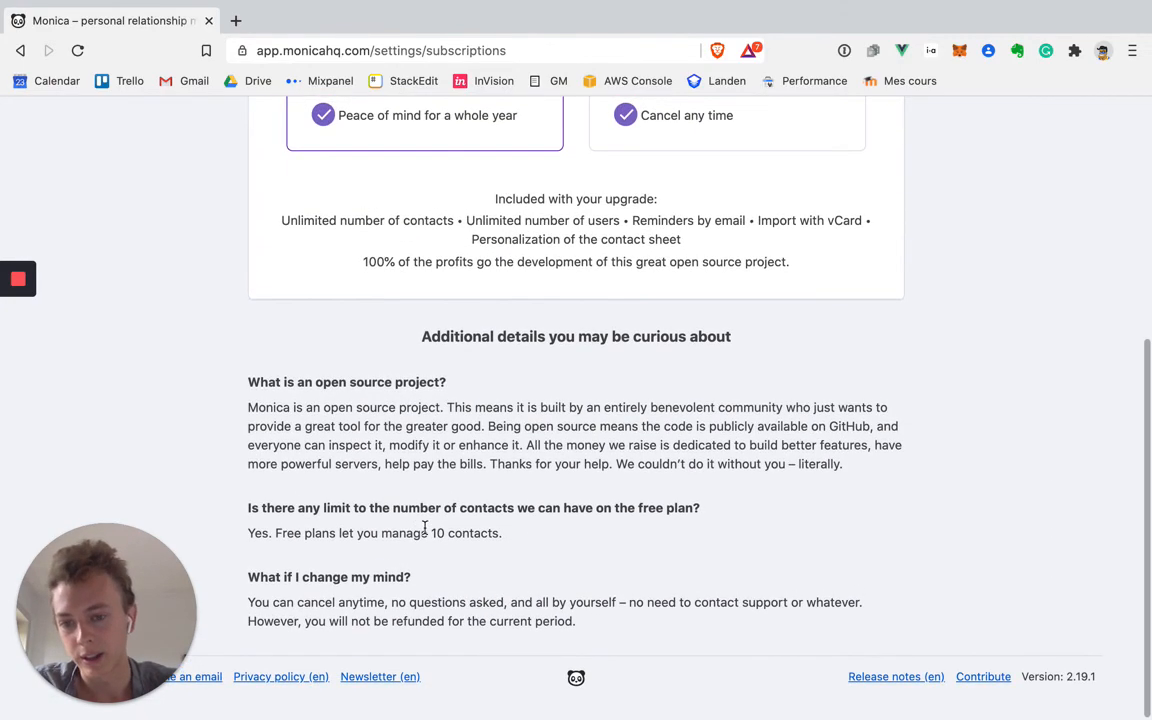
scroll("up", 3)
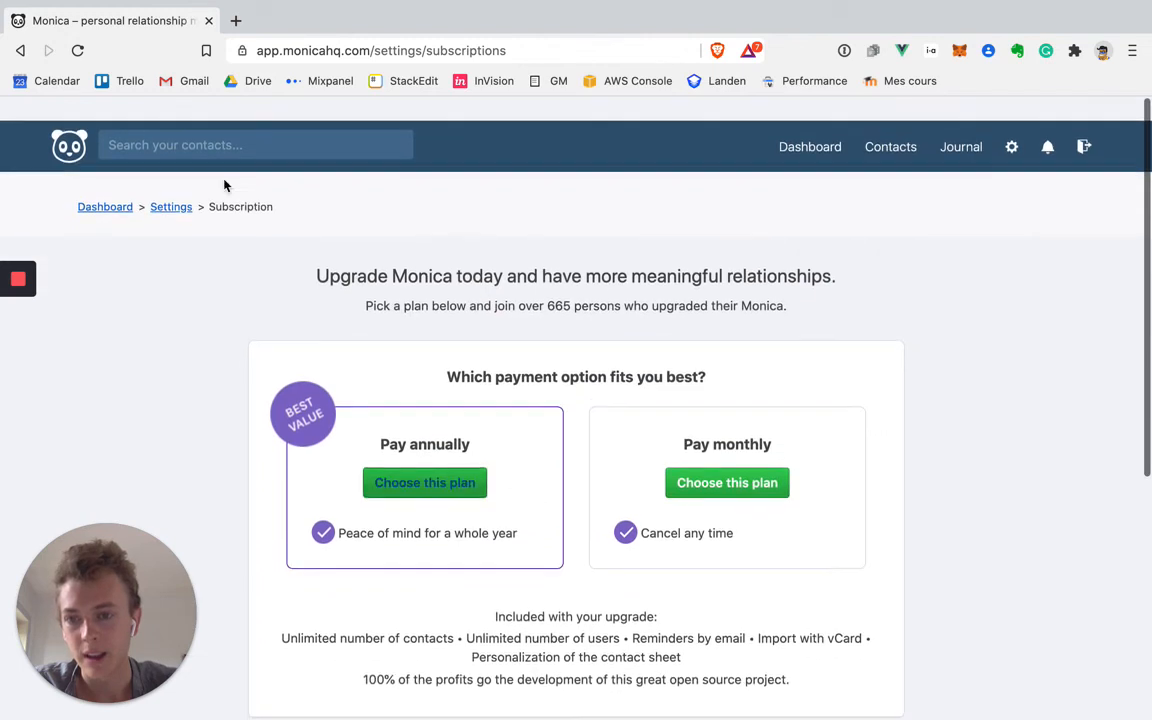
left_click(809, 147)
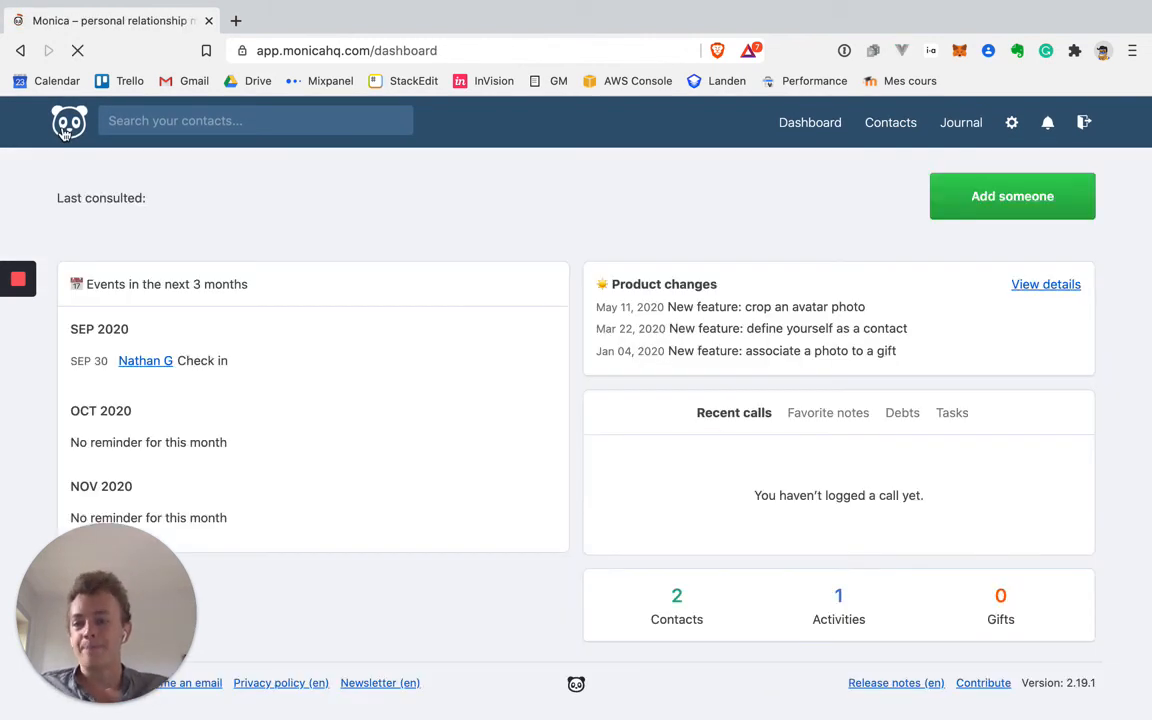